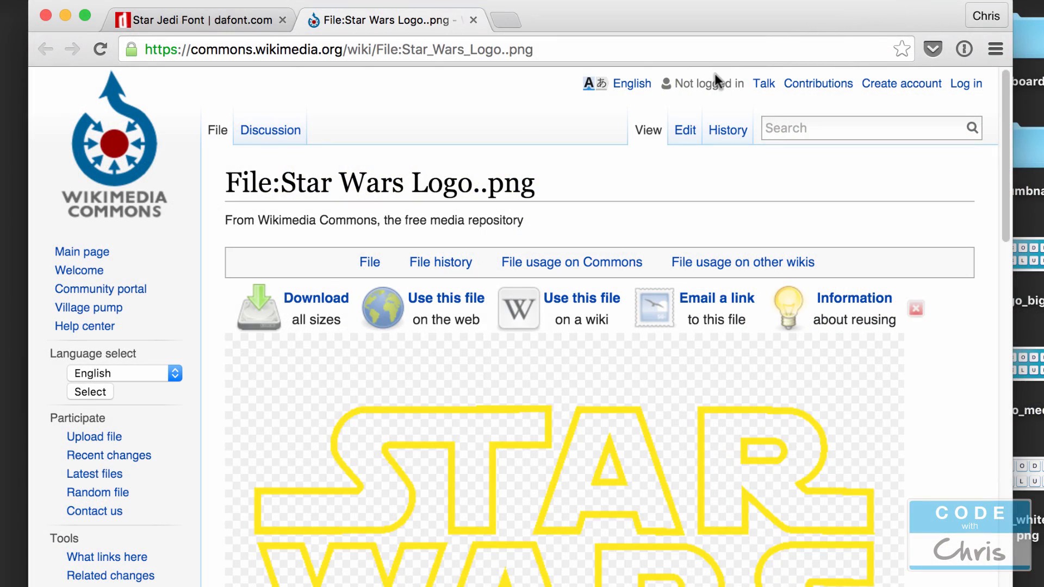
mouse_move(724, 78)
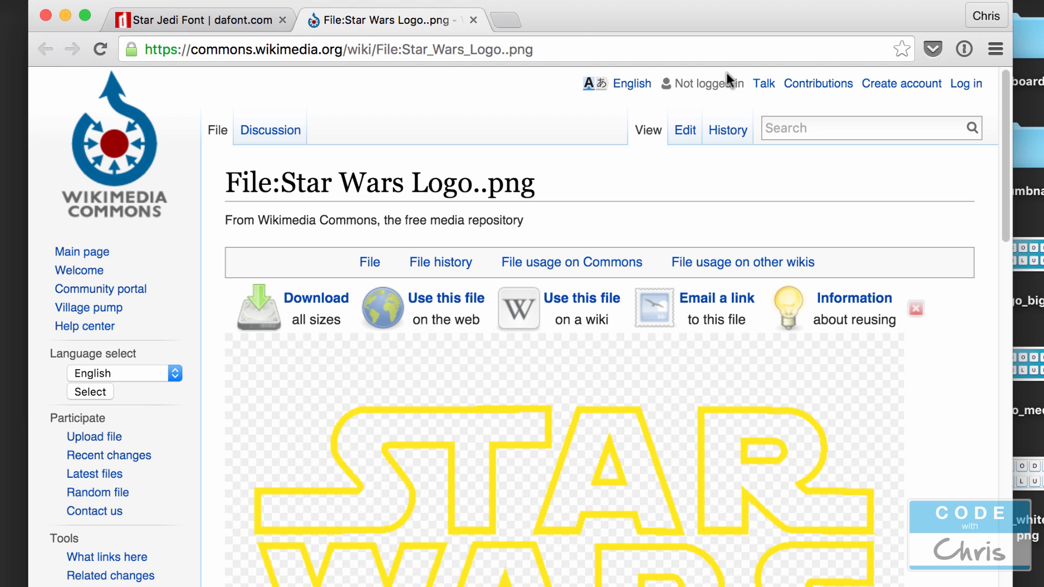
mouse_move(762, 94)
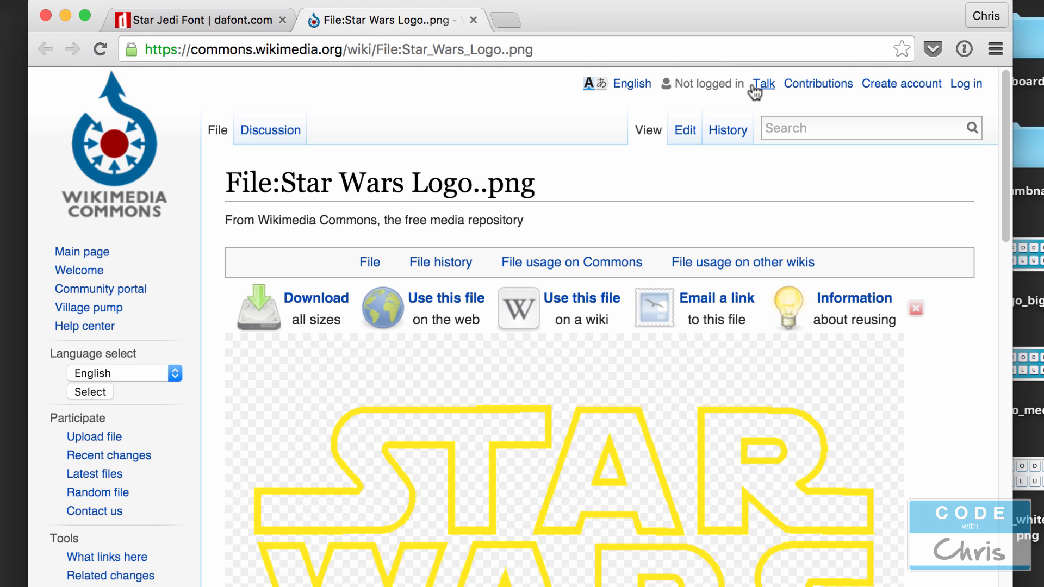
mouse_move(759, 91)
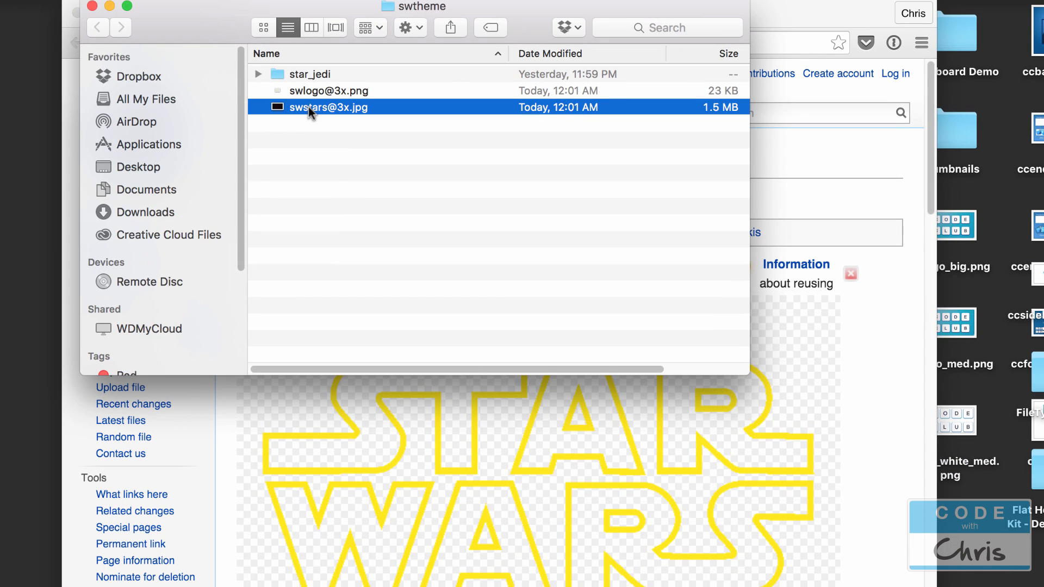
double_click(329, 108)
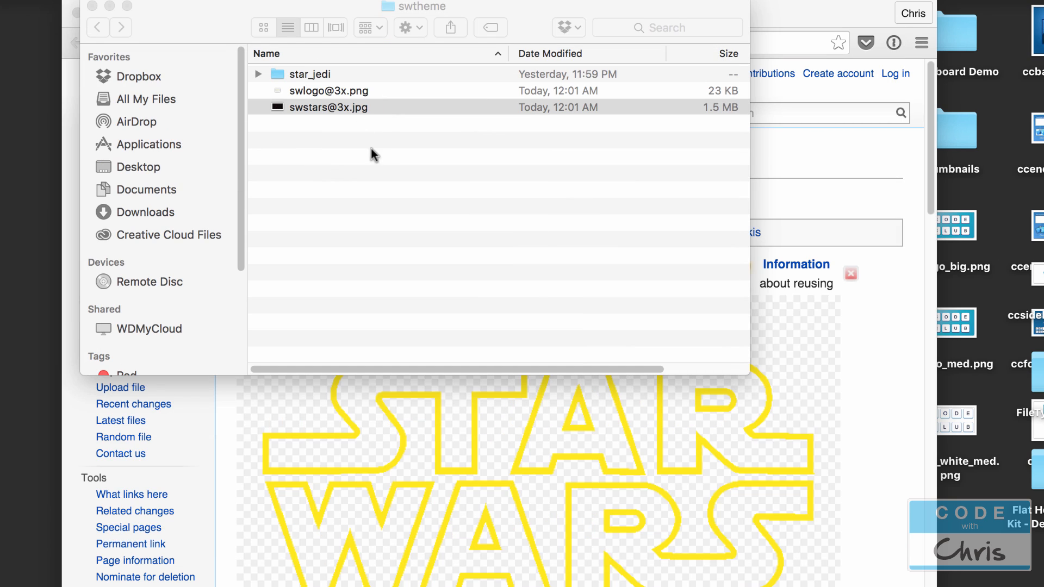
click(328, 108)
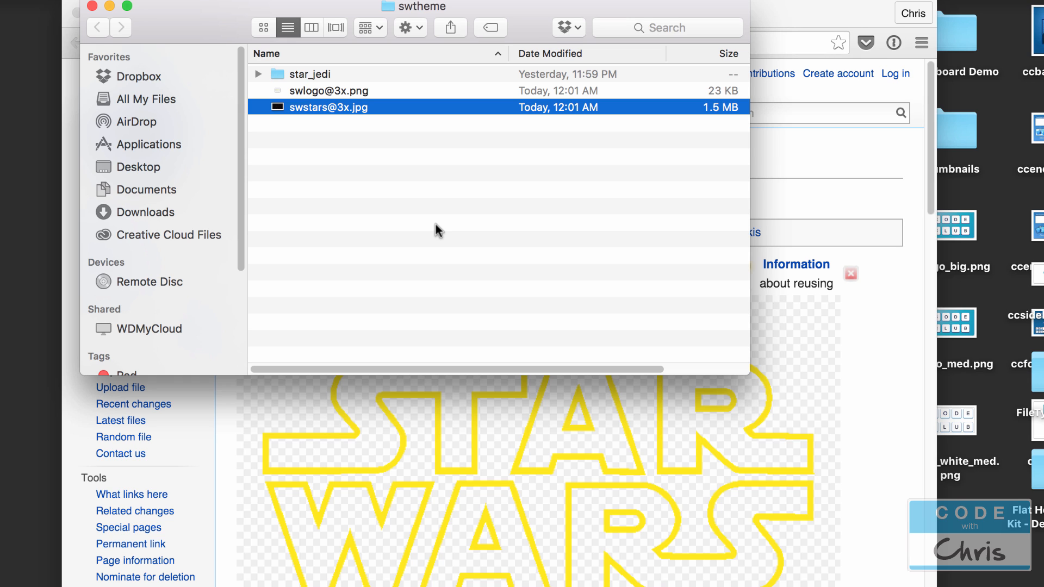
mouse_move(443, 221)
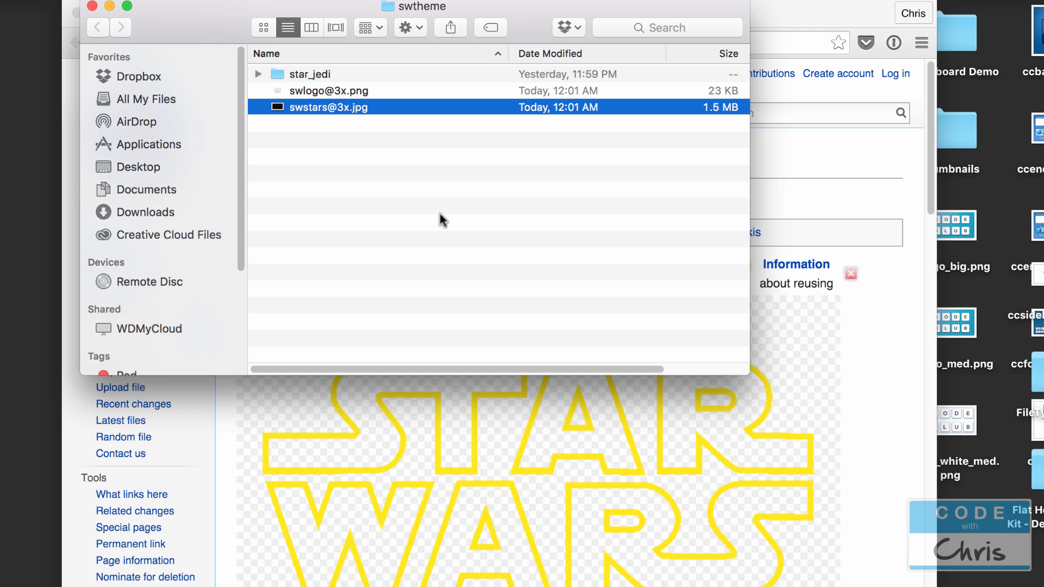
mouse_move(439, 218)
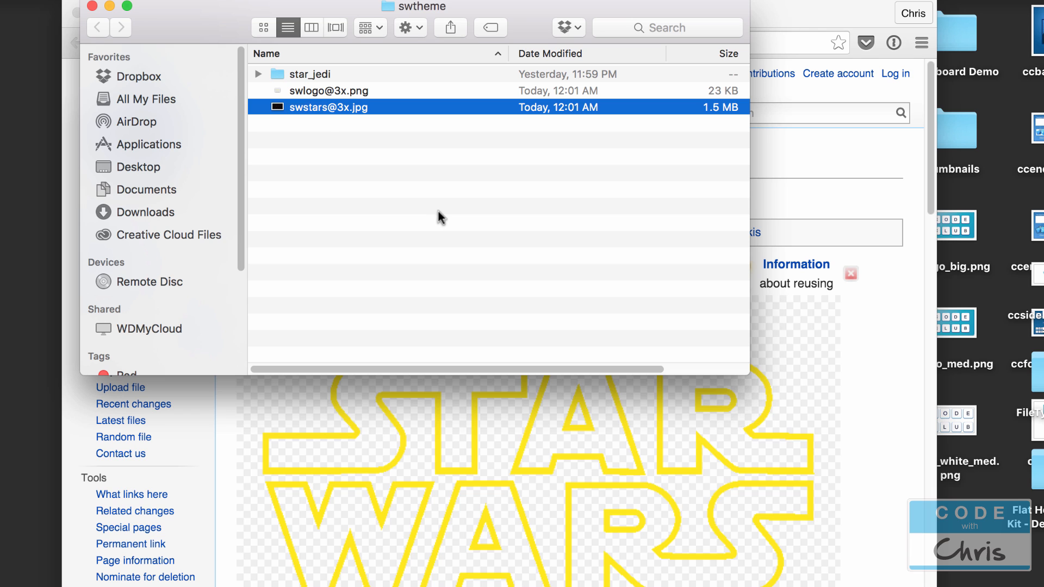
click(328, 90)
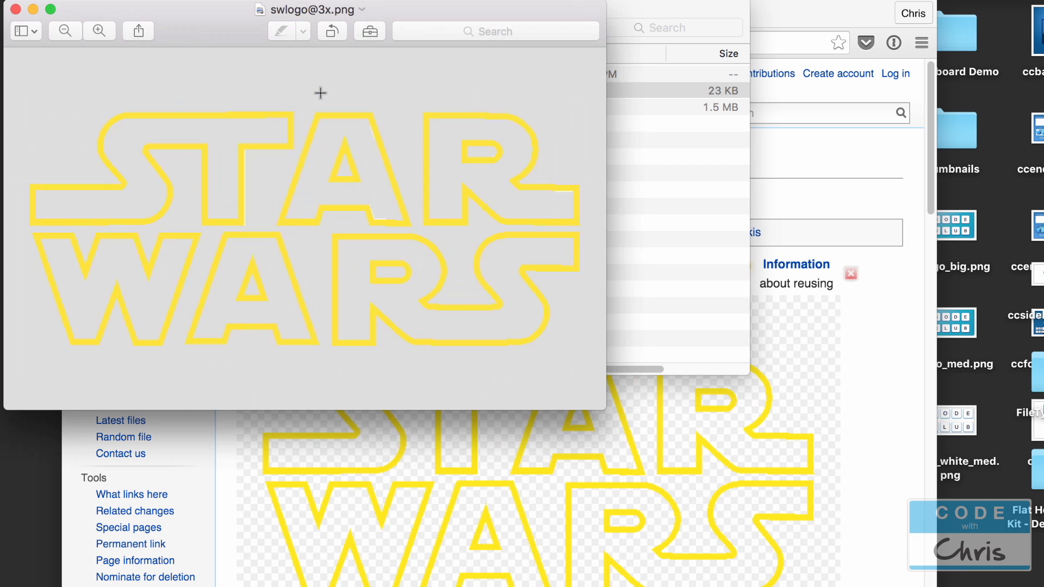
mouse_move(202, 123)
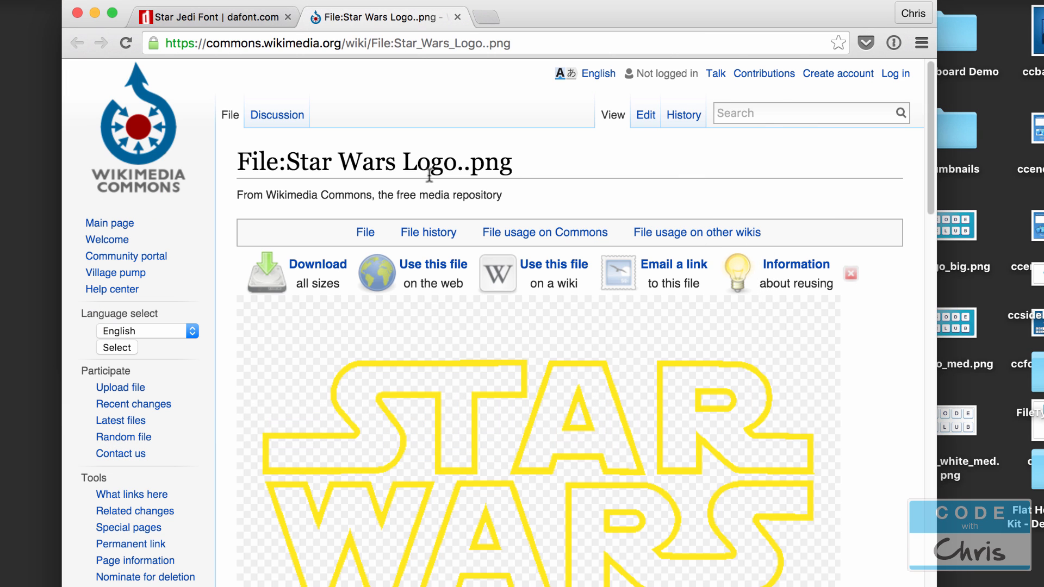
scroll(down, 3)
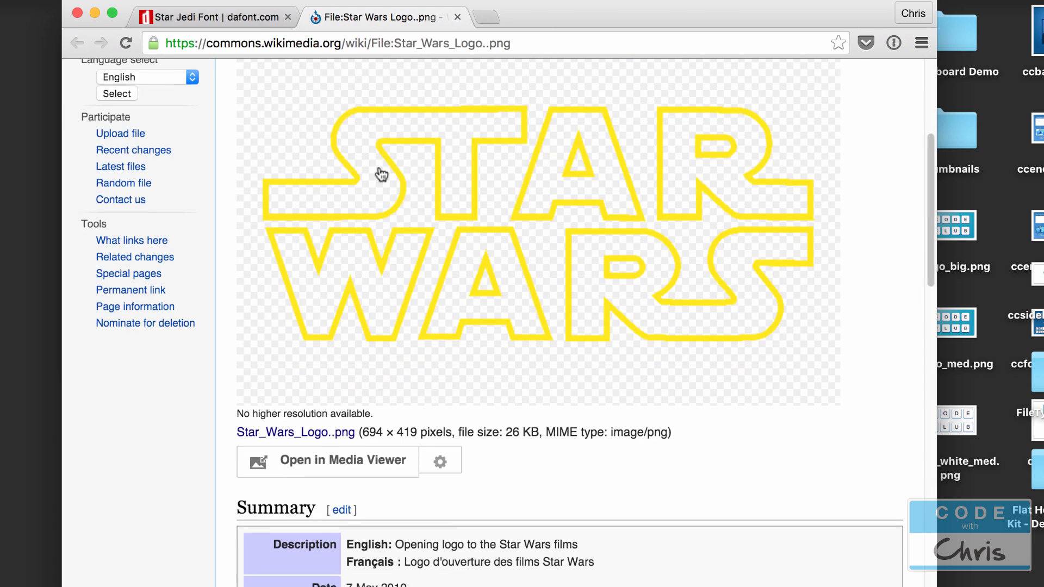
scroll(down, 3)
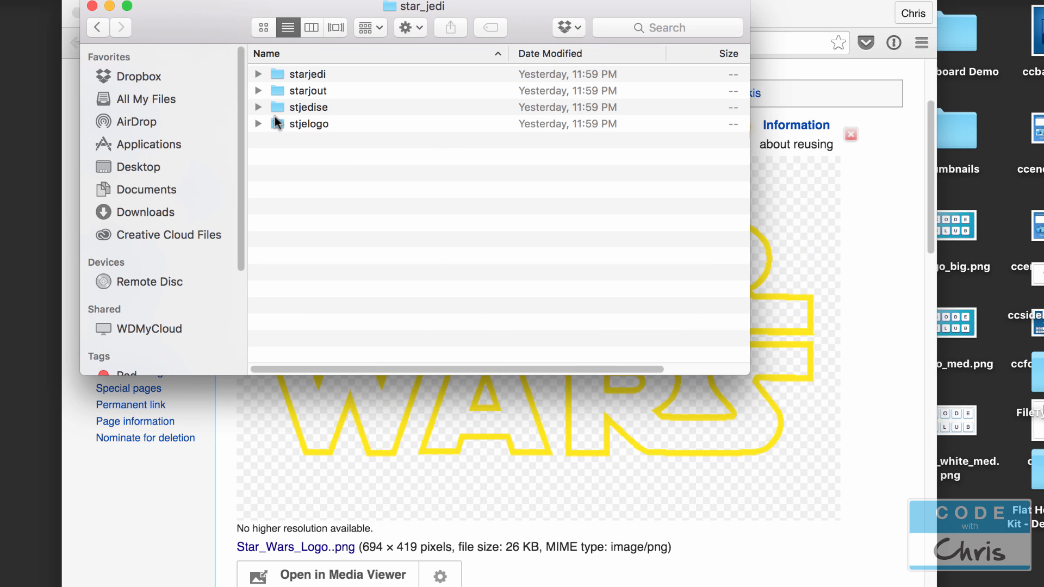
Step: Bring the dafont.com Star Jedi page forward showing the light saber style samples
click(307, 123)
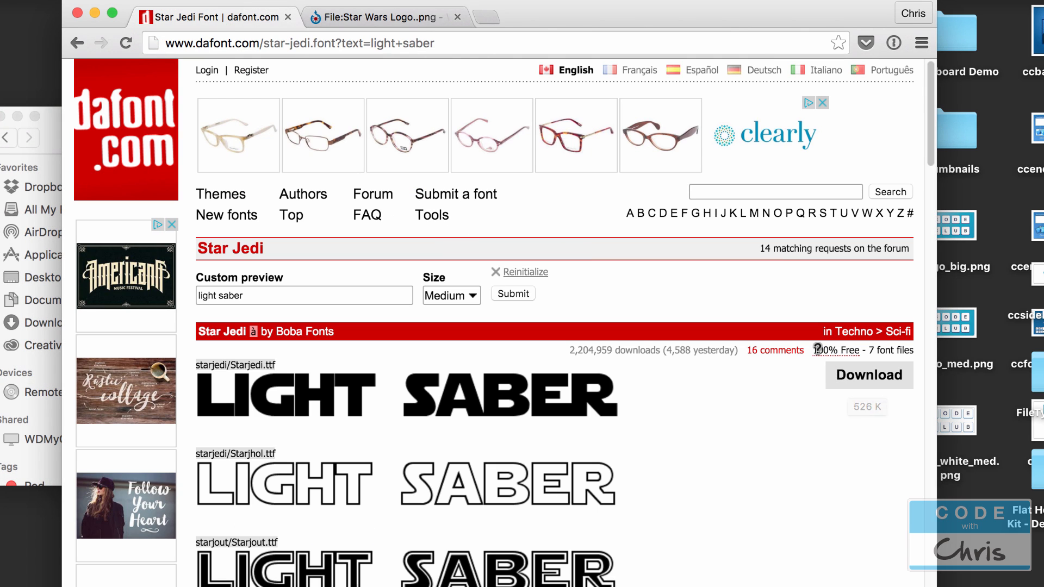
scroll(down, 3)
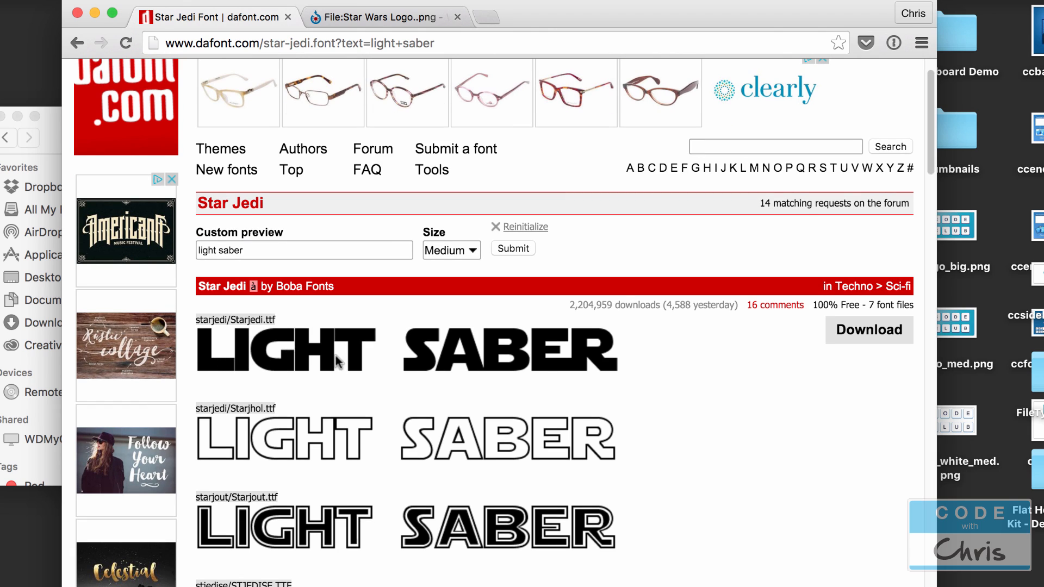
mouse_move(629, 382)
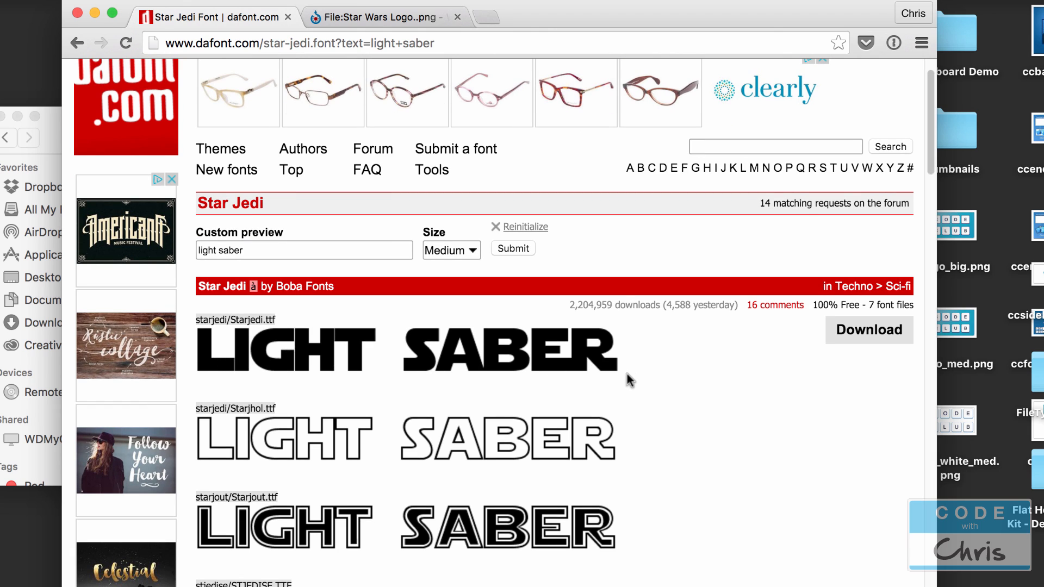
mouse_move(612, 399)
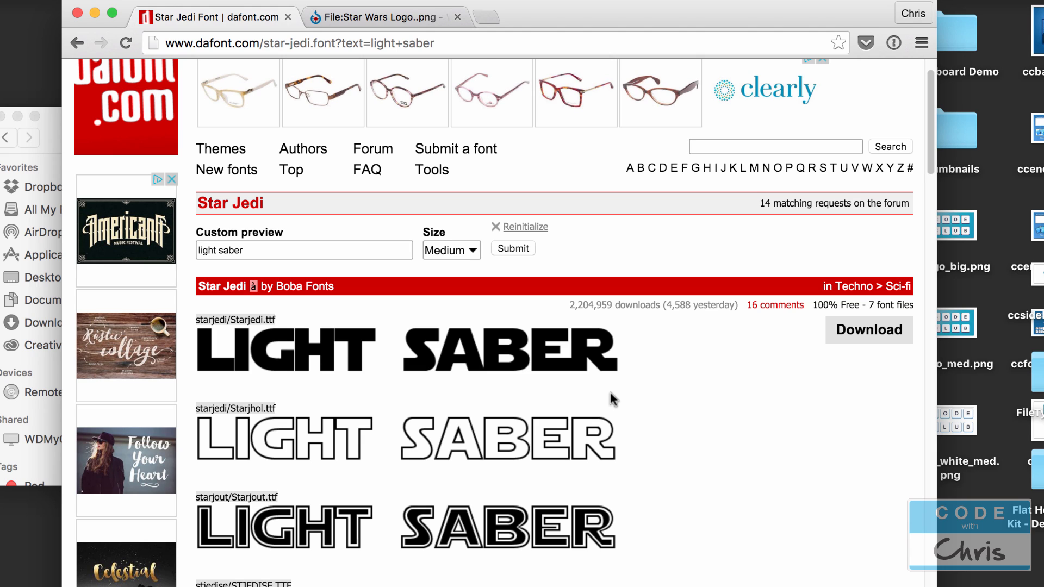
mouse_move(50, 131)
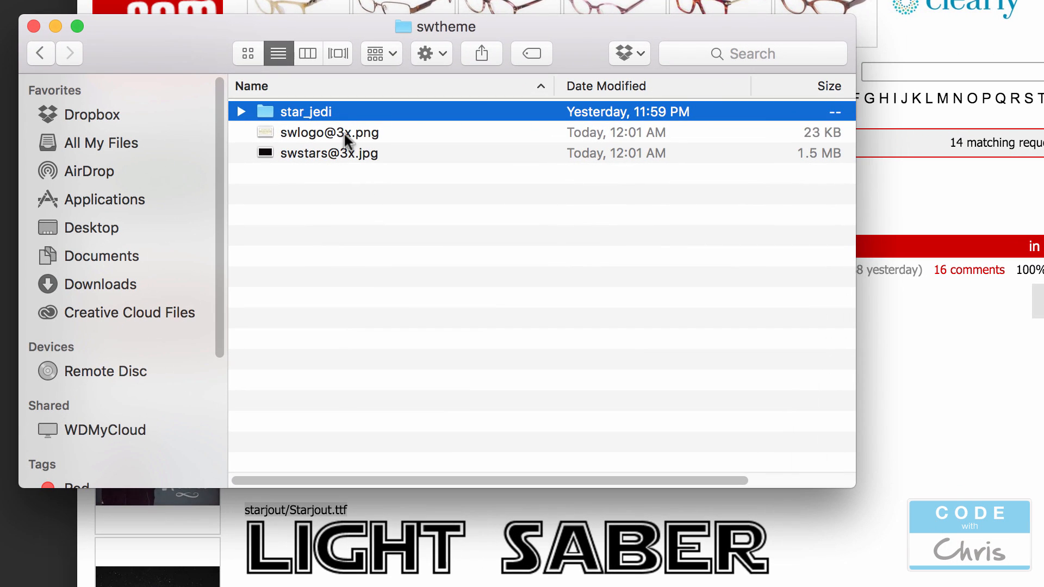
click(330, 133)
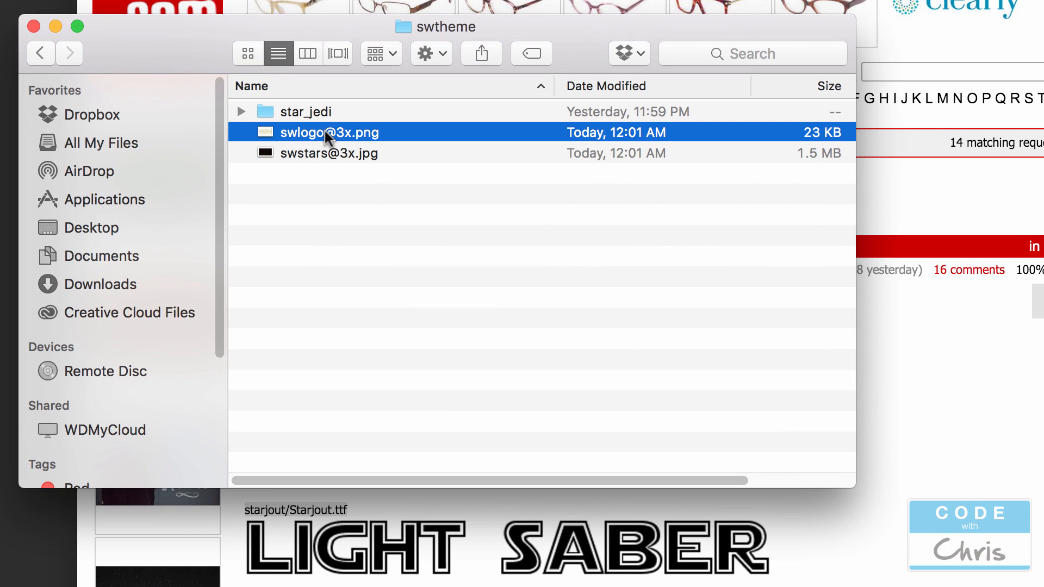
click(328, 153)
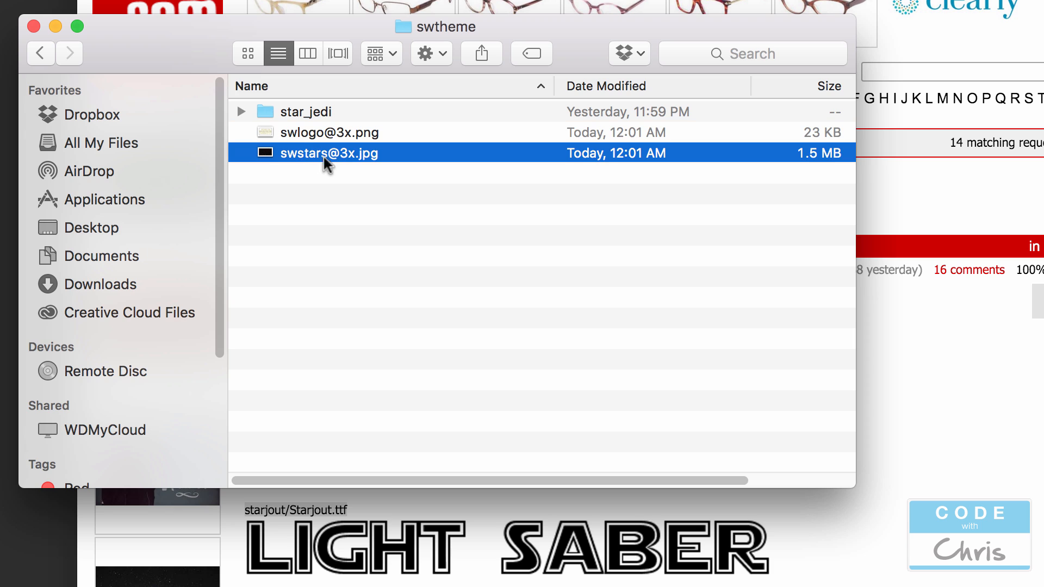
mouse_move(322, 158)
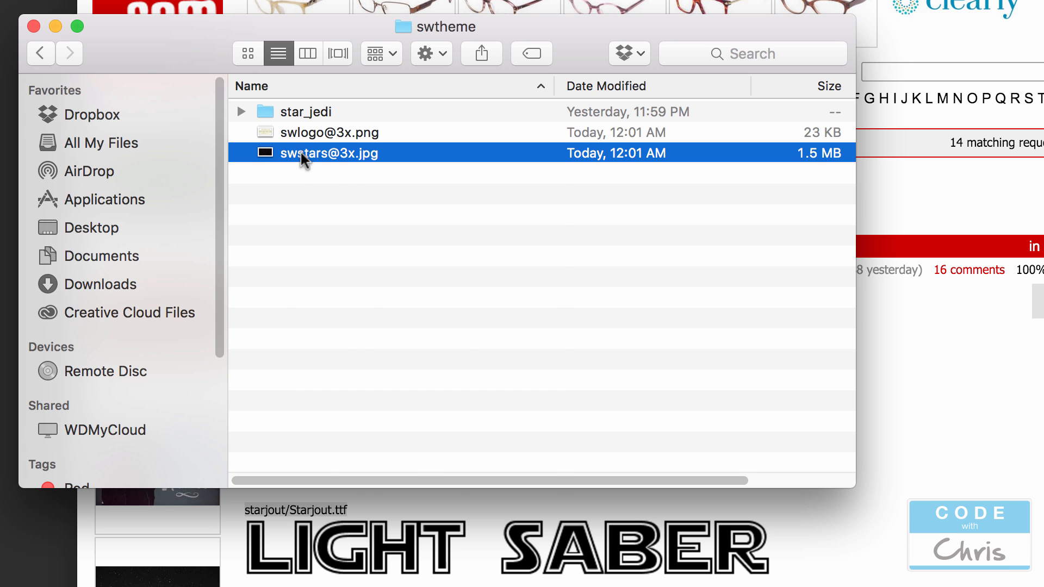
key(cmd+i)
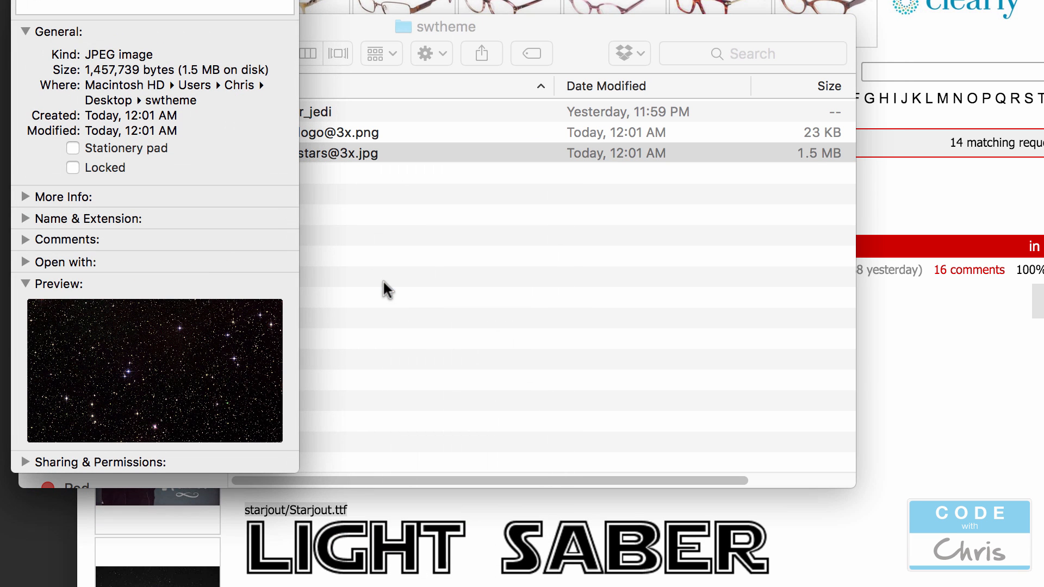
mouse_move(196, 179)
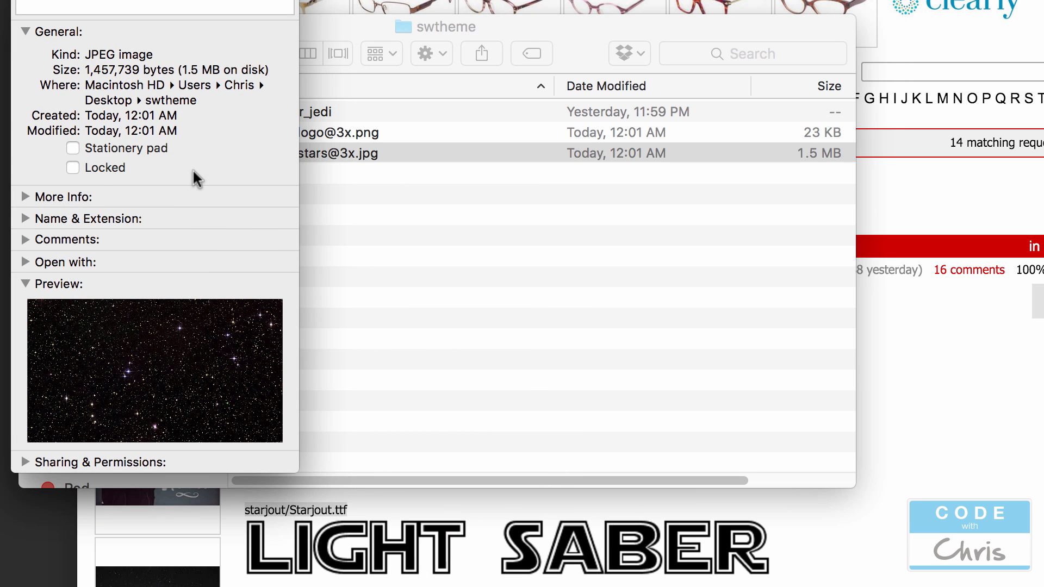
click(25, 197)
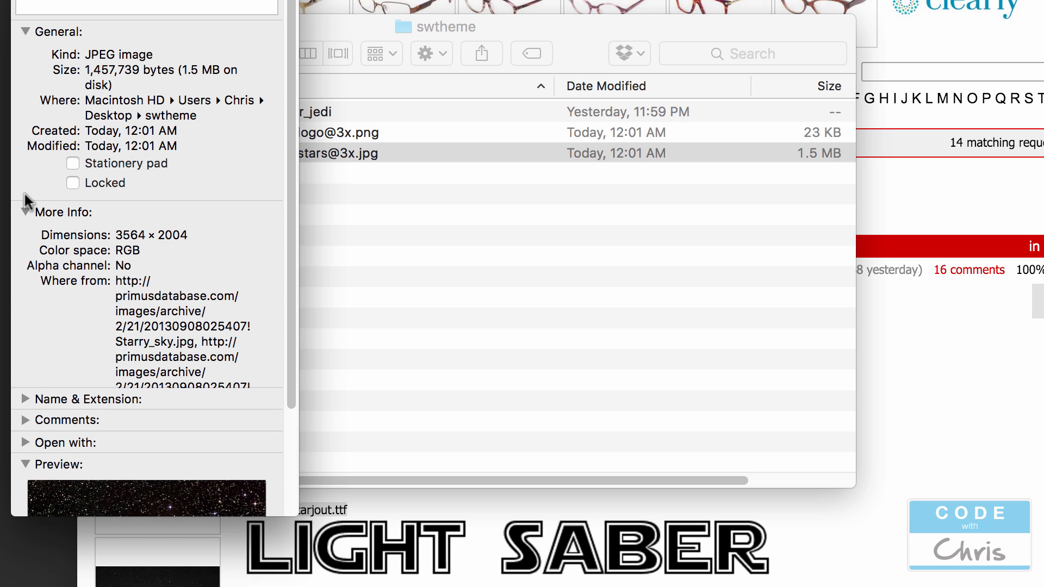
double_click(151, 235)
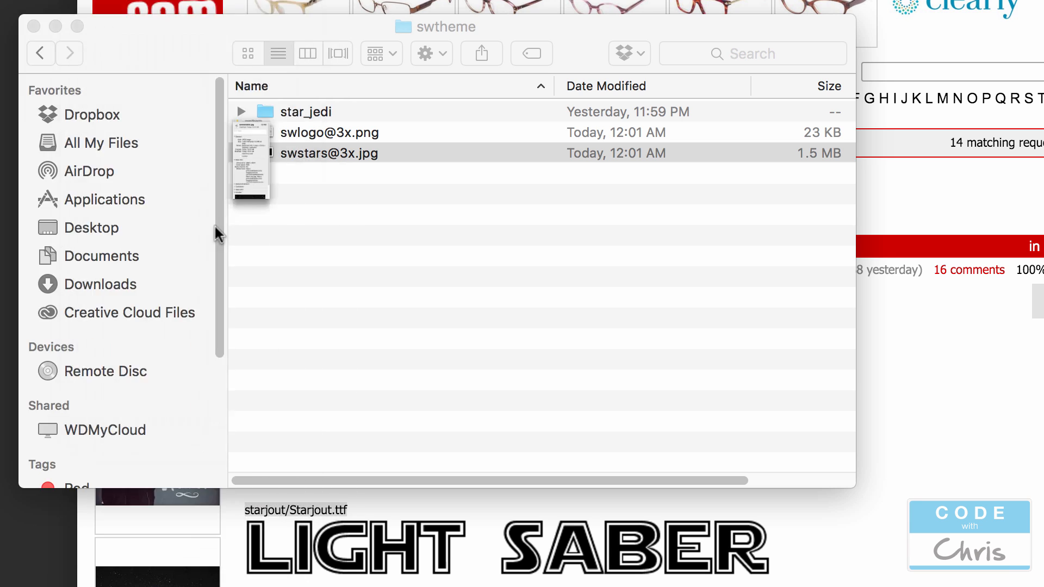
key(cmd+space)
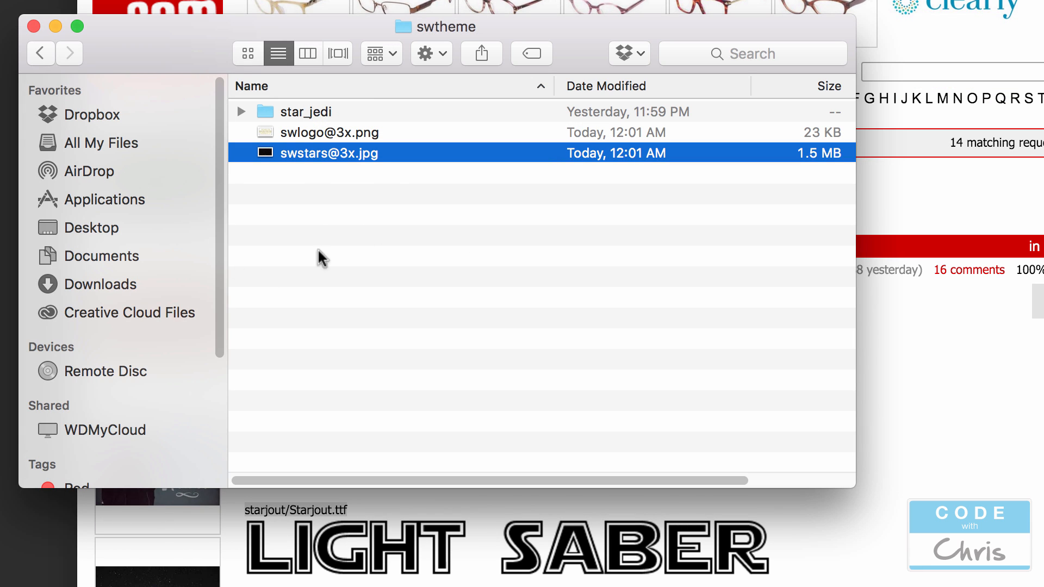
mouse_move(708, 580)
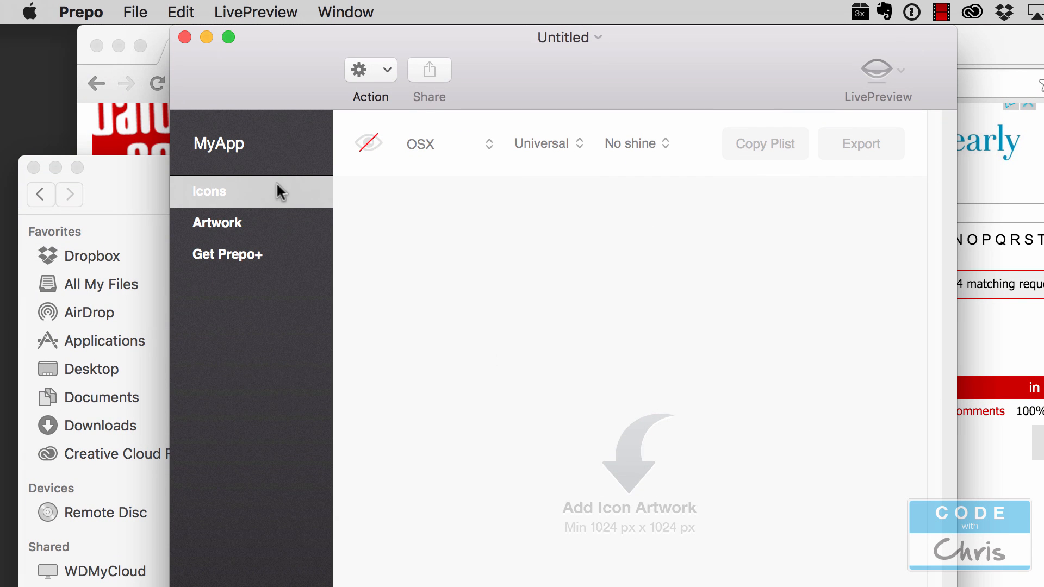
mouse_move(273, 53)
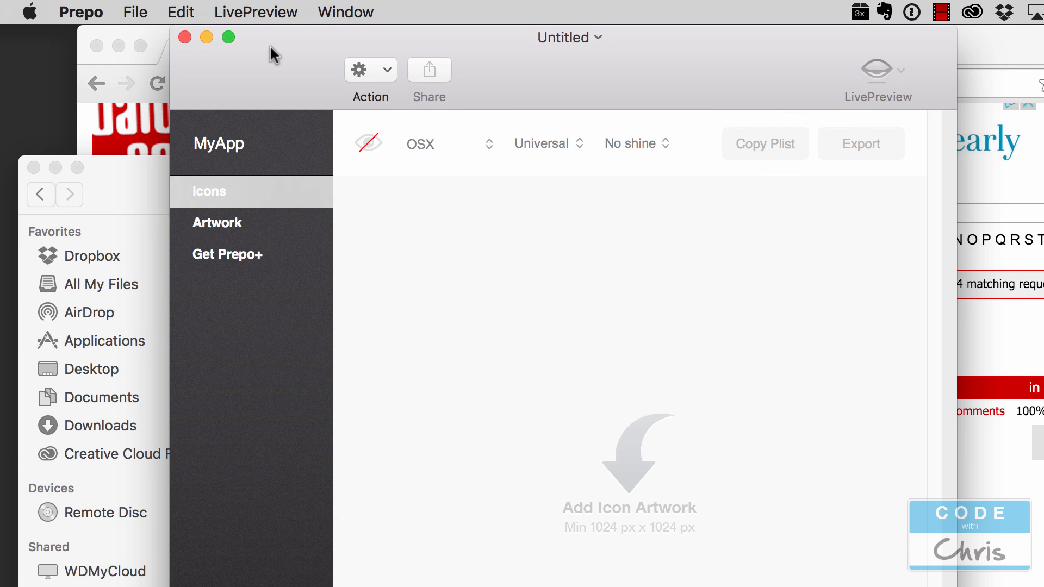
mouse_move(273, 71)
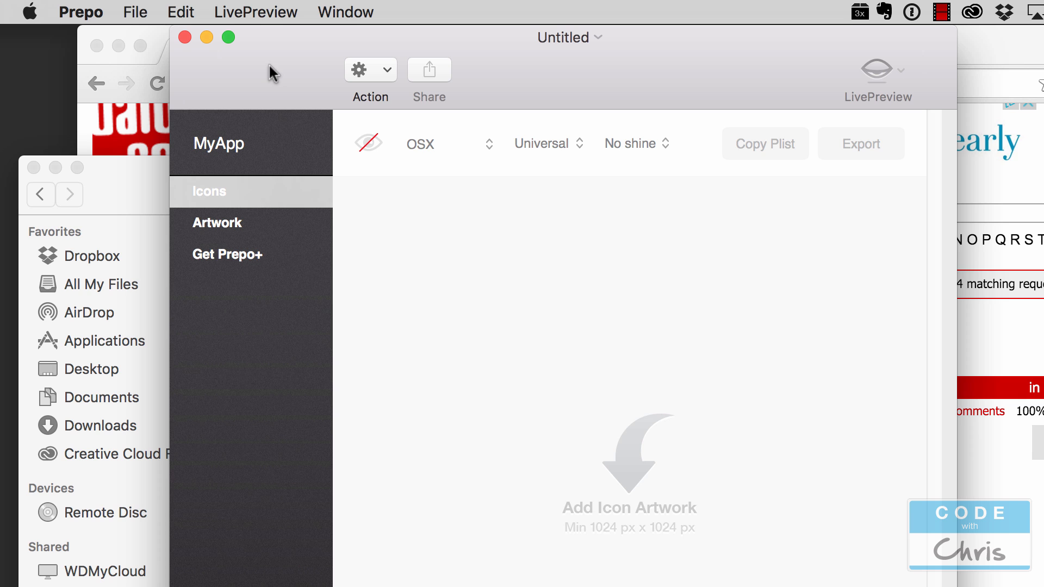
mouse_move(239, 235)
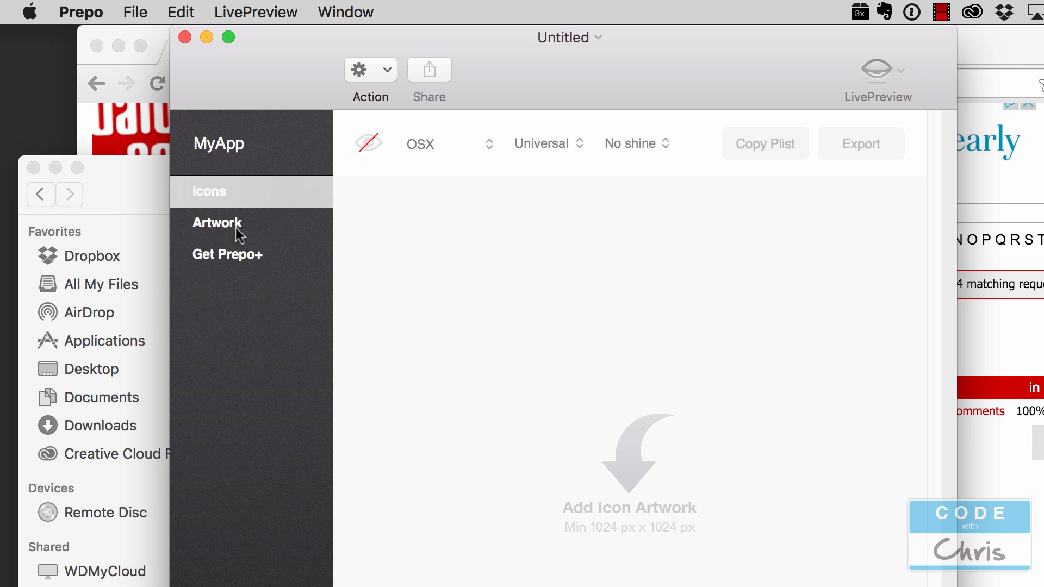
Step: Export 1x, 2x and 3x versions of the logo and starfield artwork into the swtheme folder
click(218, 222)
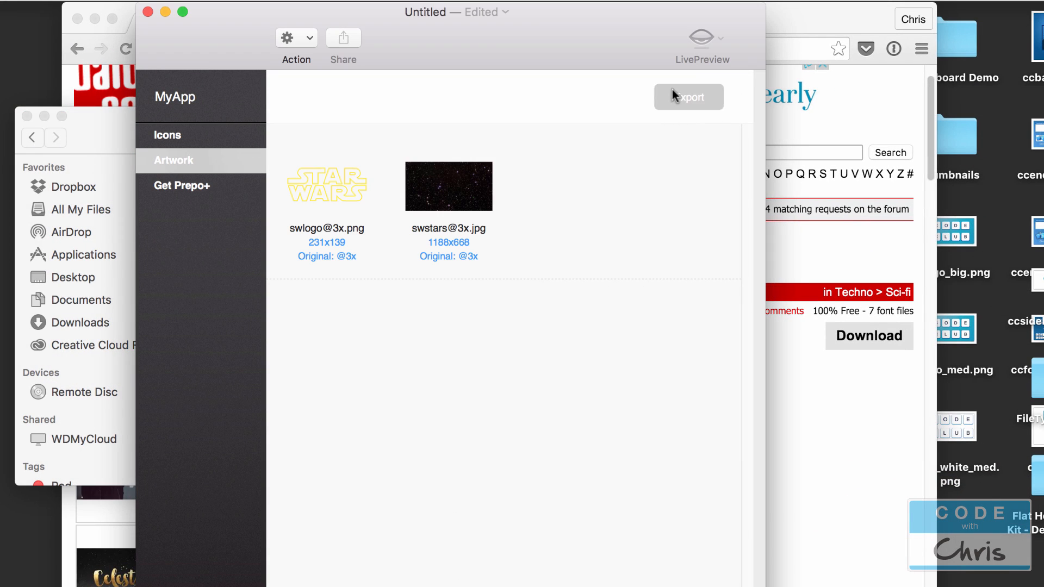
click(688, 97)
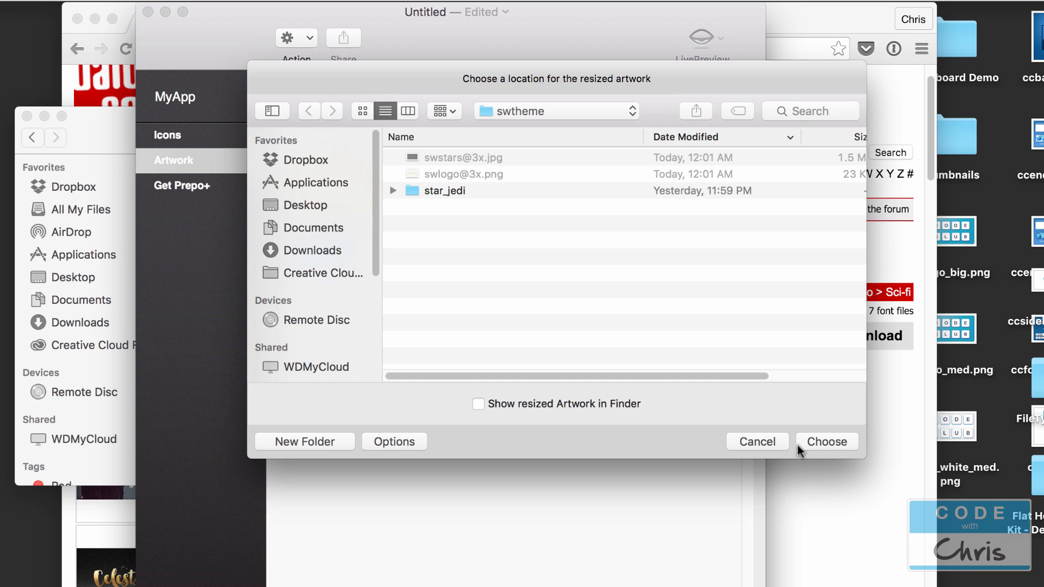
click(825, 441)
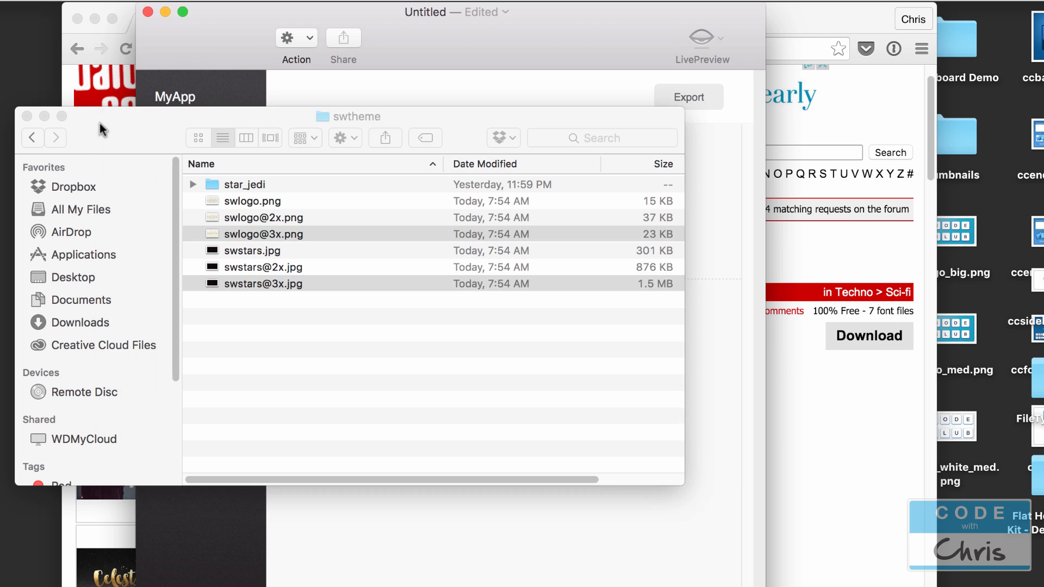
Step: Review the resized files in Finder and quit Prepo without saving the exporter project
click(263, 267)
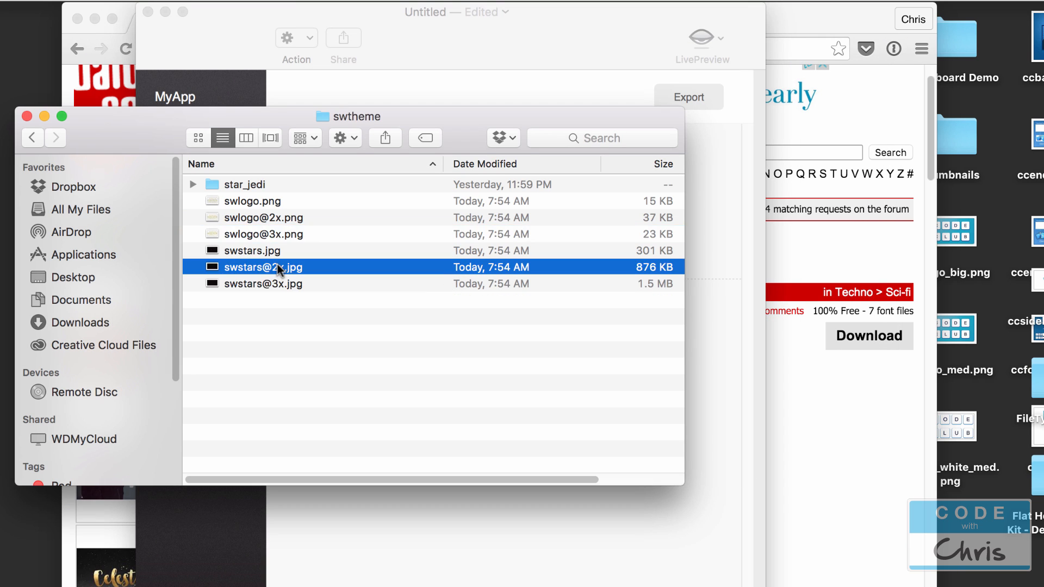
click(252, 250)
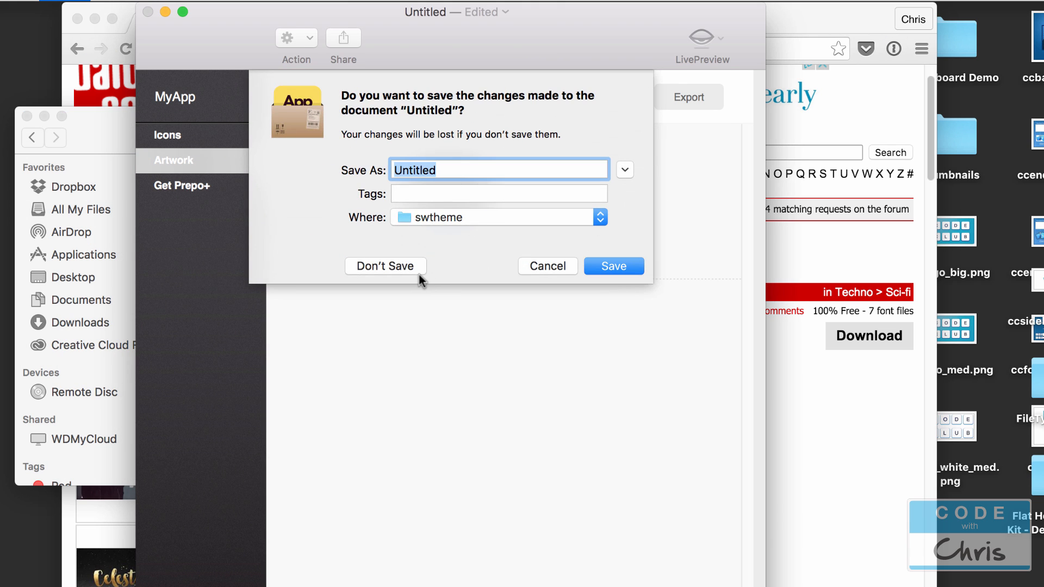
click(385, 265)
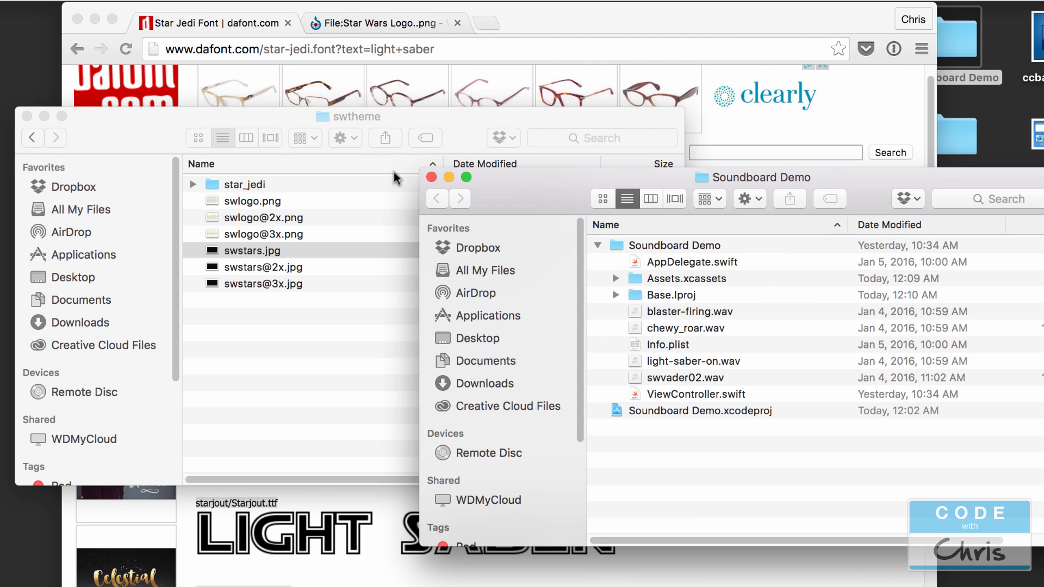
Step: Add the six resized swlogo and swstars files to the Soundboard Demo asset catalog as 1x/2x/3x sets
double_click(700, 411)
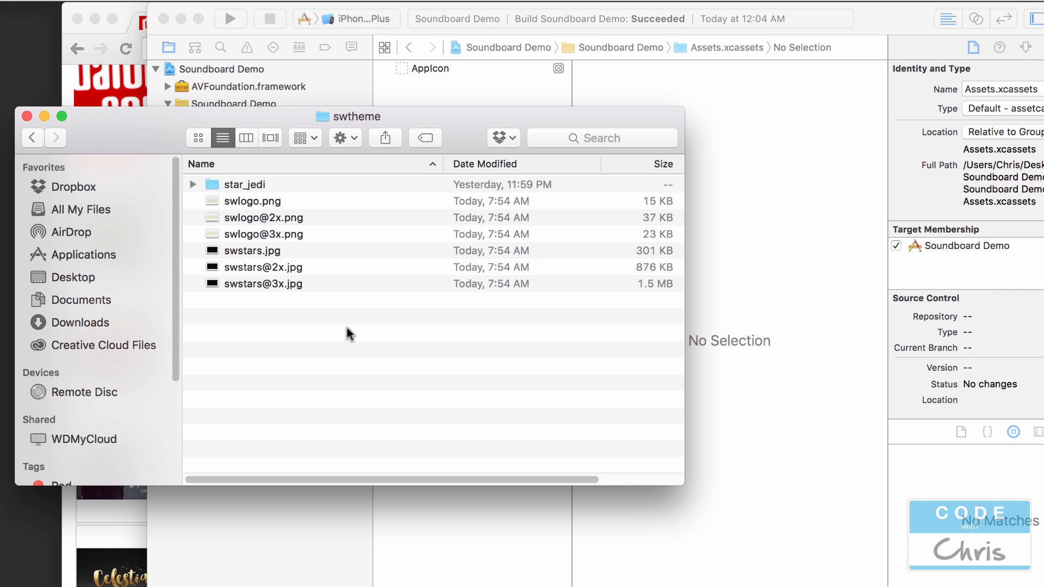
click(254, 200)
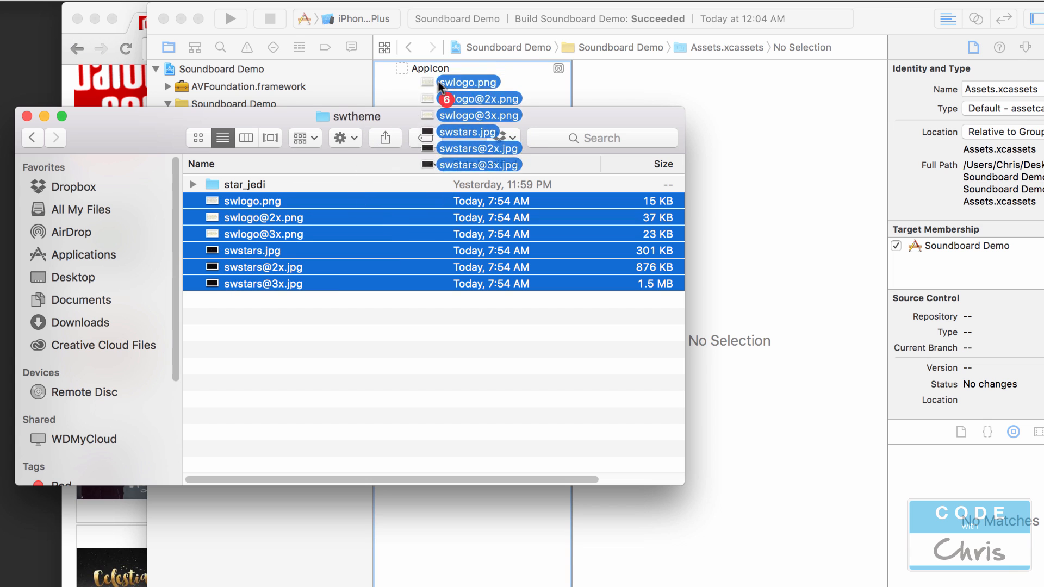
click(426, 85)
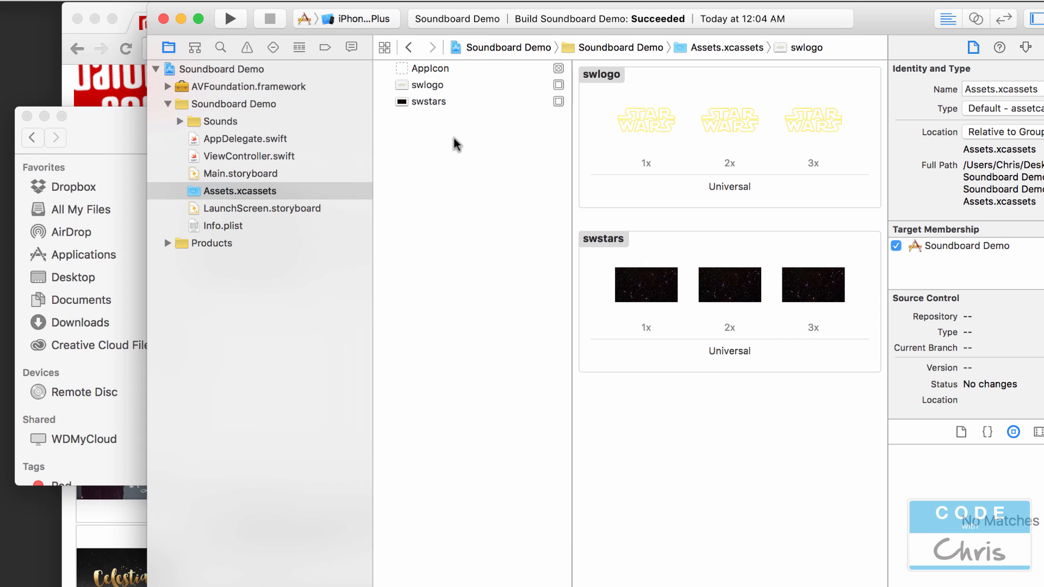
click(429, 101)
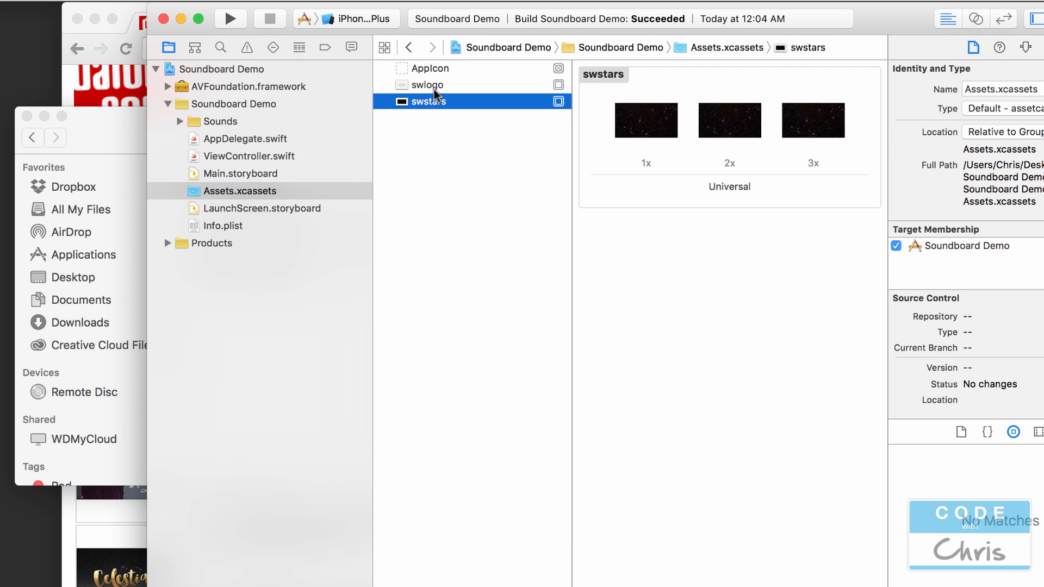
click(427, 85)
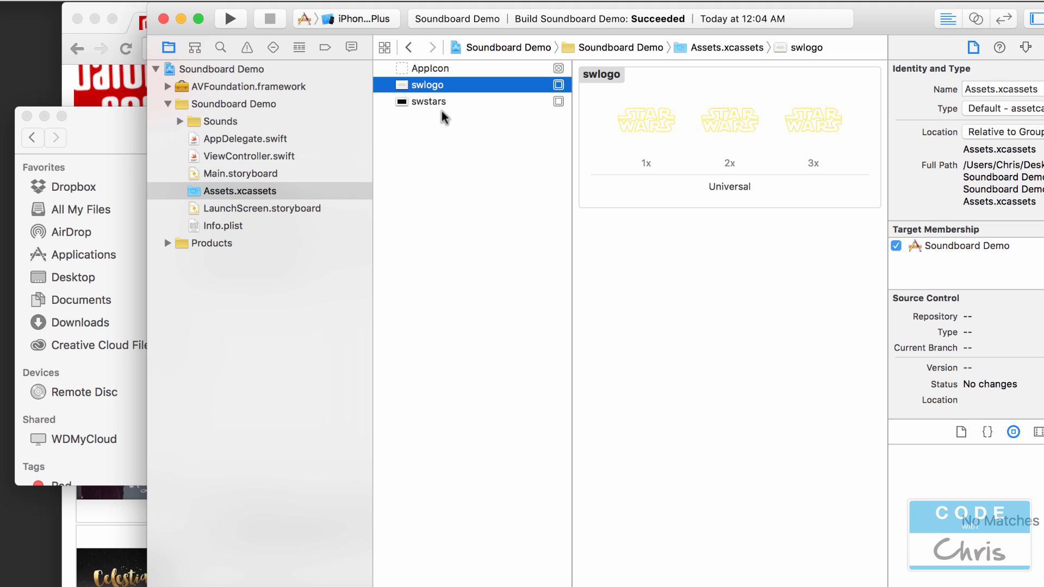
mouse_move(455, 104)
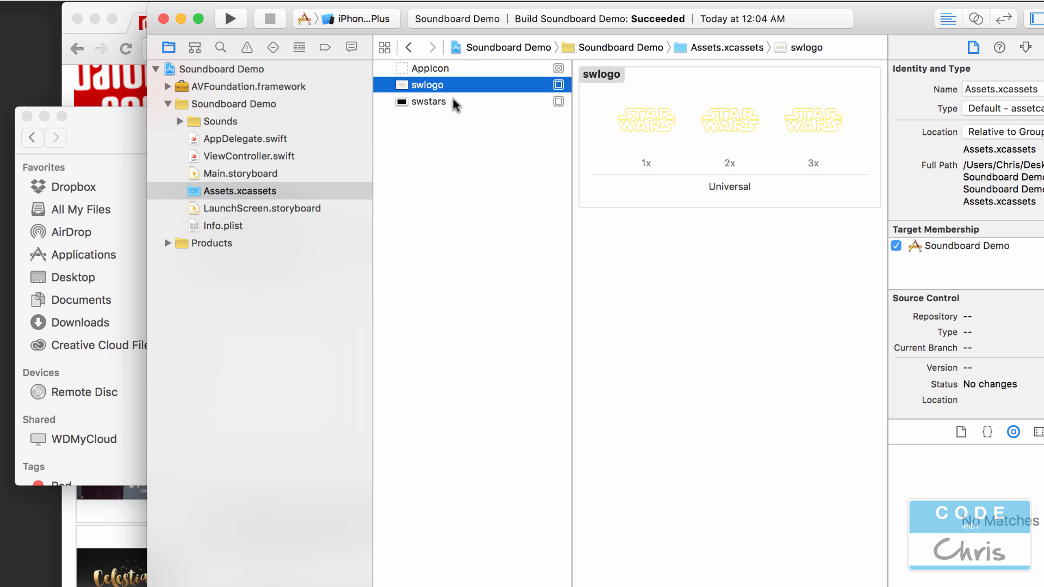
mouse_move(228, 174)
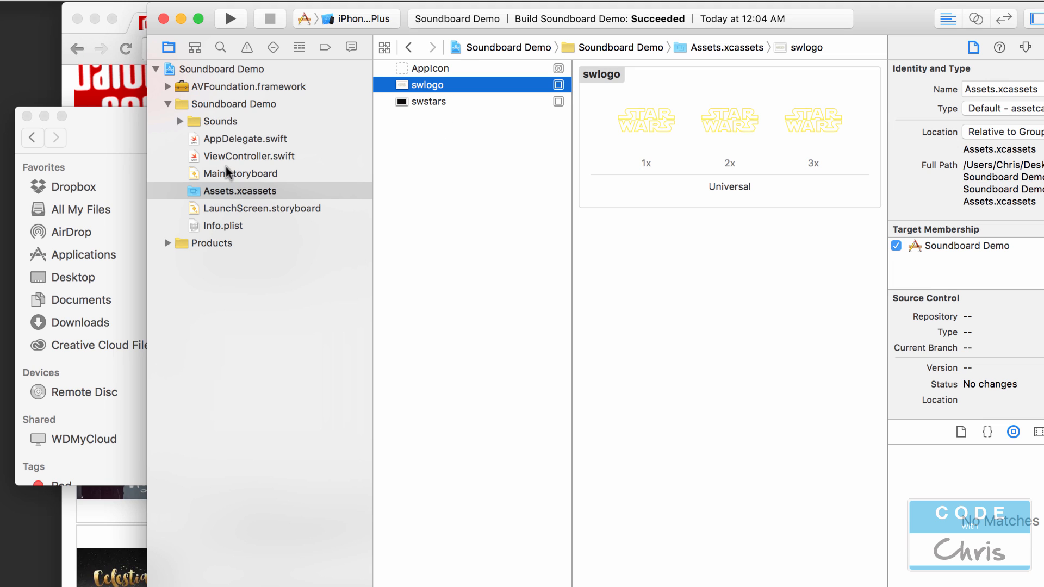
Step: Show Main.storyboard's View Controller outline expanded down to View's children
click(244, 173)
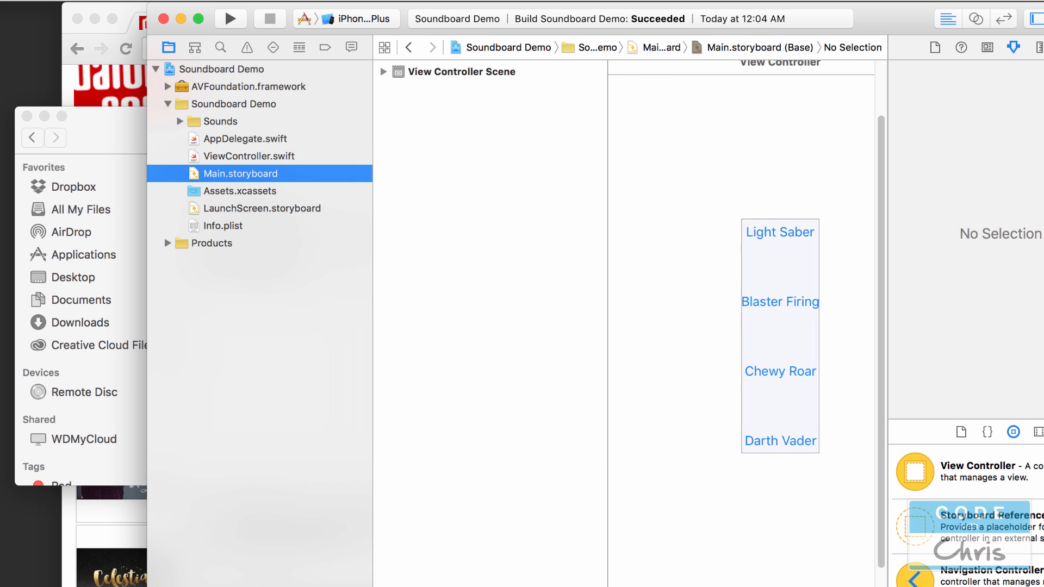
click(383, 72)
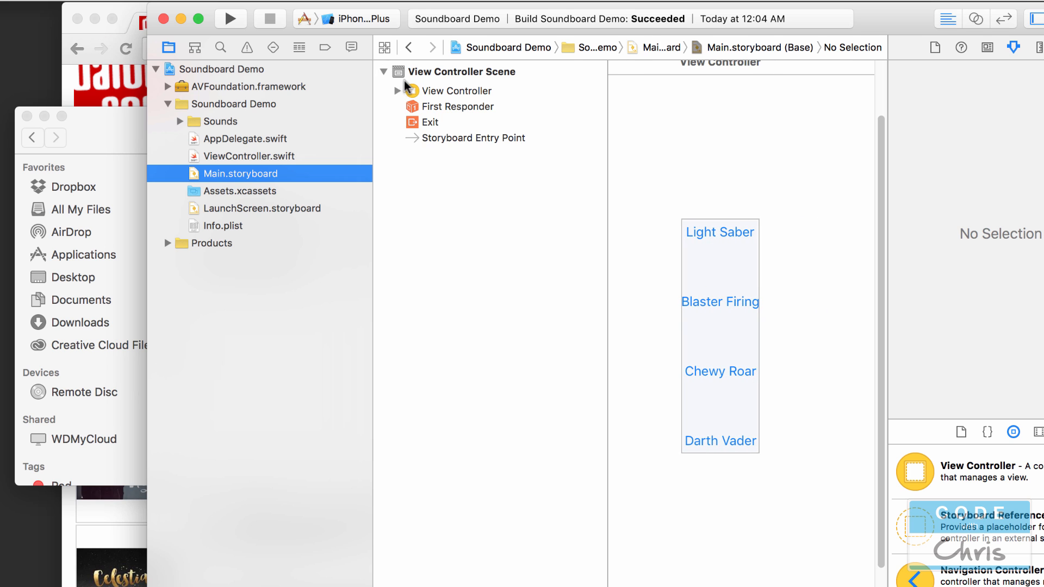
click(397, 90)
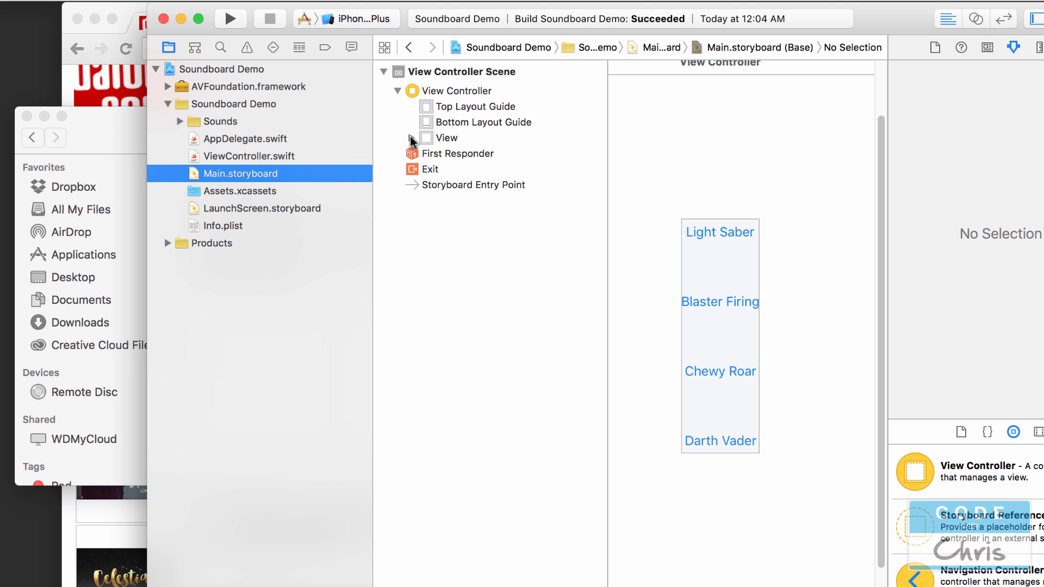
click(445, 138)
text(image)
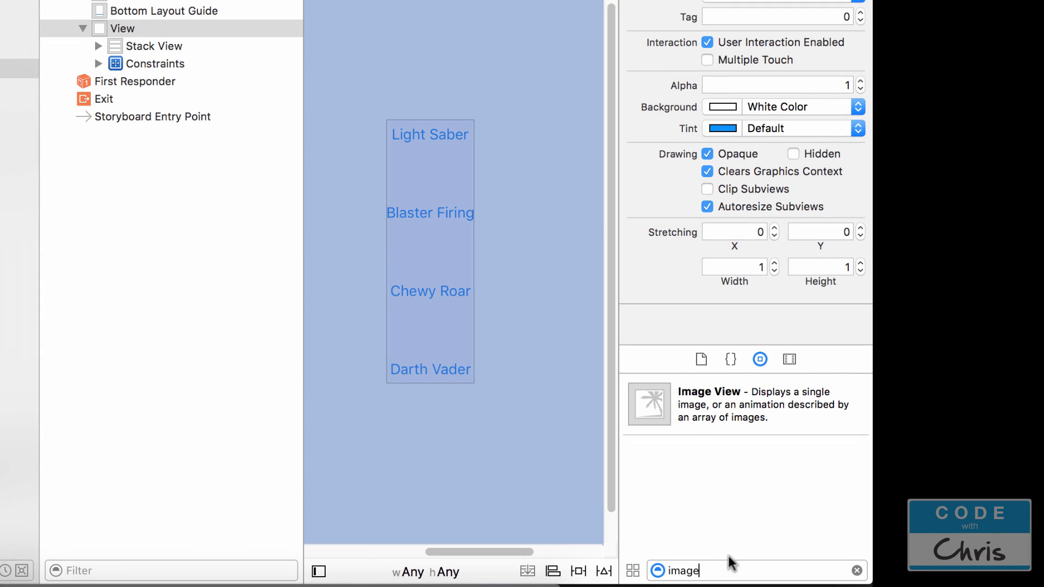
Step: Add an image view under View ahead of Stack View and name it Background
click(745, 405)
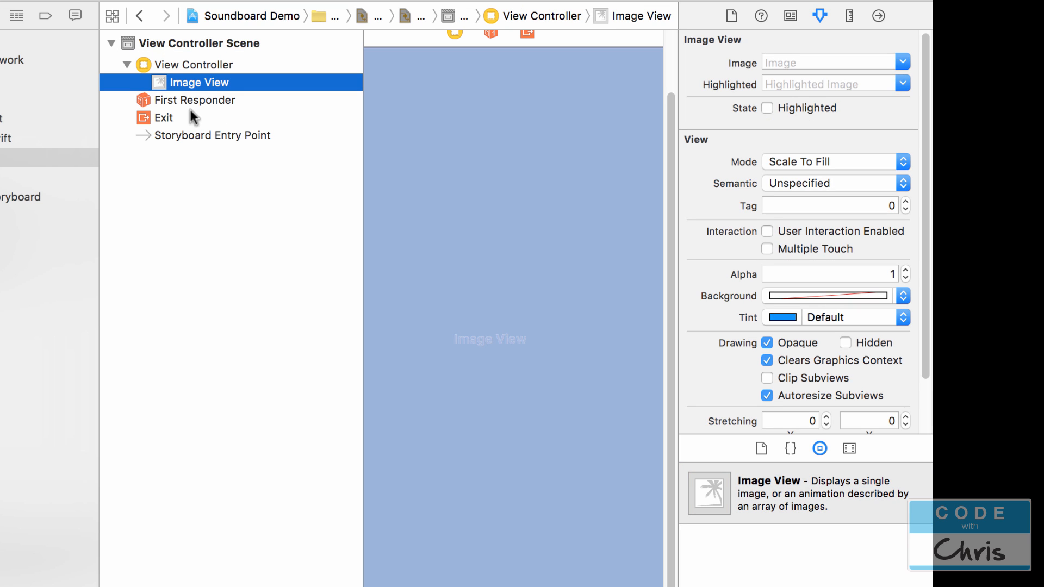
mouse_move(169, 98)
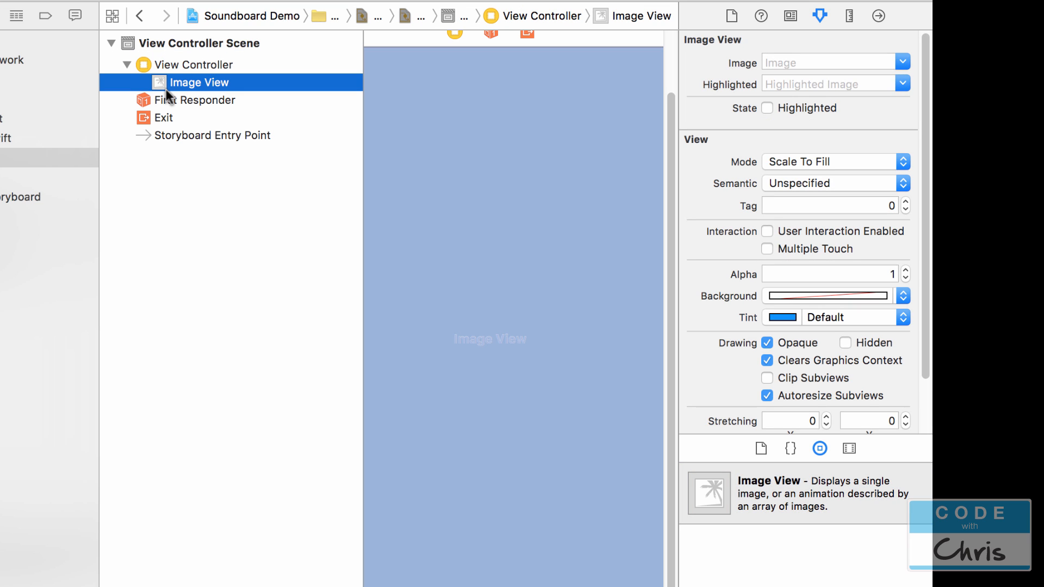
mouse_move(174, 95)
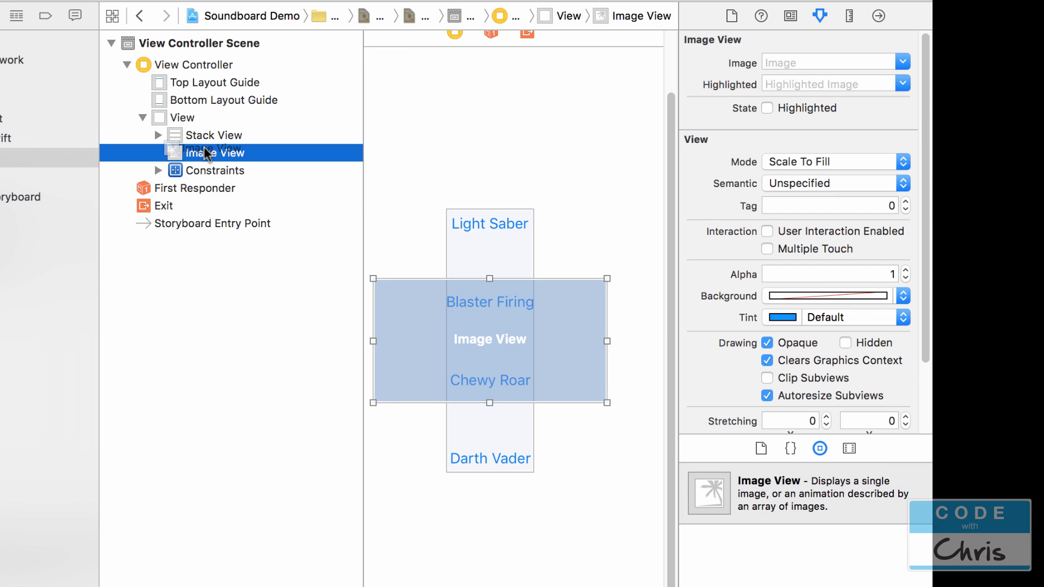
drag(213, 153, 213, 135)
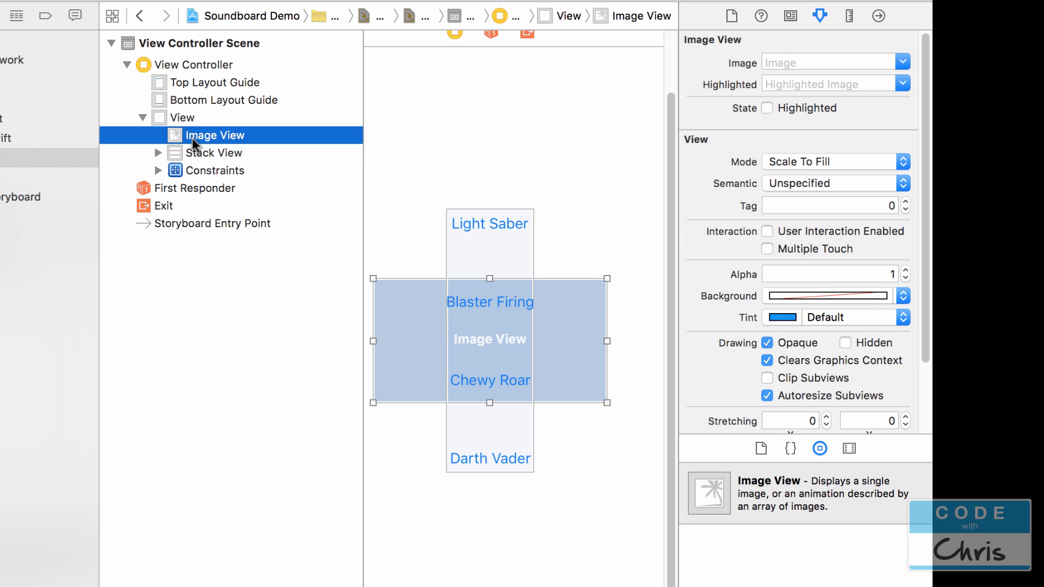
mouse_move(182, 162)
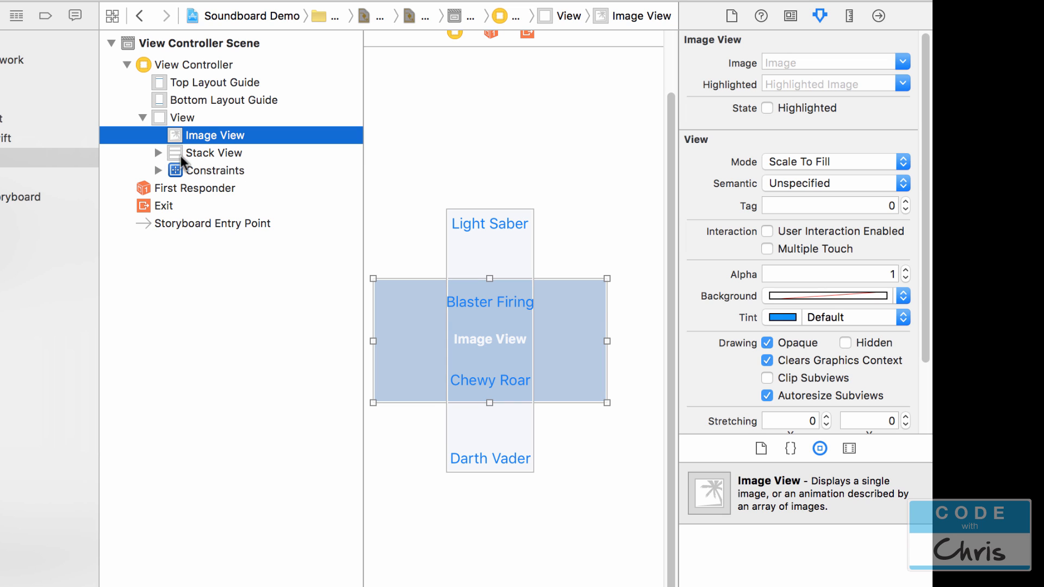
mouse_move(198, 141)
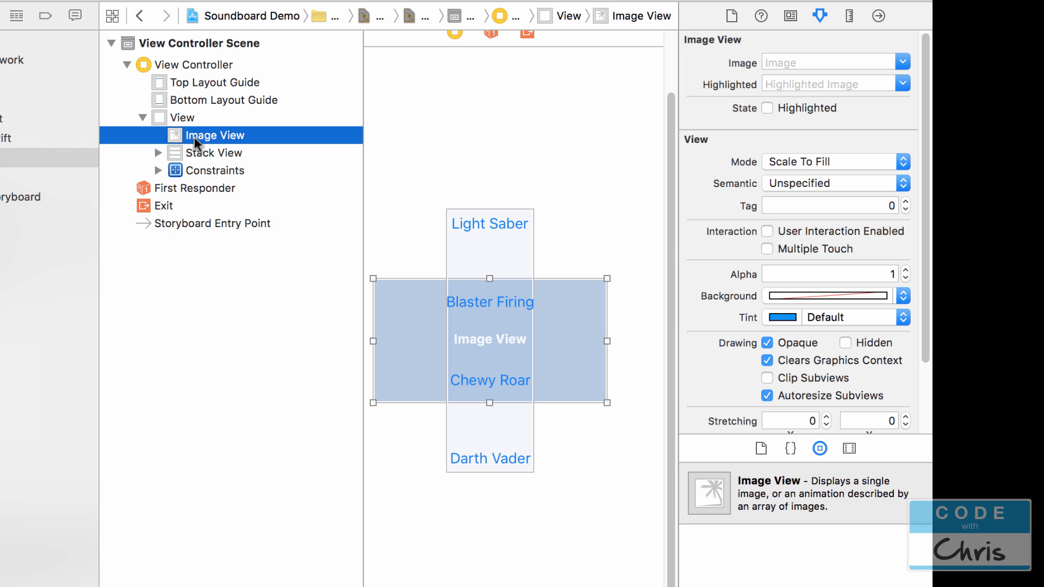
text(Background)
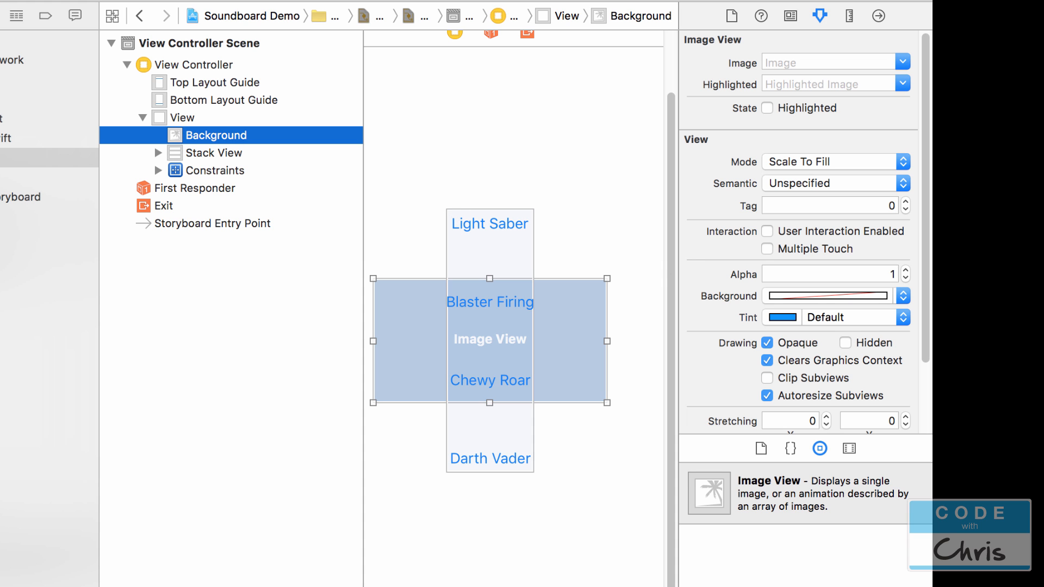
Step: Constrain Background with 0 spacing to View's top, bottom, left and right edges
click(755, 580)
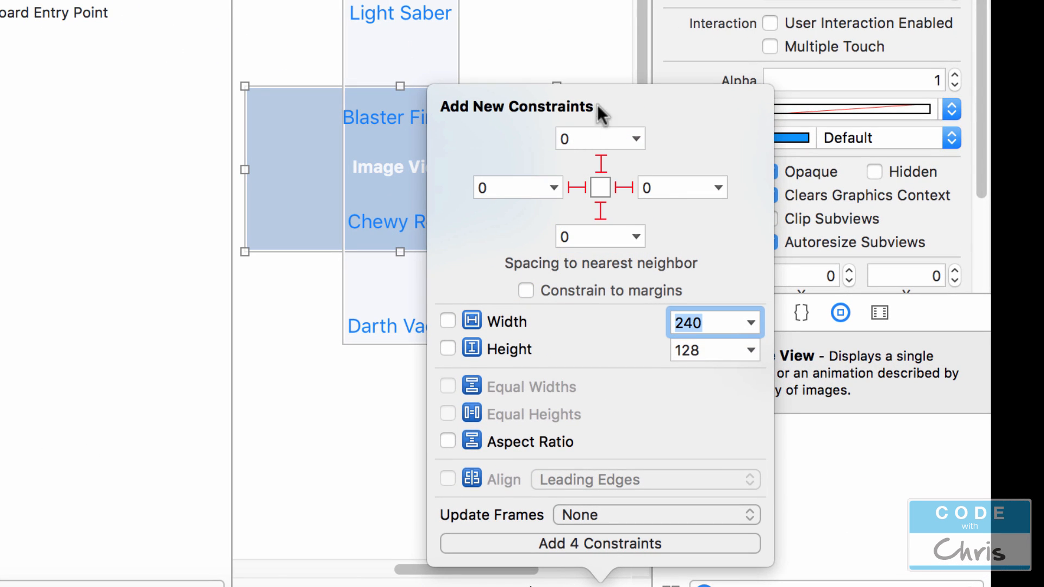
mouse_move(590, 153)
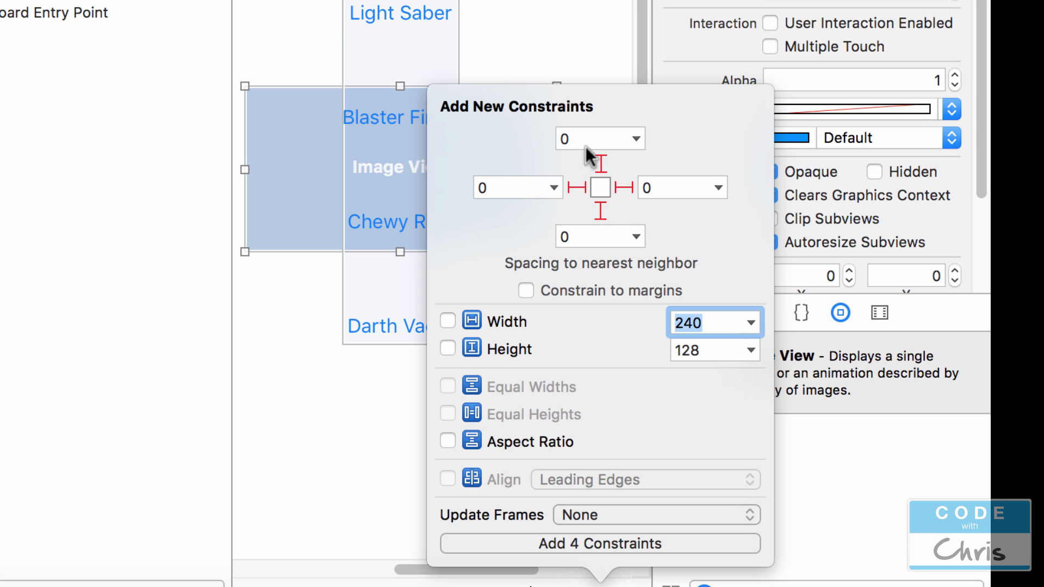
click(637, 138)
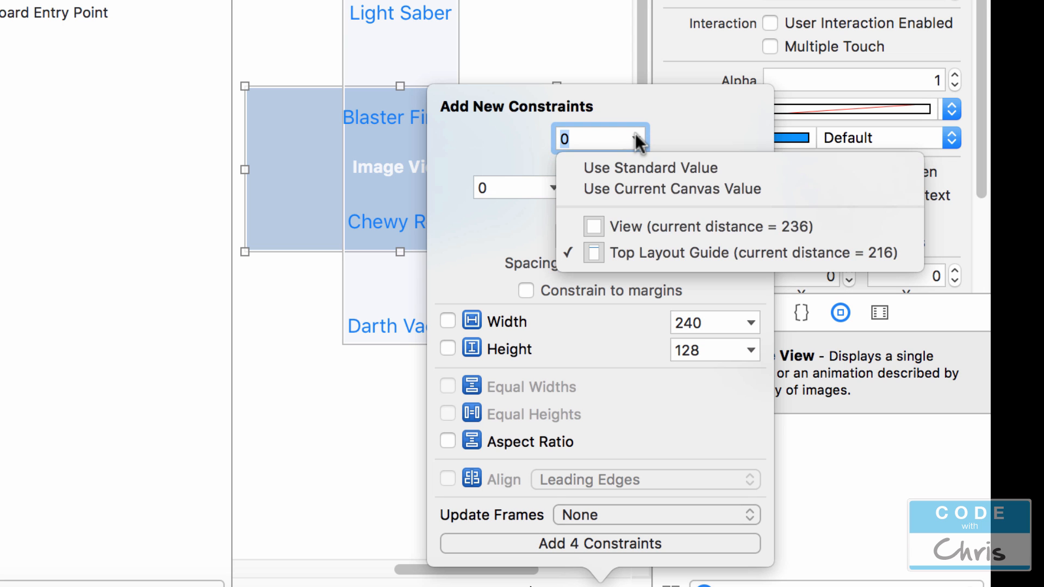
mouse_move(693, 226)
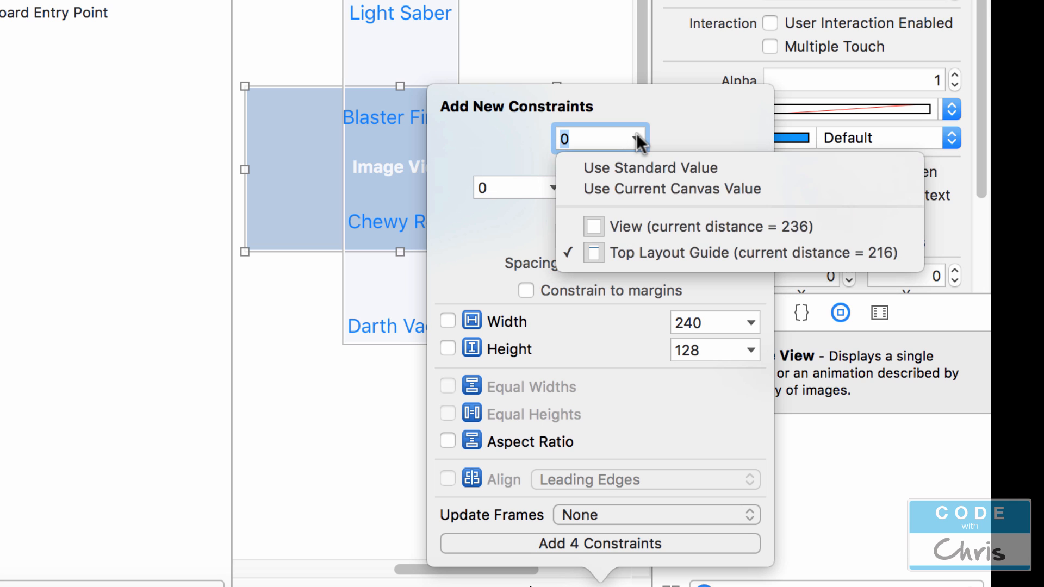
mouse_move(633, 226)
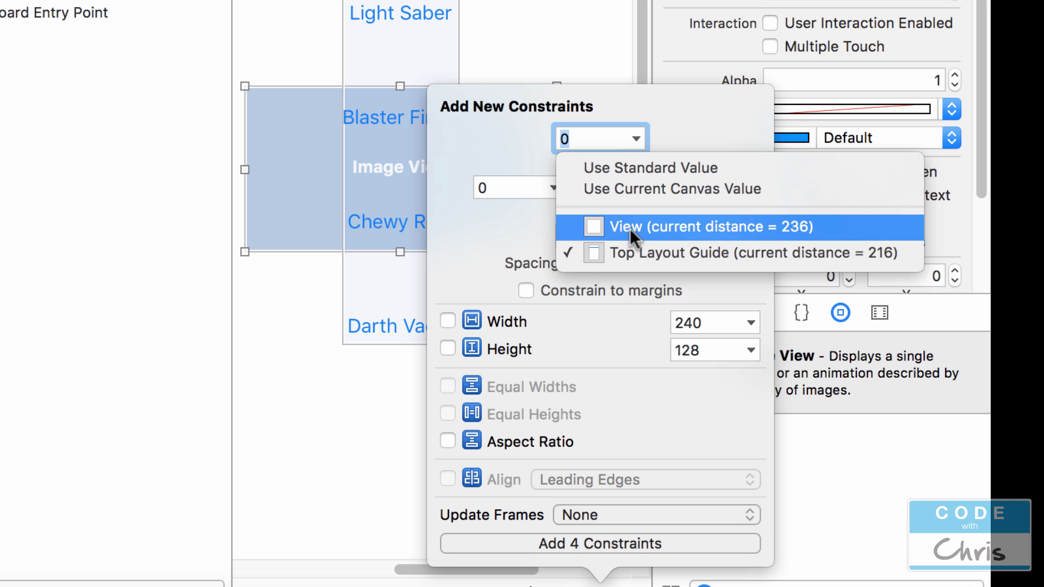
click(699, 226)
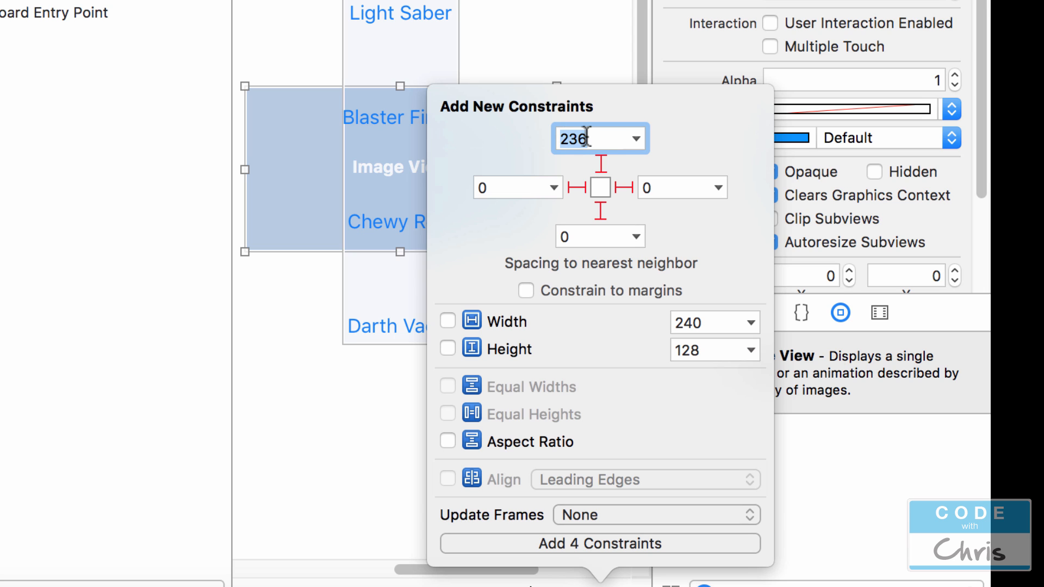
click(636, 236)
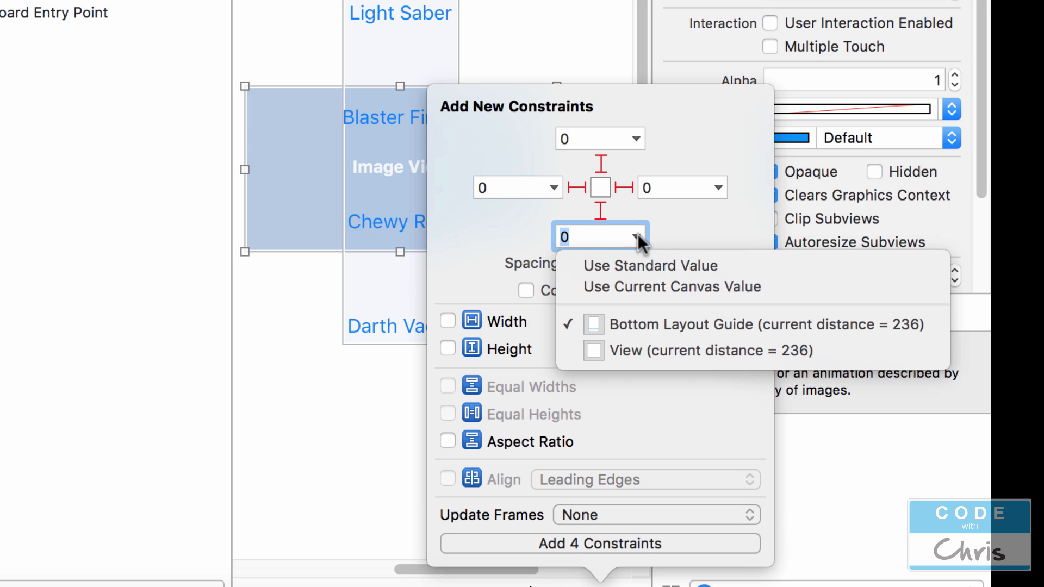
mouse_move(699, 351)
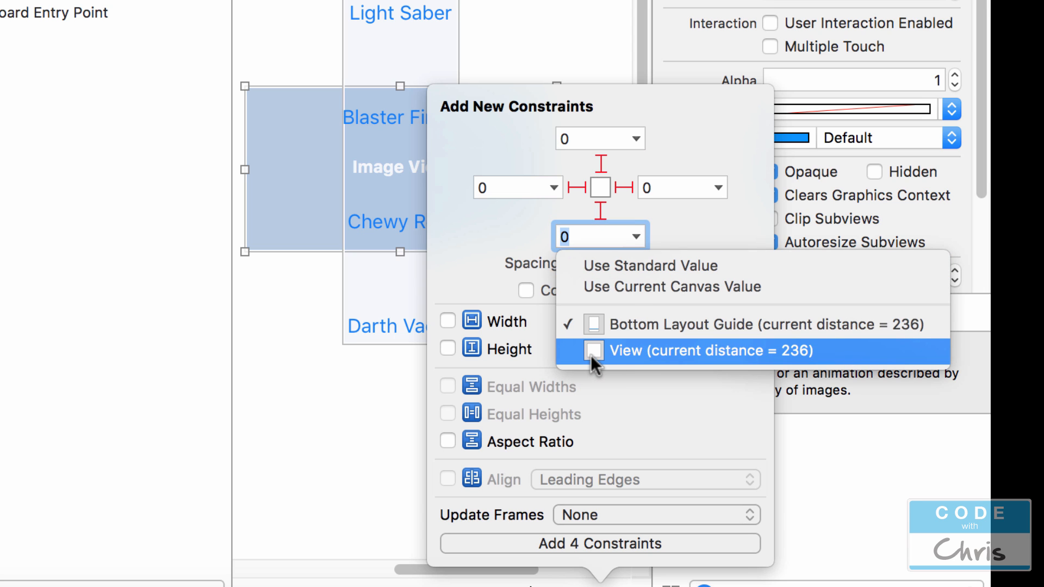
click(709, 351)
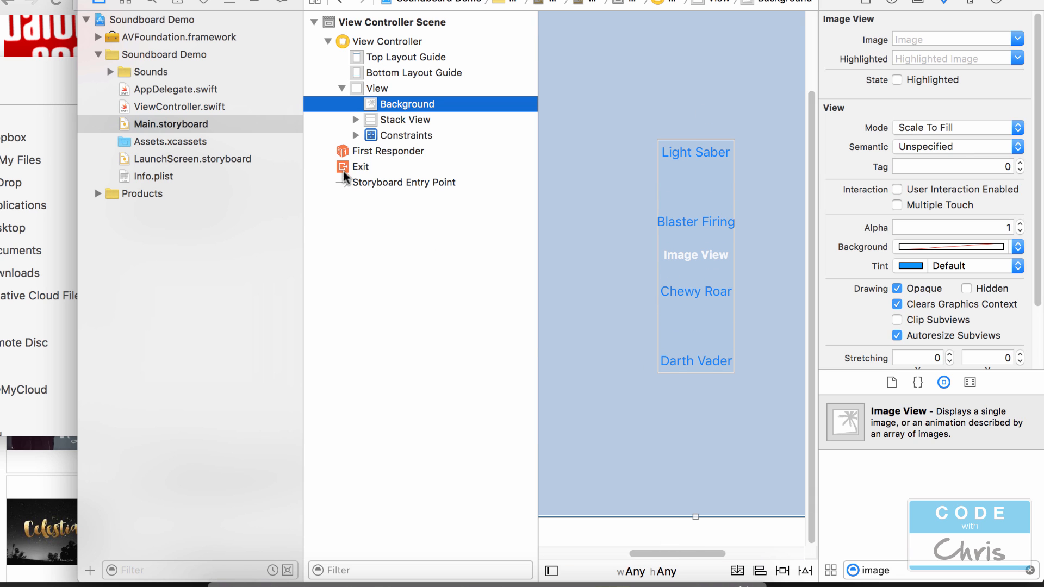
Step: Set Background's image to swstars and choose a content mode so the starfield fills the view
click(355, 134)
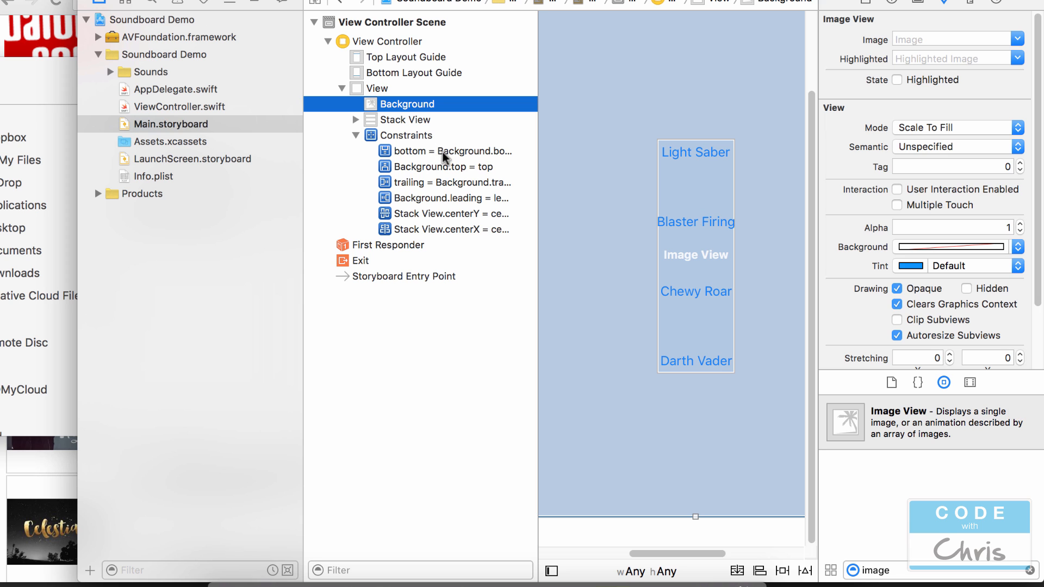
mouse_move(391, 90)
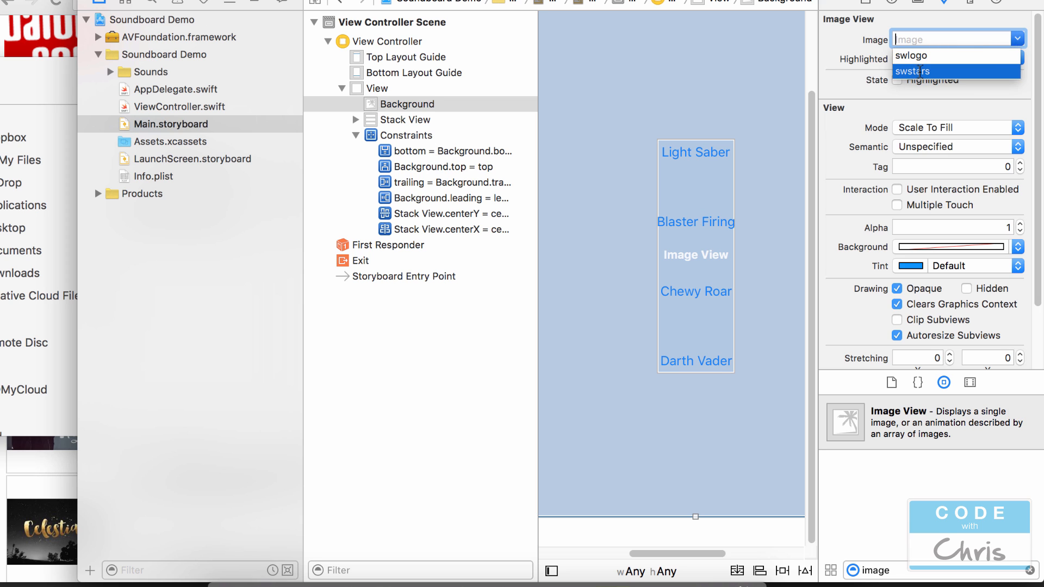
click(912, 71)
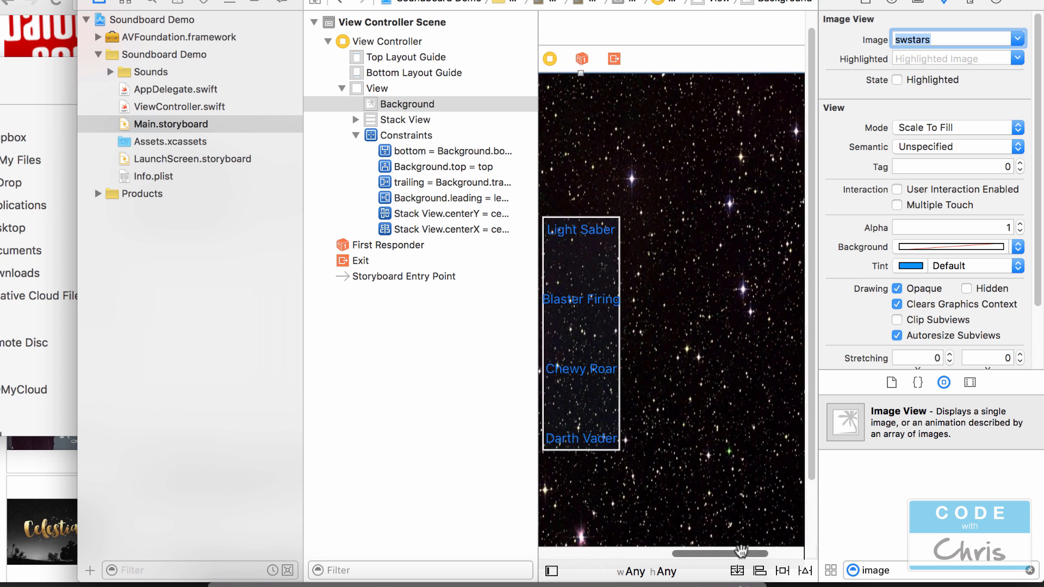
click(955, 127)
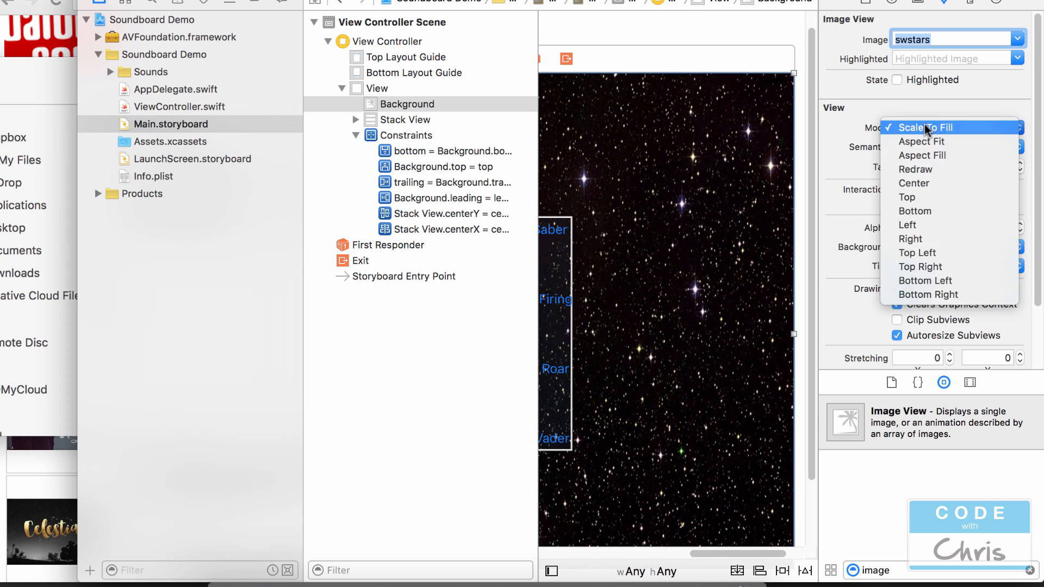
click(921, 156)
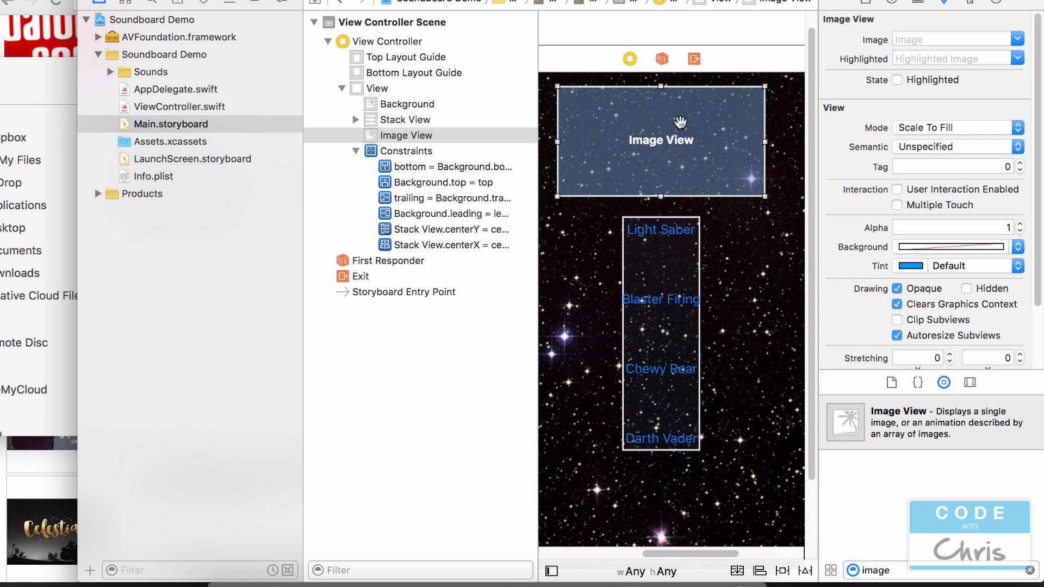
Step: Rename the new image view to logo in the scene outline
click(405, 135)
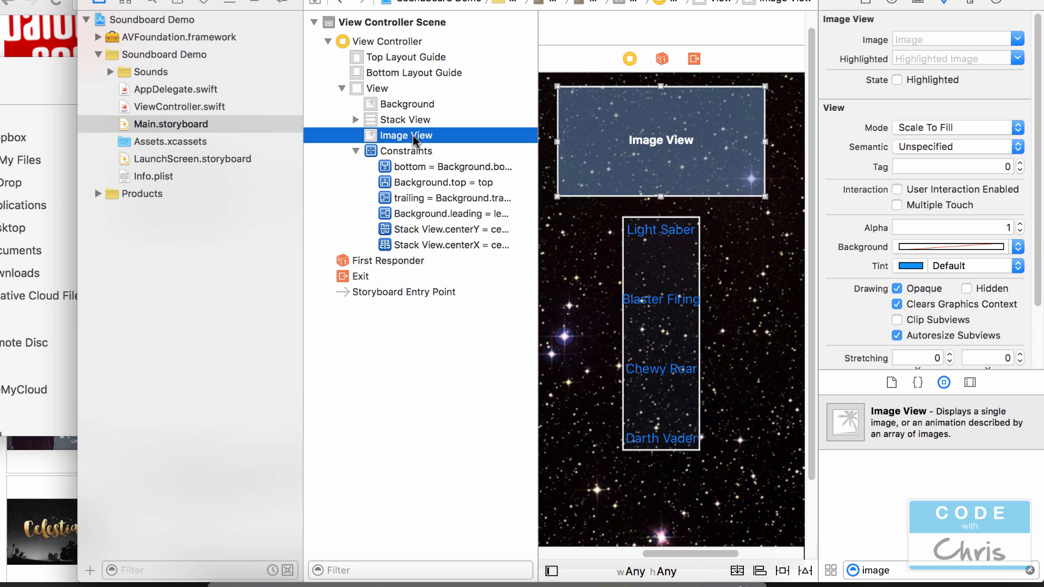
text(logo)
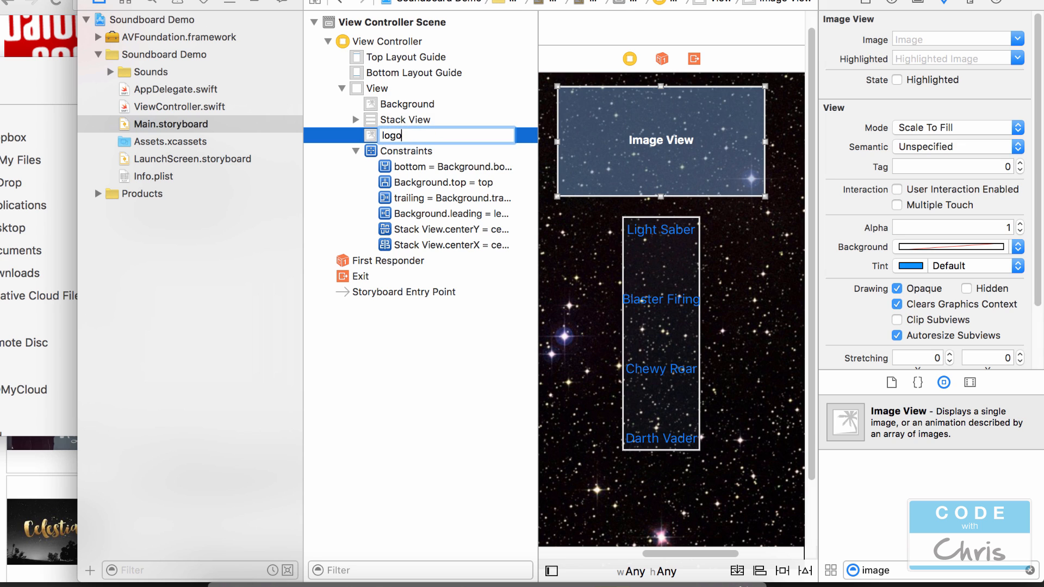
key(Return)
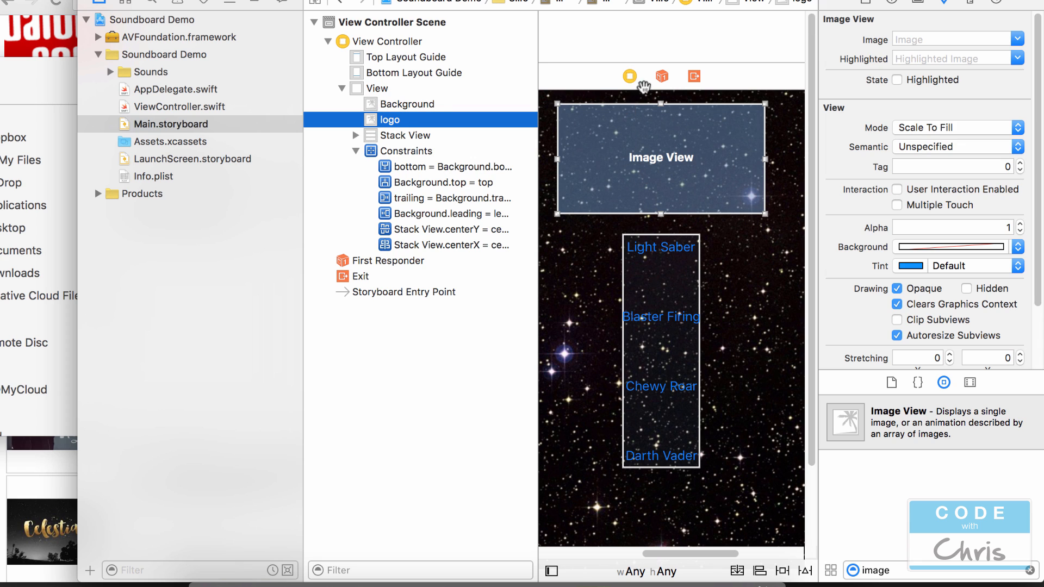
mouse_move(659, 100)
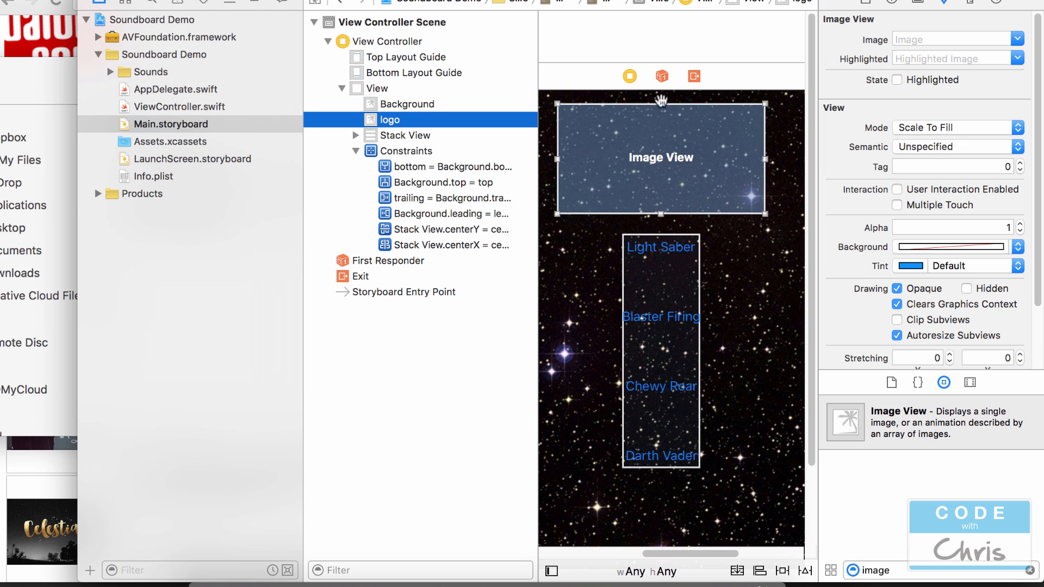
mouse_move(673, 229)
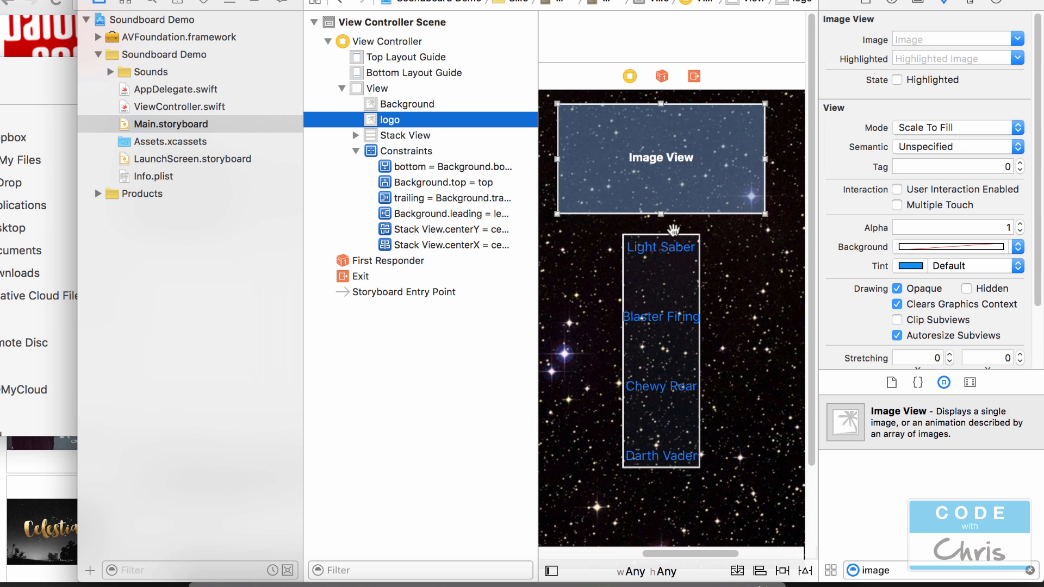
mouse_move(663, 228)
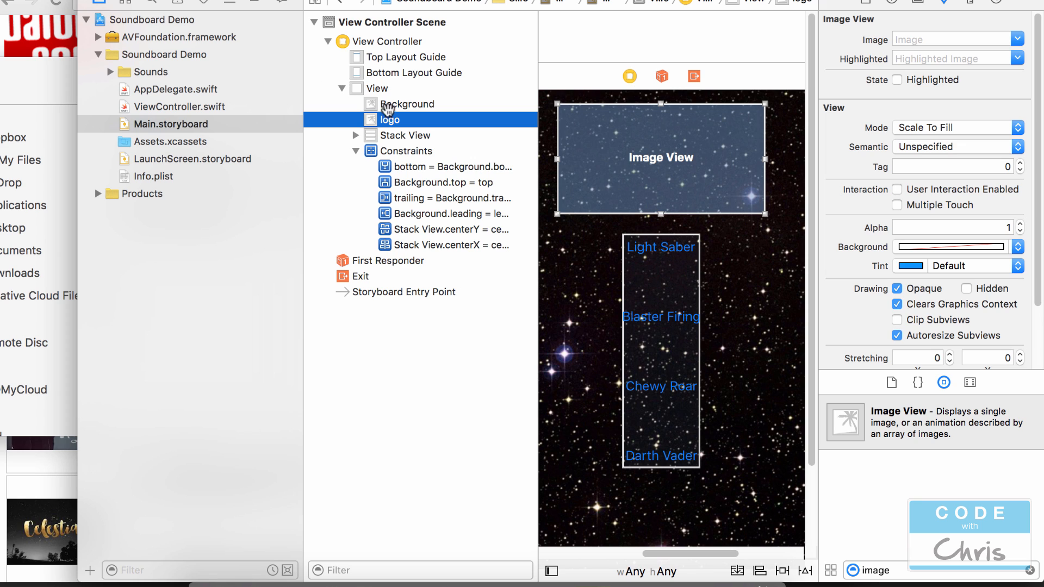
Step: Constrain the logo's top 15 from the View and its bottom 22 above the Stack View
double_click(389, 119)
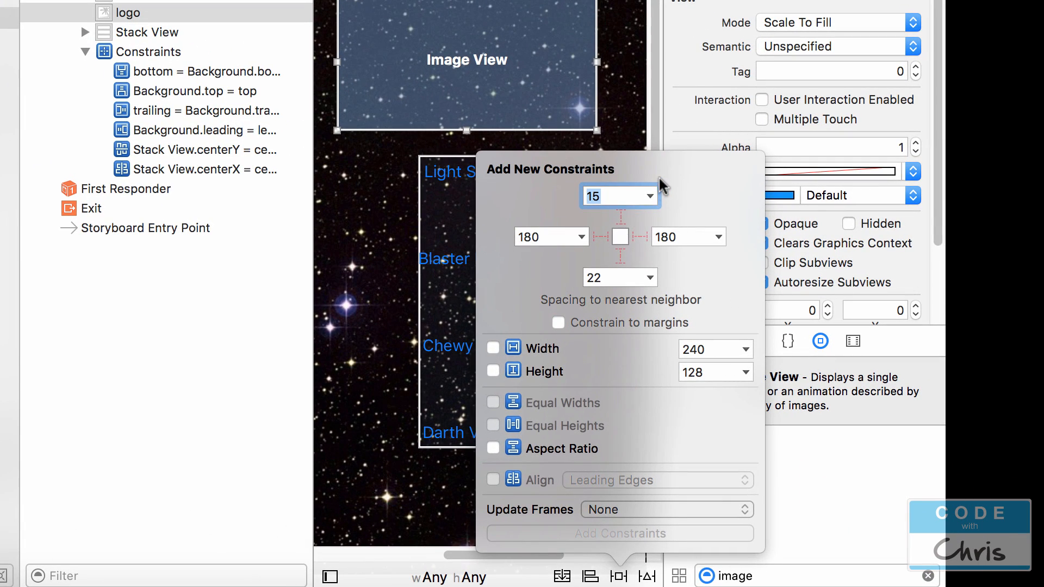
click(645, 194)
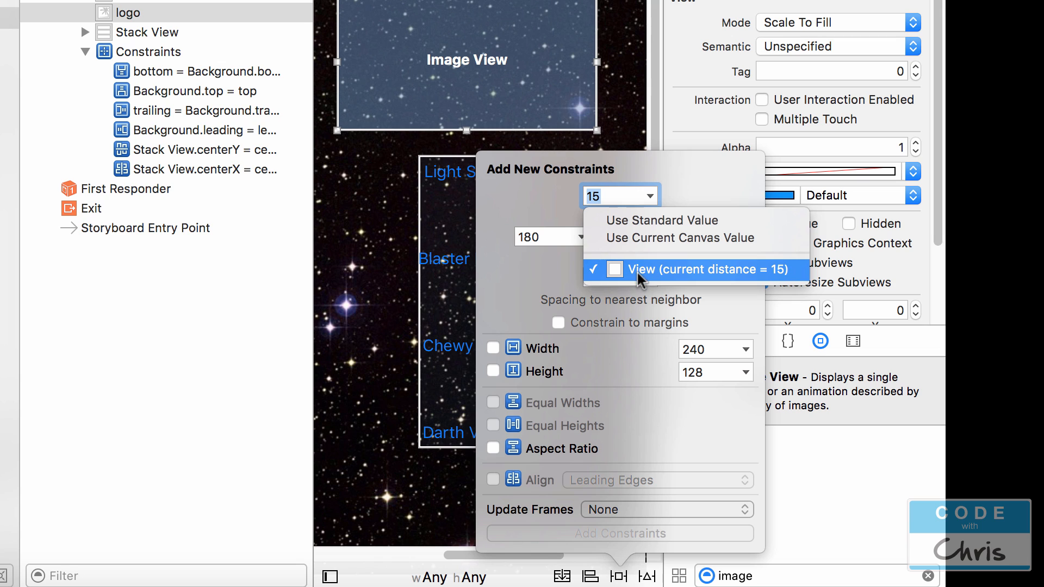
click(711, 268)
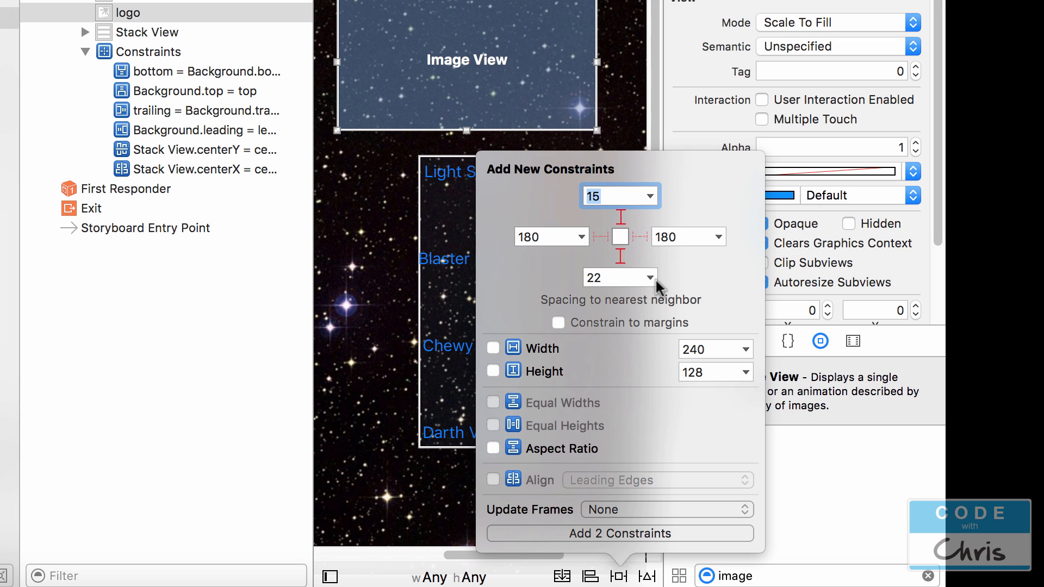
click(649, 277)
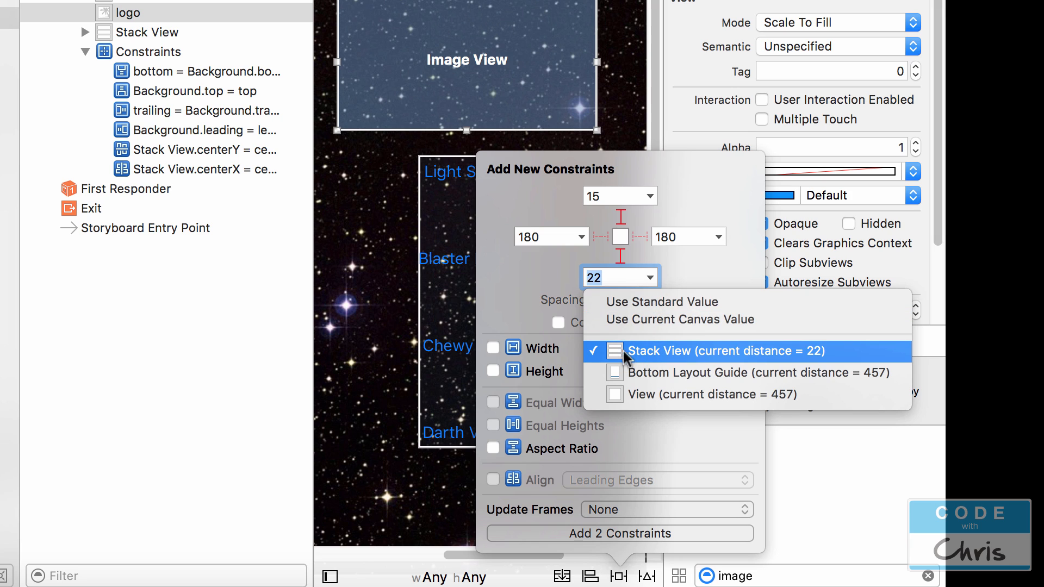
click(725, 352)
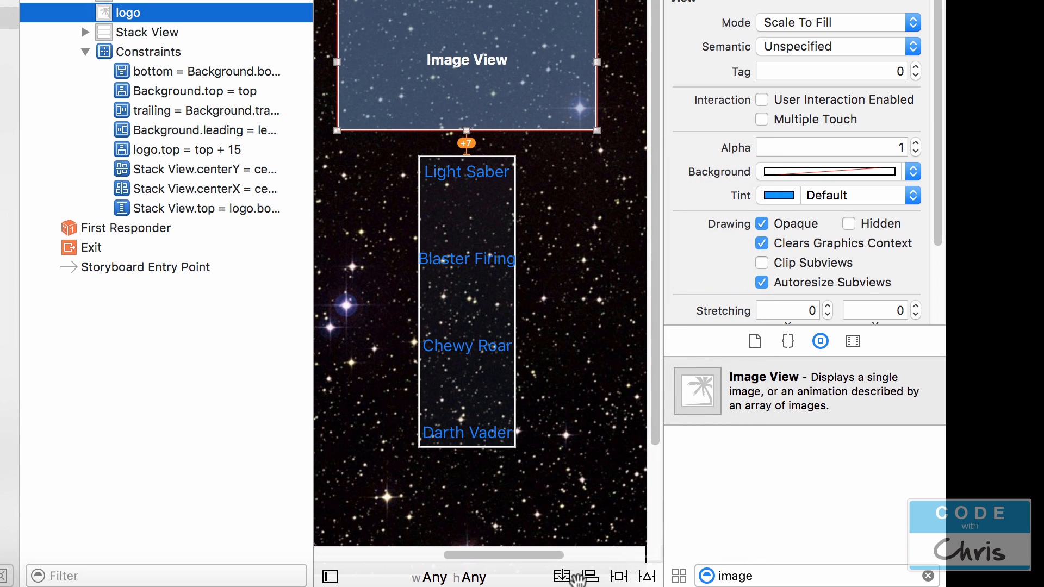
click(588, 576)
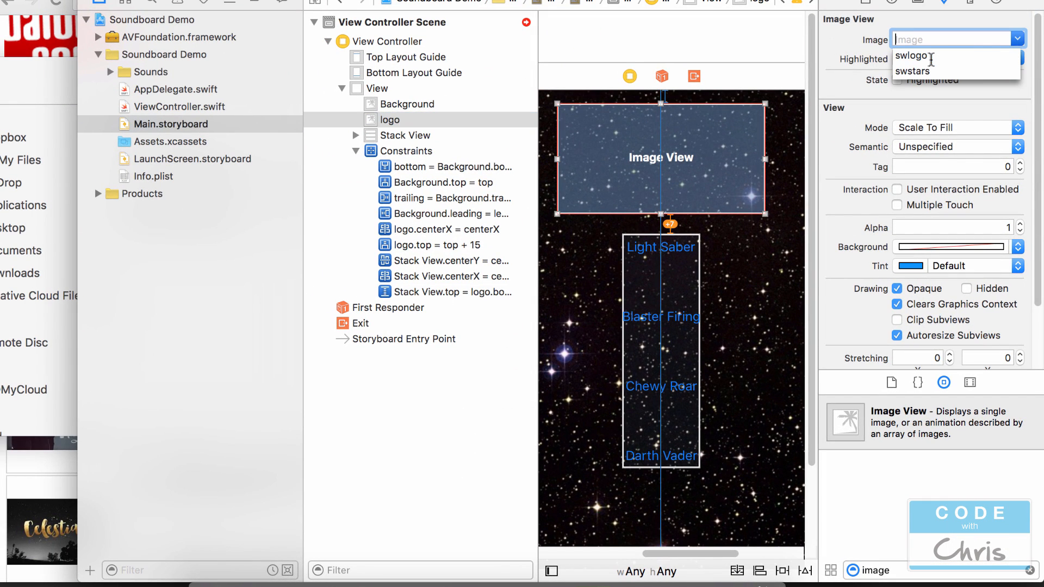
Step: Set the logo's image to swlogo with Aspect Fit and update its frame to the constraints
click(912, 55)
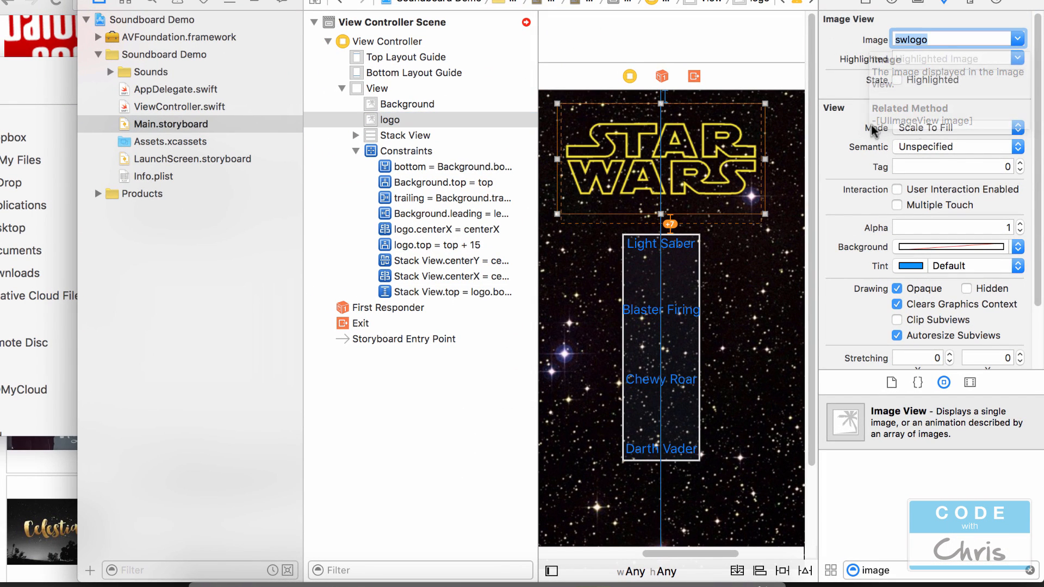
click(956, 127)
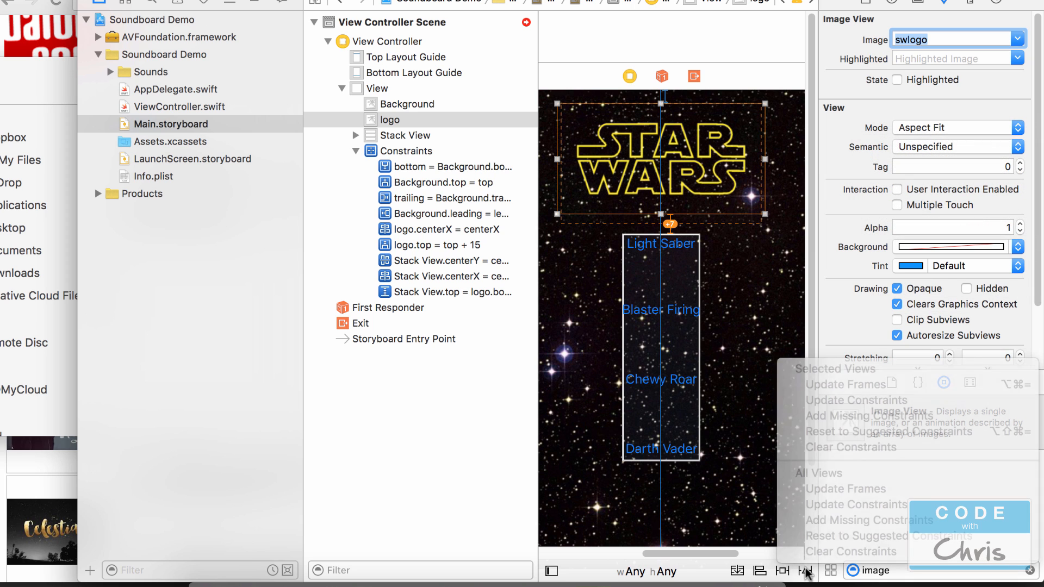
click(389, 120)
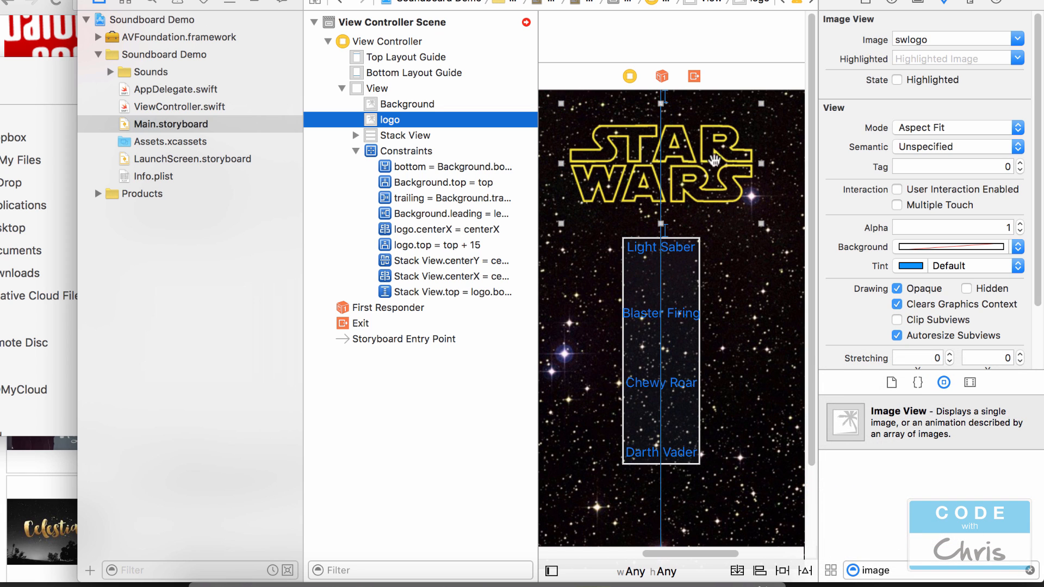
mouse_move(316, 236)
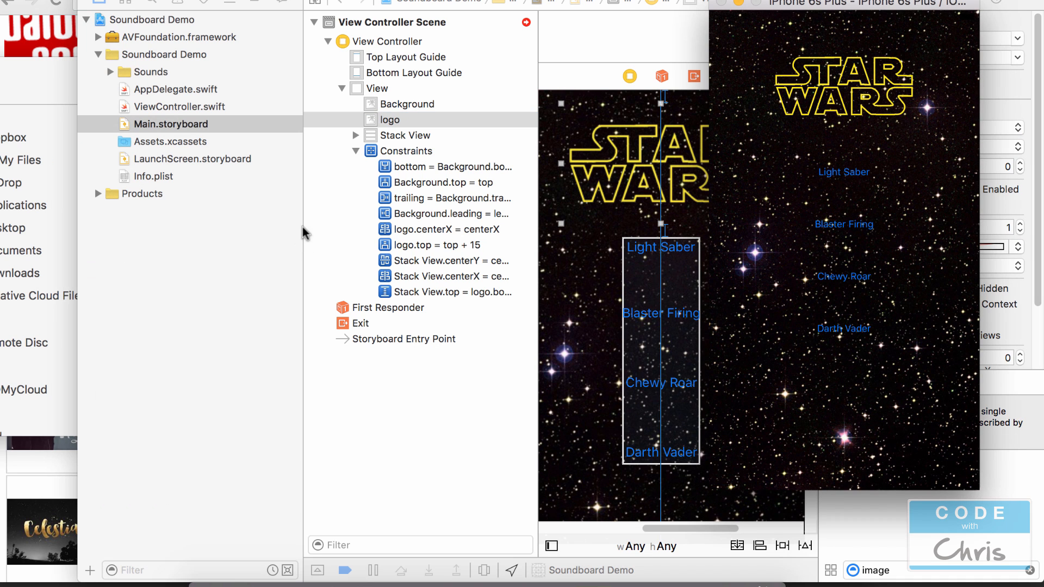
mouse_move(837, 177)
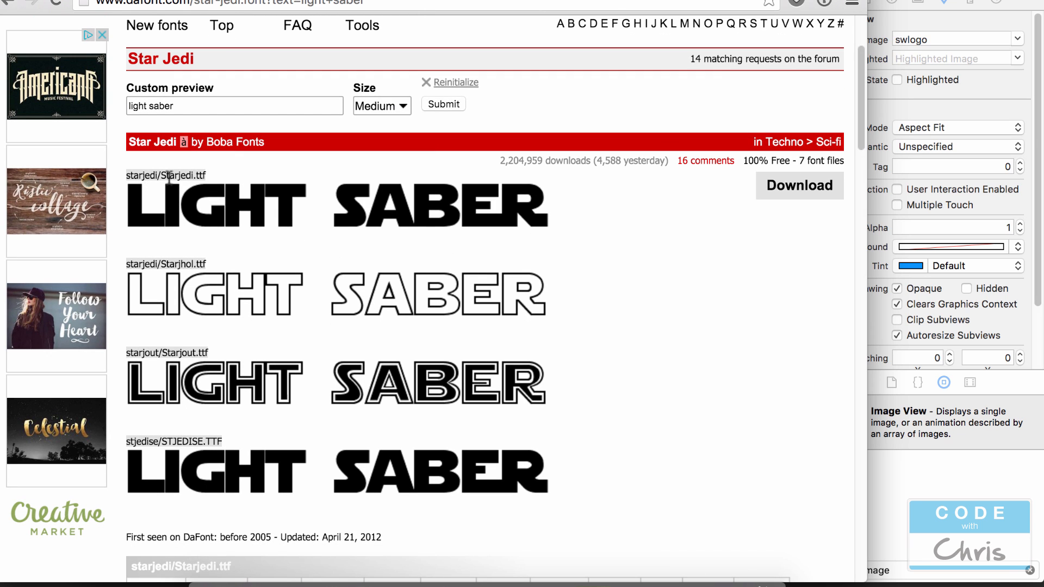
mouse_move(262, 210)
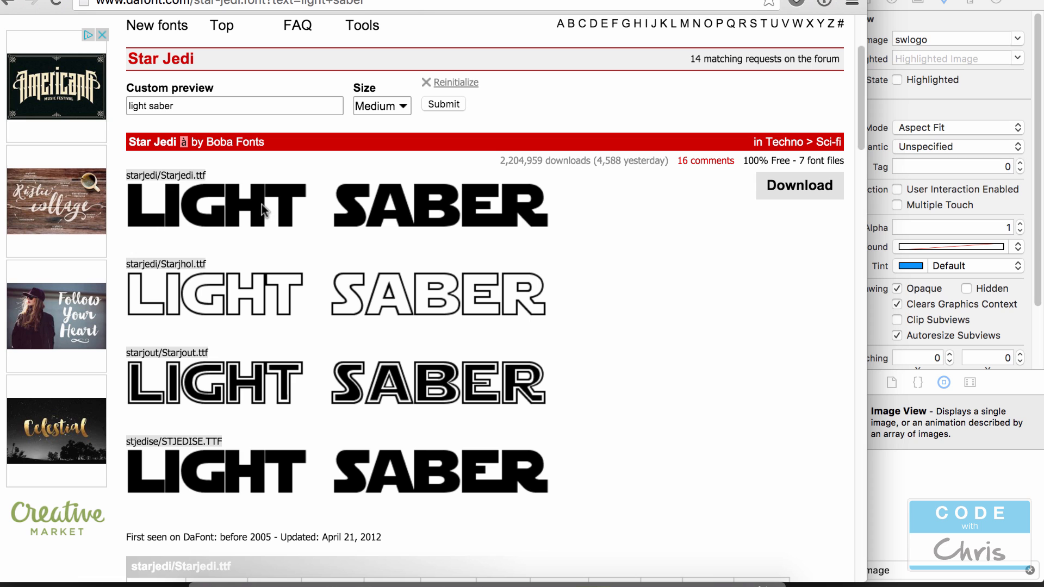
mouse_move(263, 210)
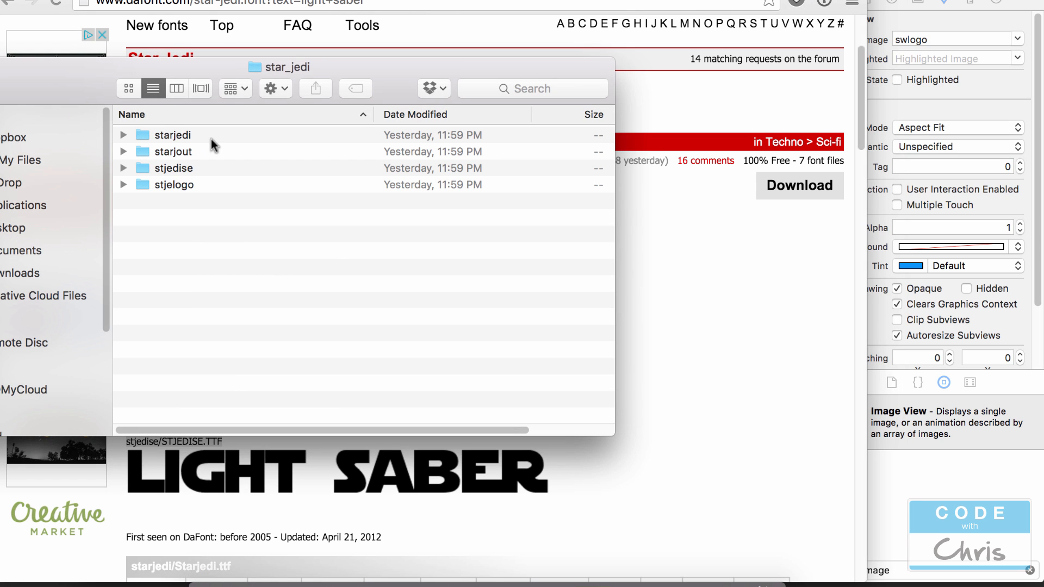
Step: Open the starjedi subfolder and select Starjedi.ttf
double_click(175, 135)
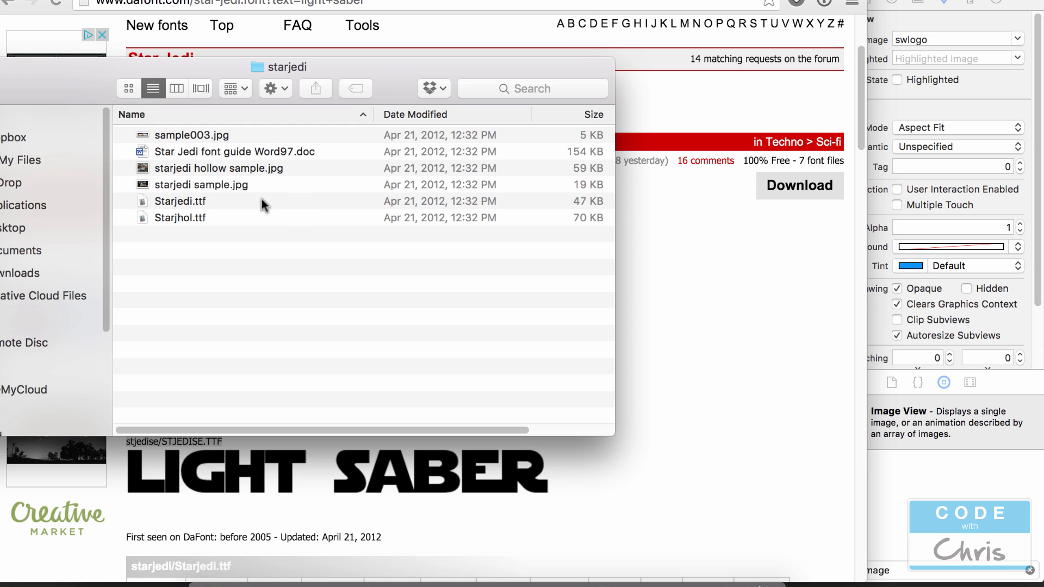
click(179, 201)
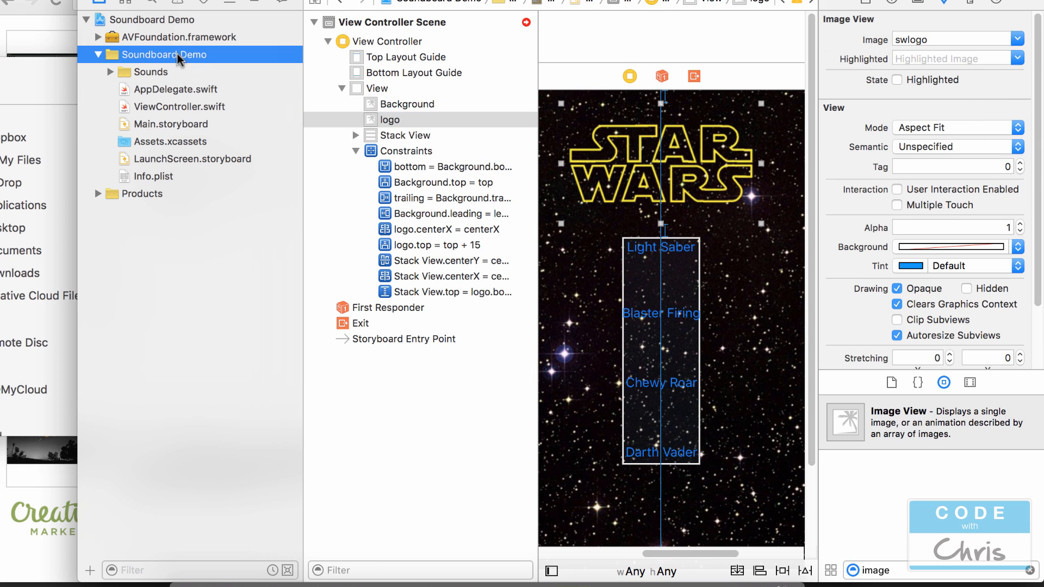
Step: Create a Fonts group and add Starjedi.ttf, copying it in and including it in the target
right_click(165, 54)
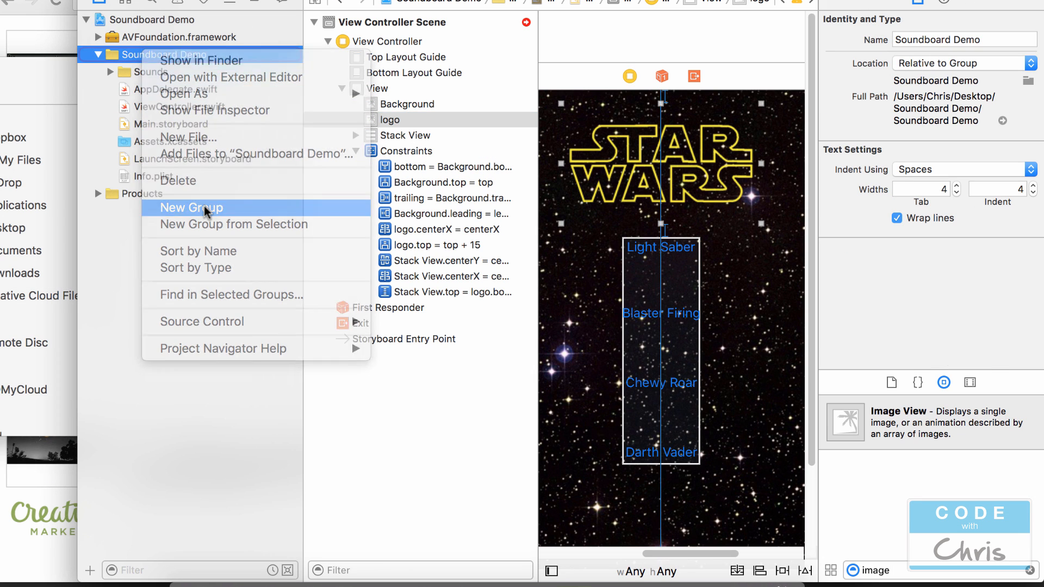
click(191, 208)
text(Fonts)
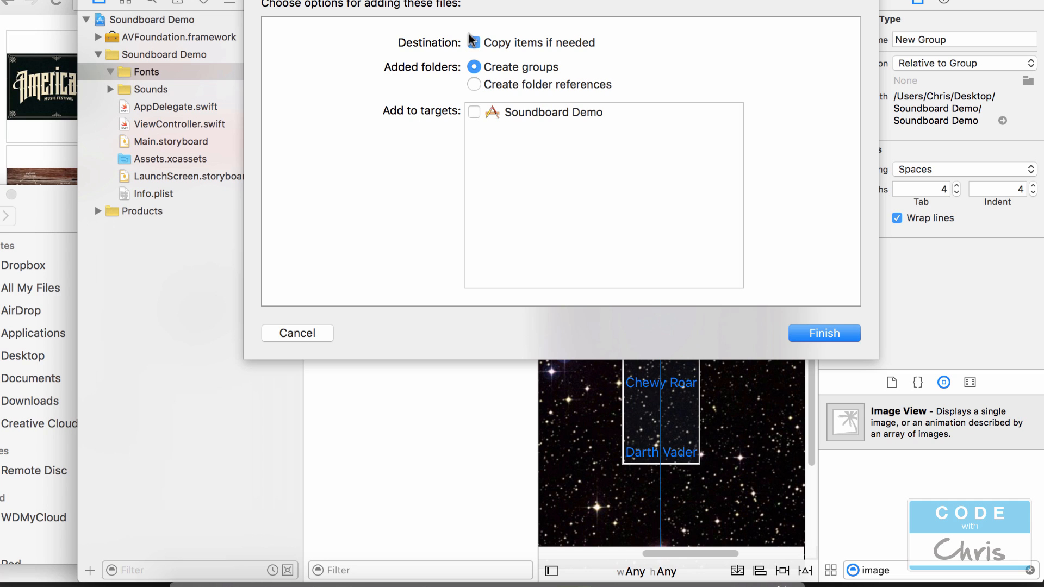
click(472, 43)
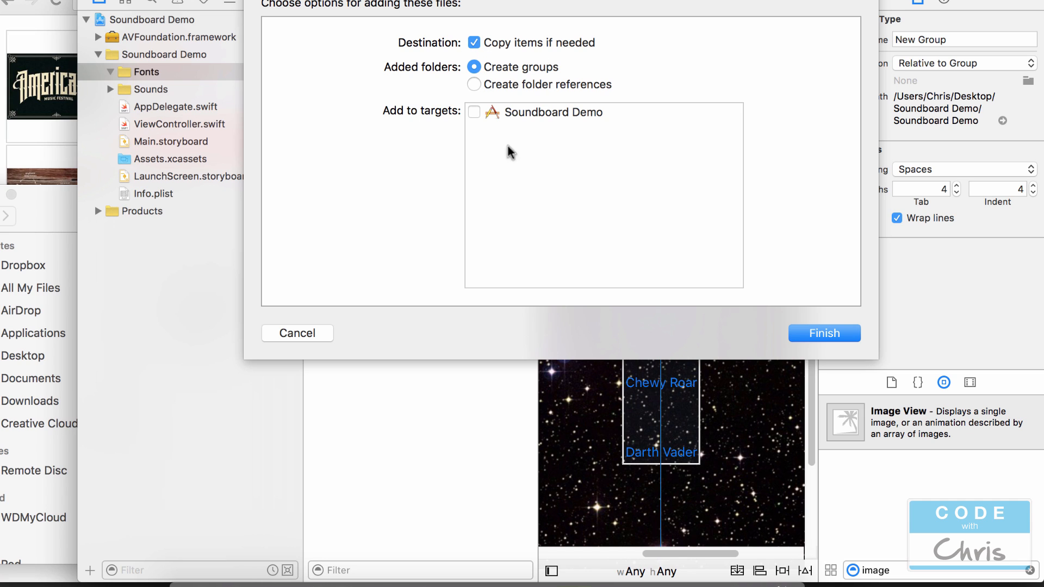
click(473, 112)
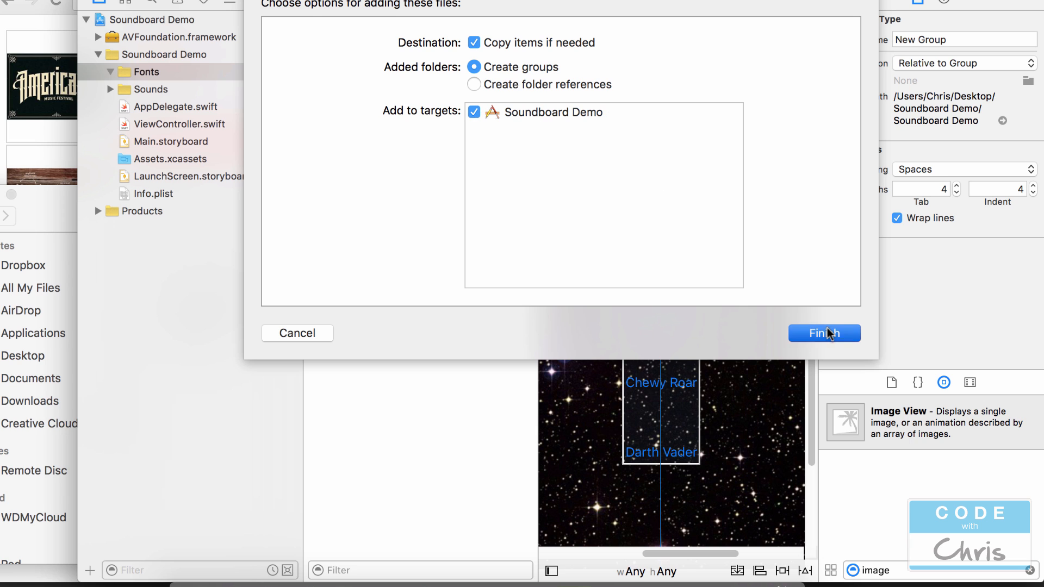
click(823, 333)
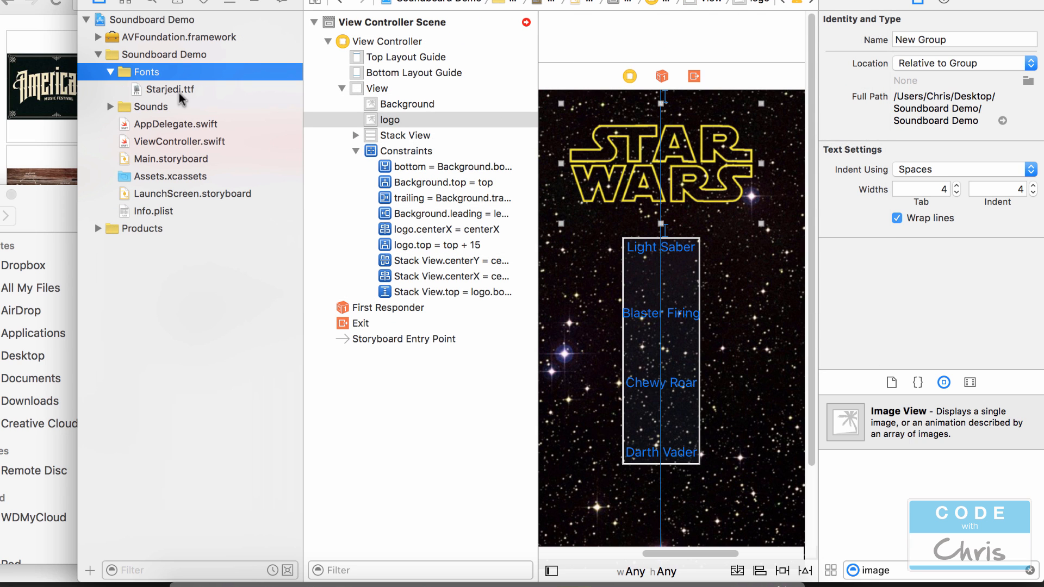
Step: Open Info.plist and start a new row for the font entry
click(178, 158)
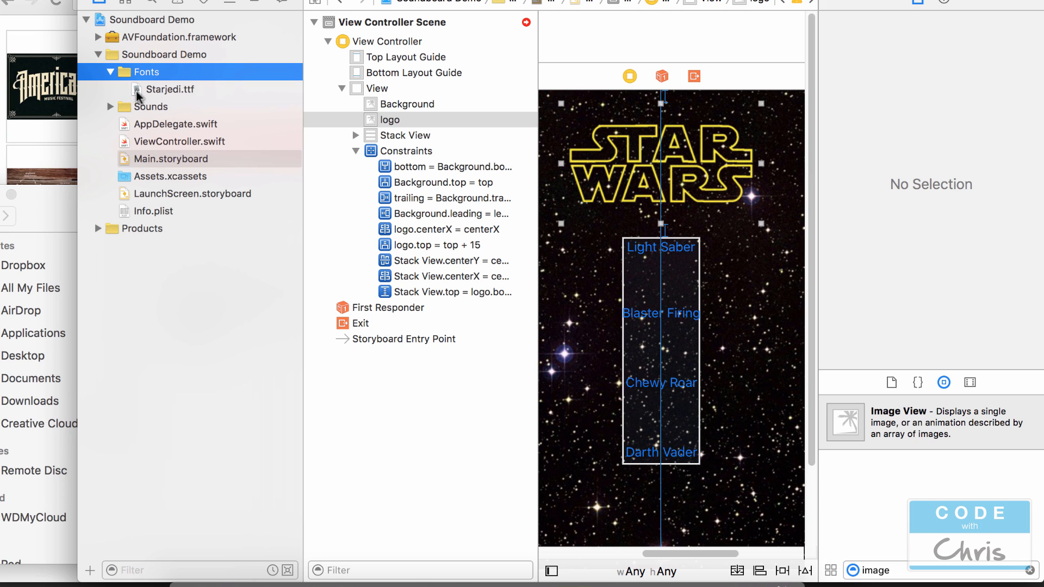
mouse_move(333, 203)
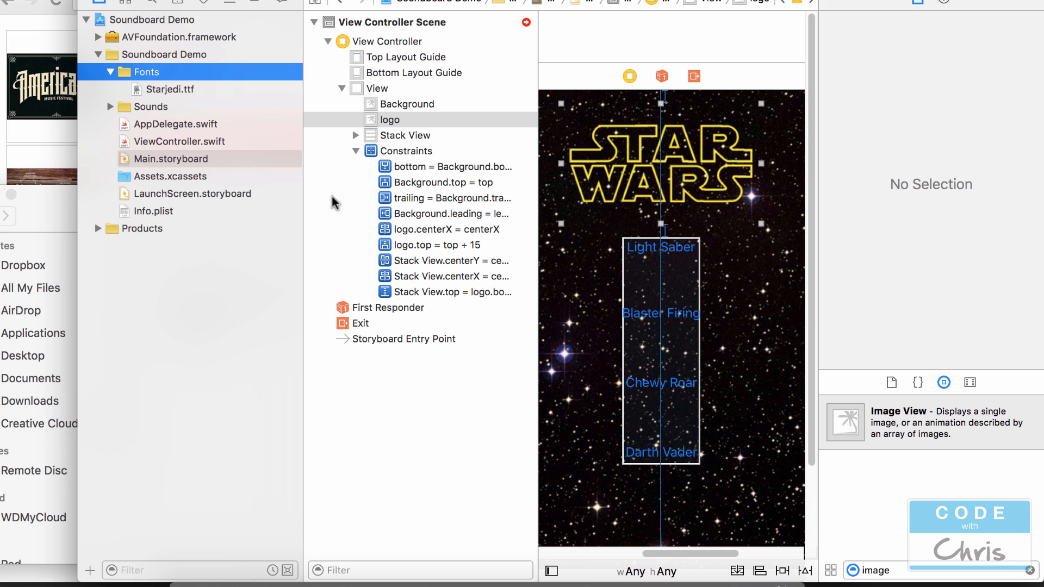
click(155, 210)
text(f)
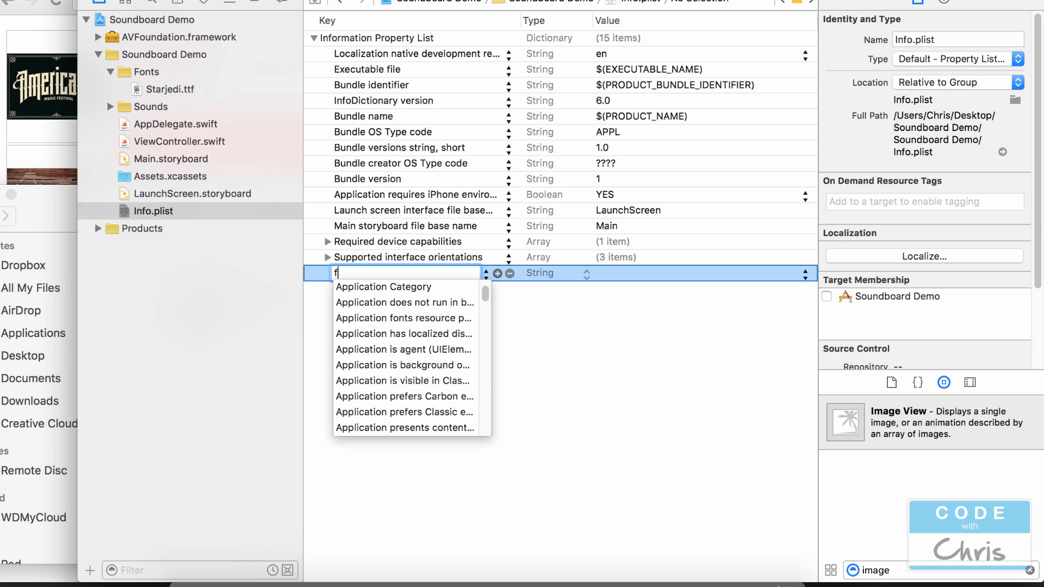
Step: Add the Fonts provided by application key with Item 0 set to Starjedi.ttf
text(onts)
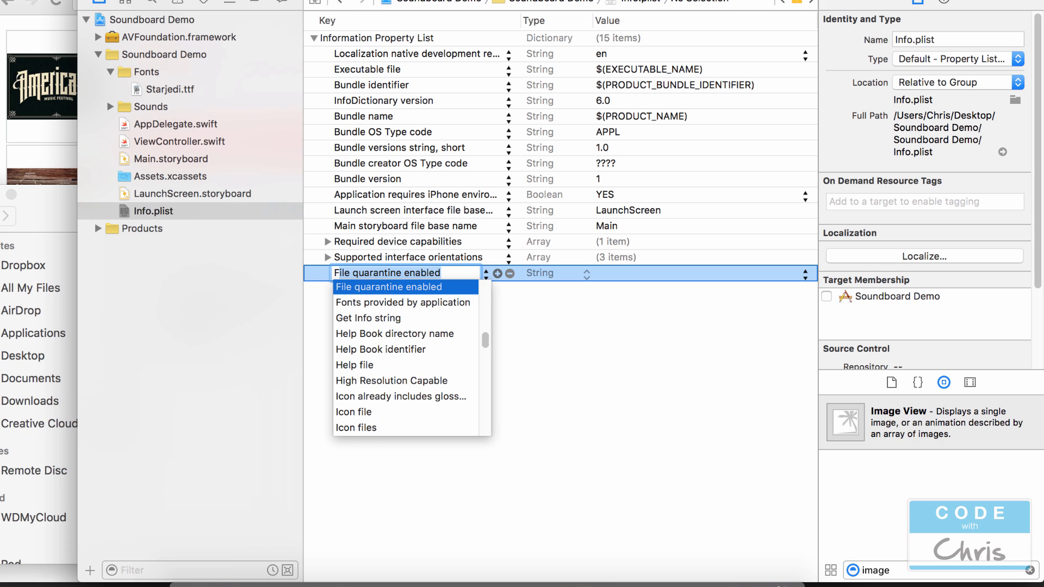
click(402, 302)
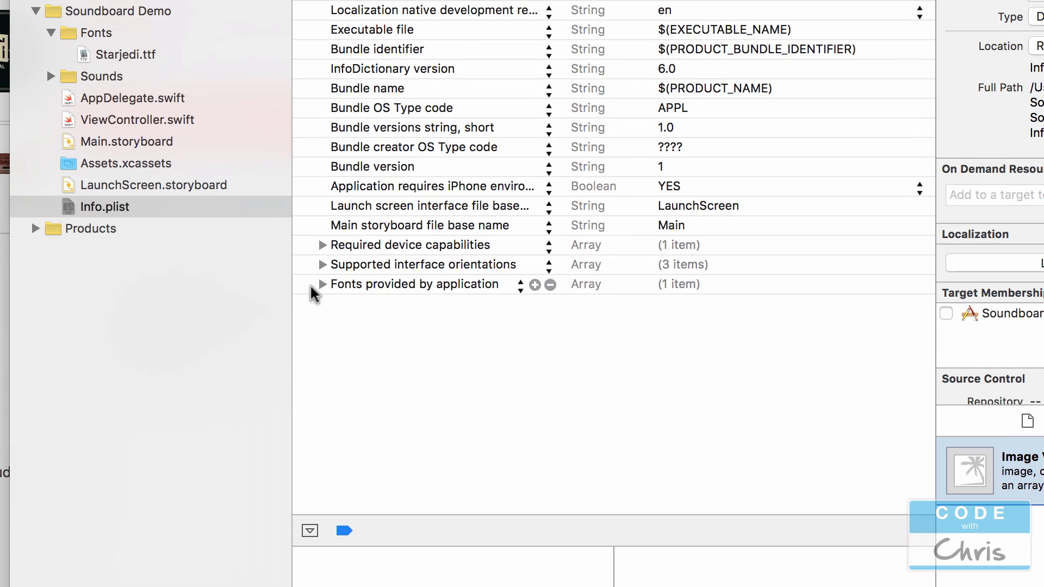
click(322, 284)
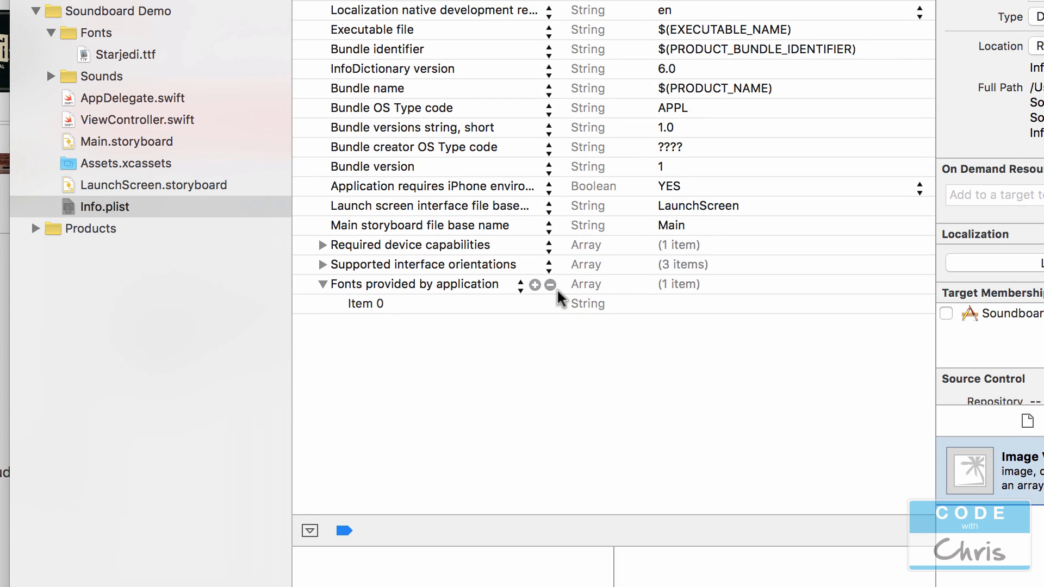
click(365, 304)
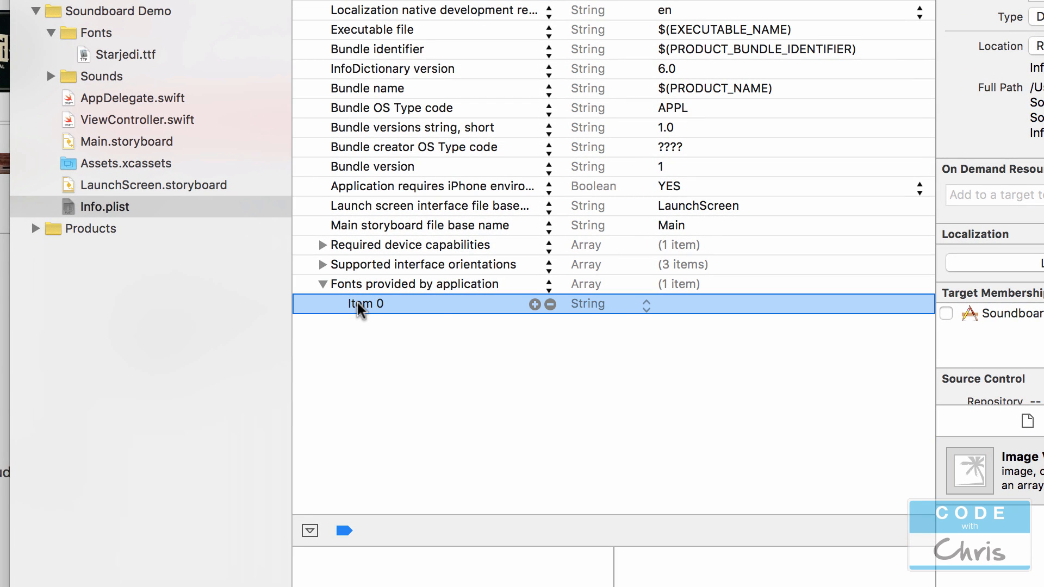
mouse_move(699, 312)
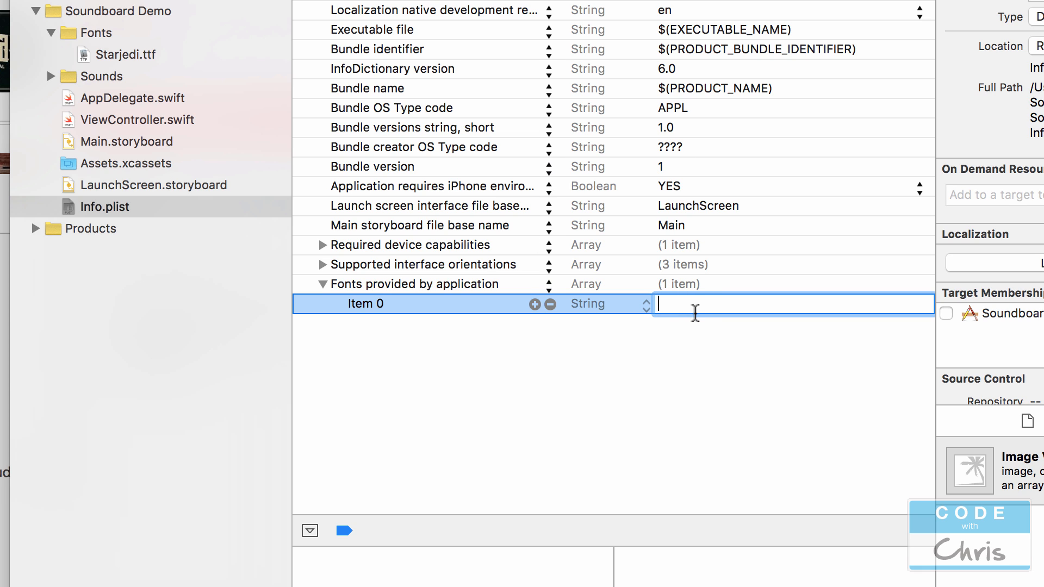
text(Starj)
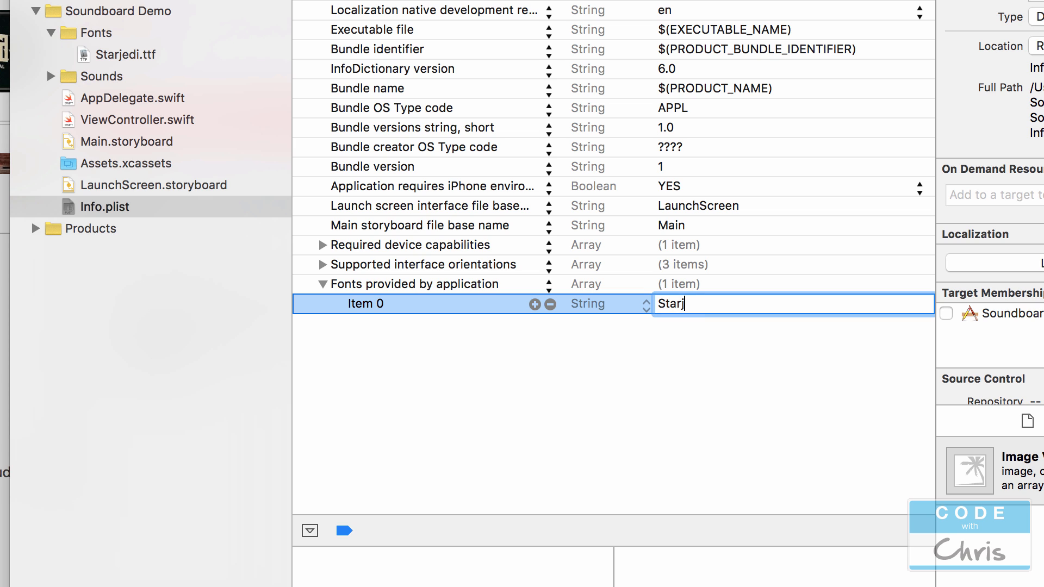
text(edi.ttf)
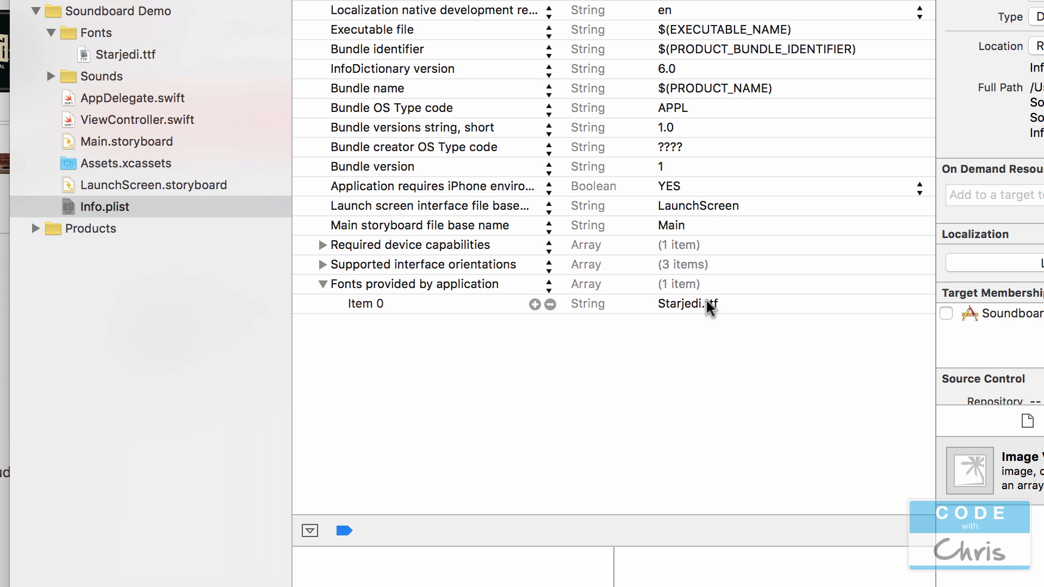
mouse_move(719, 322)
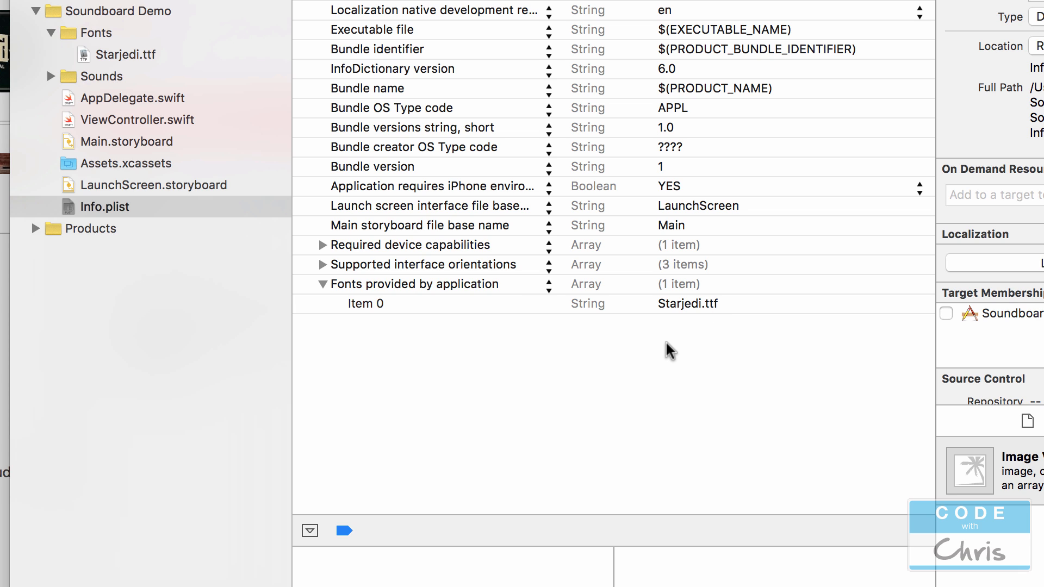
mouse_move(722, 386)
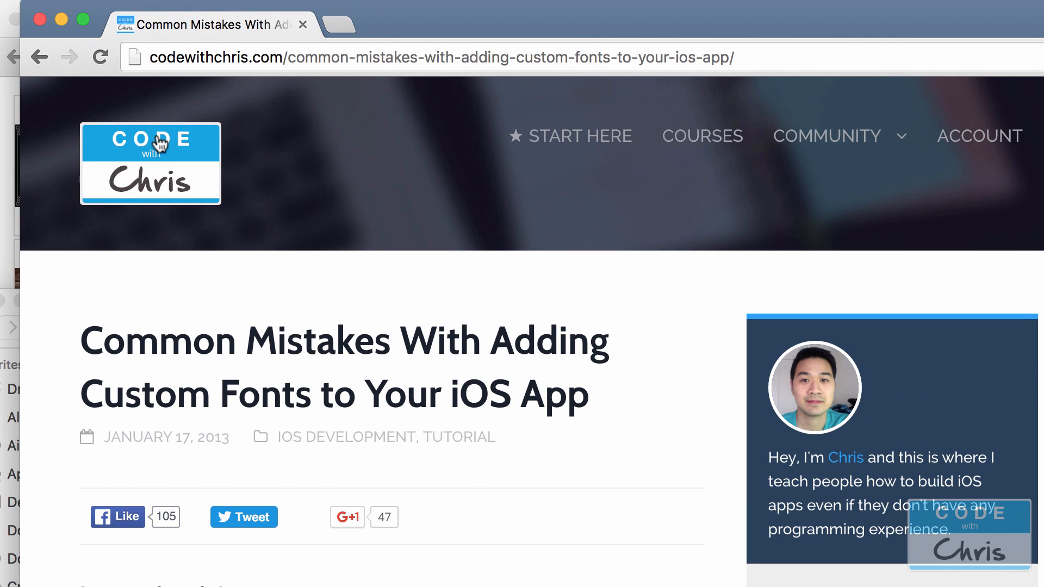
mouse_move(503, 341)
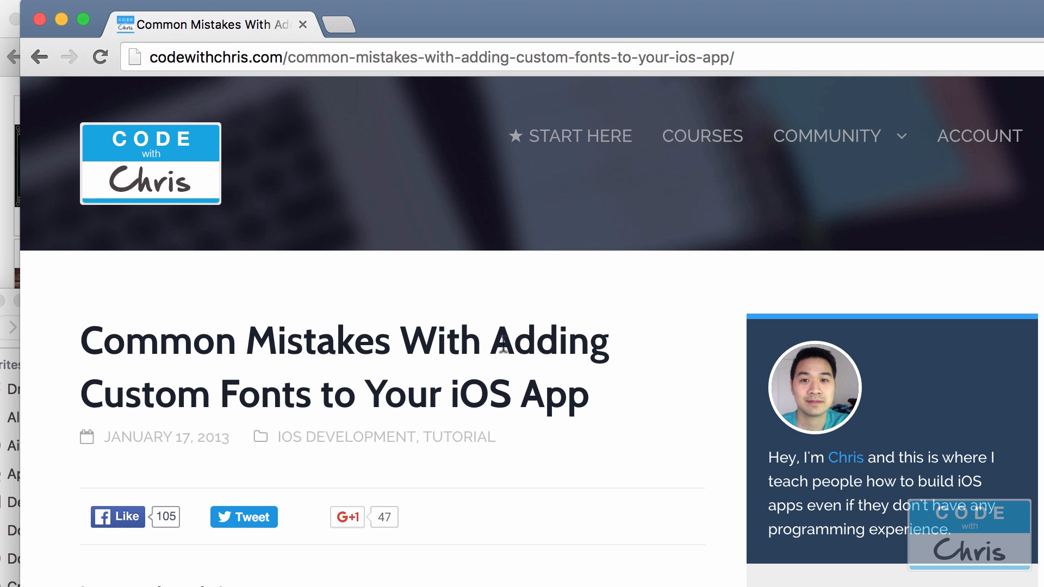
Step: Scroll to the article's checklist and highlight the later custom-font steps
scroll(down, 3)
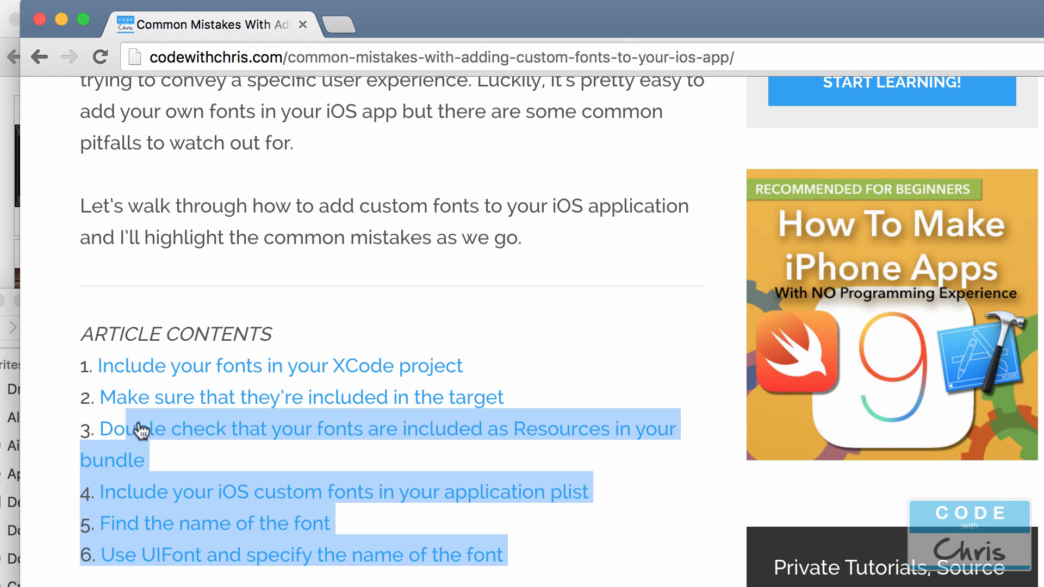
click(140, 428)
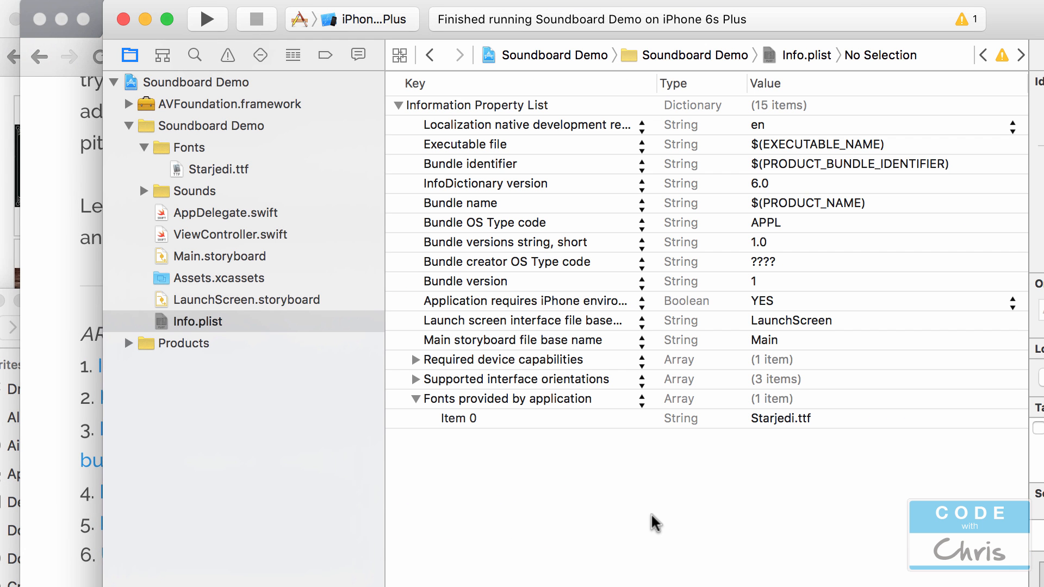
Step: Build the project with Cmd+B and reopen Main.storyboard
key(cmd+b)
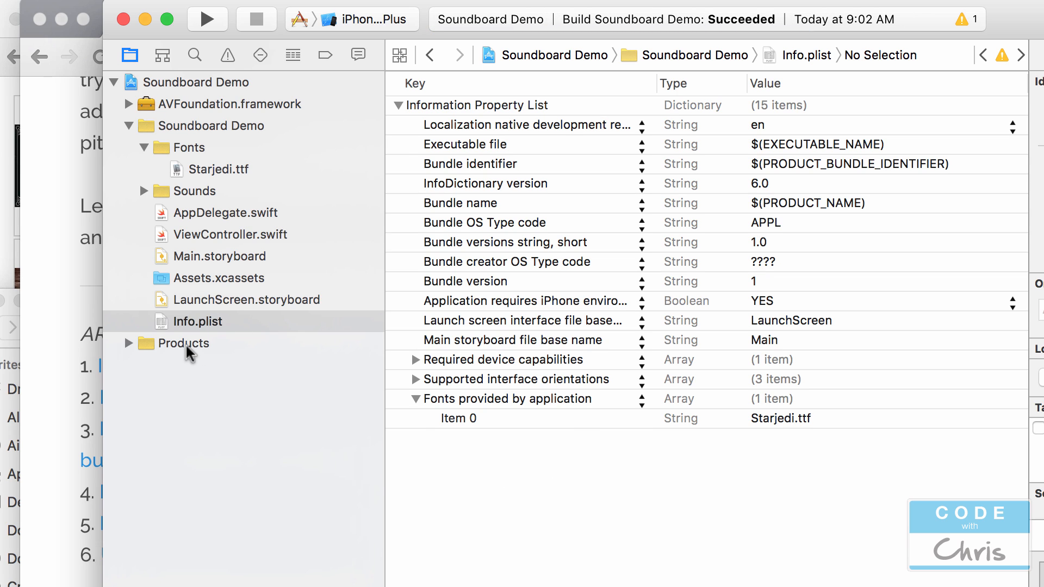
mouse_move(194, 356)
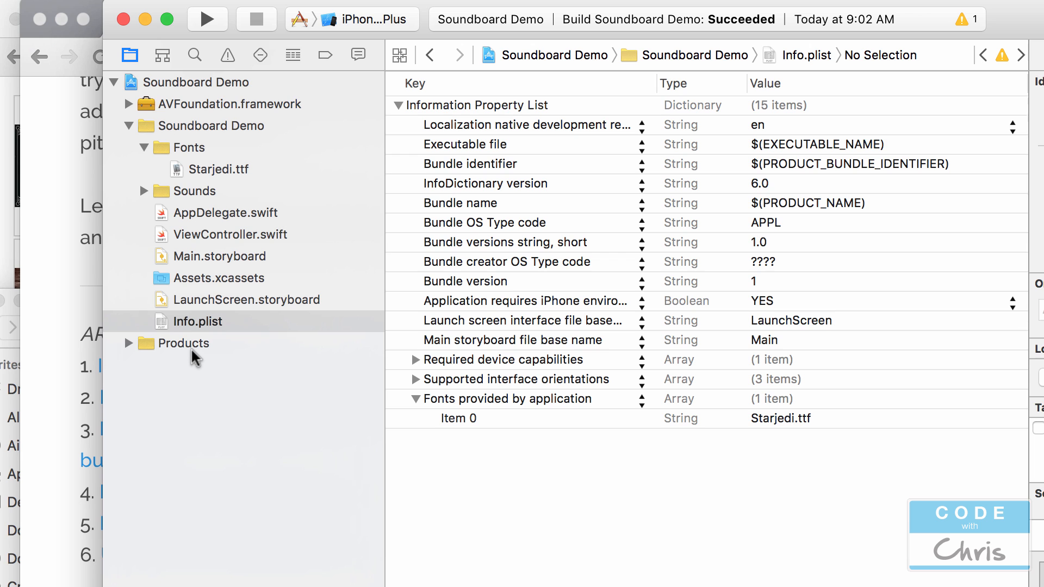
click(218, 256)
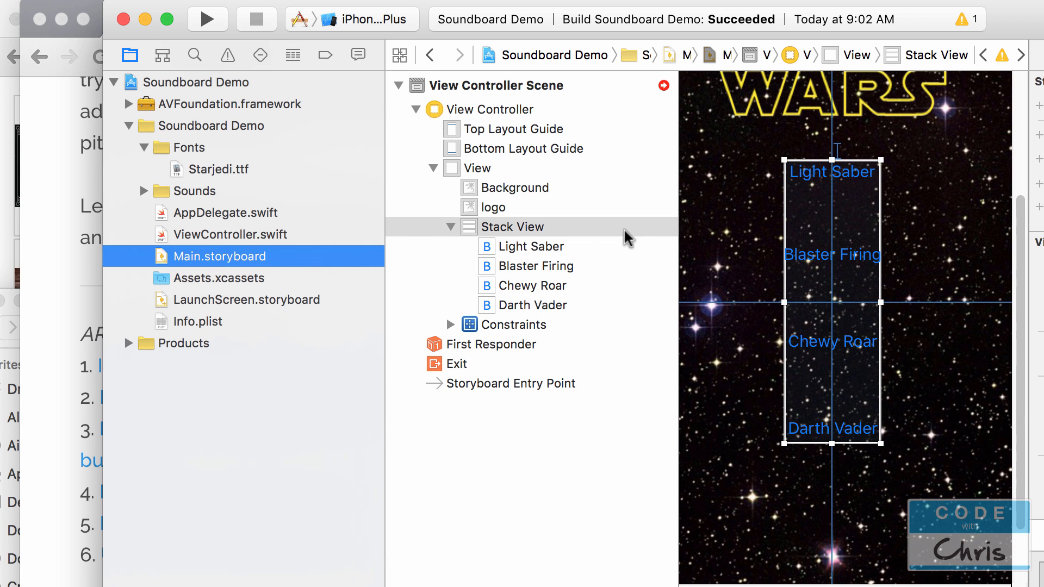
mouse_move(569, 260)
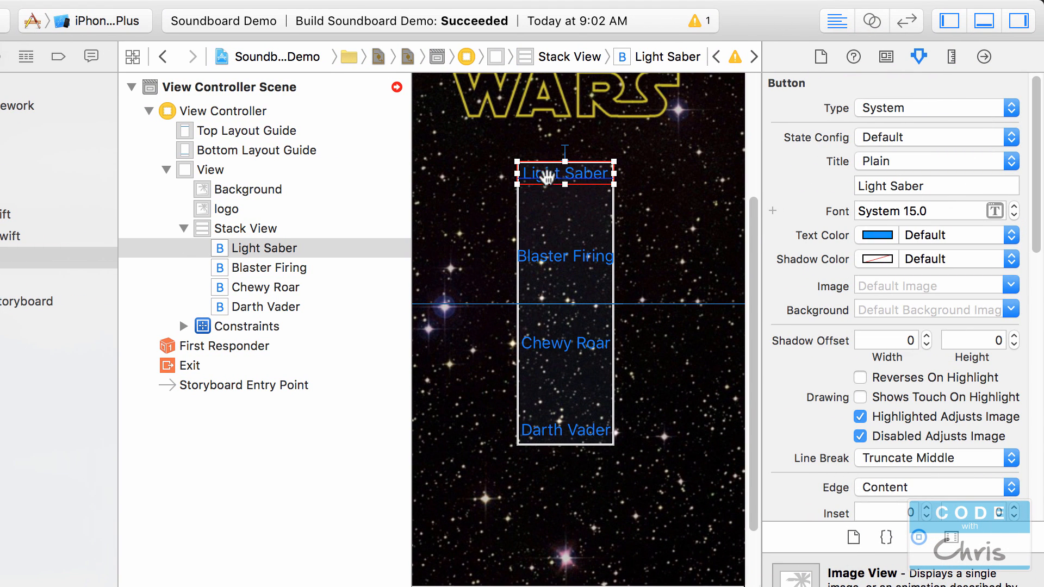
mouse_move(251, 256)
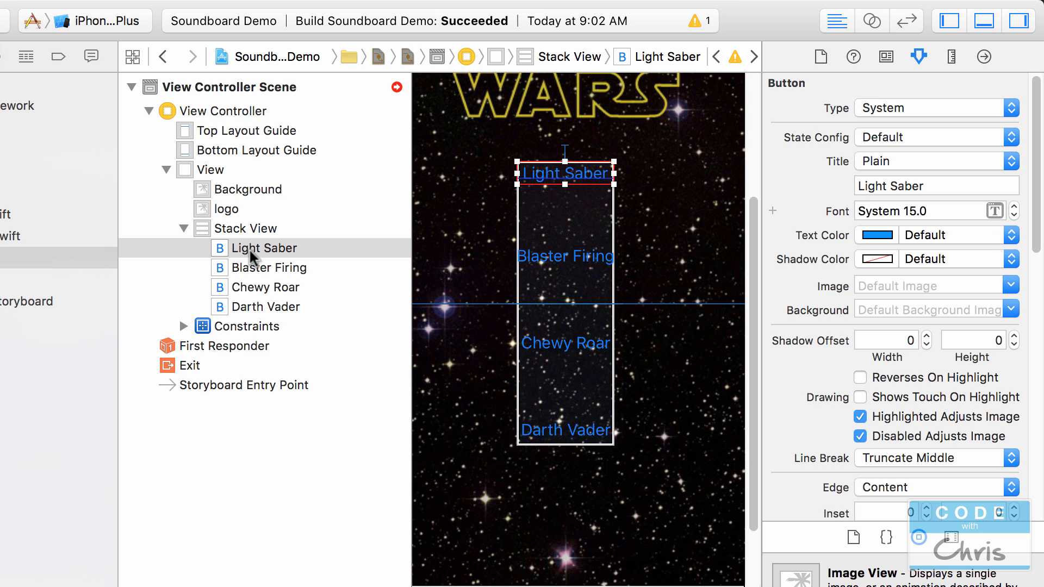
Step: Set the Light Saber button's font family to Star Jedi
click(266, 247)
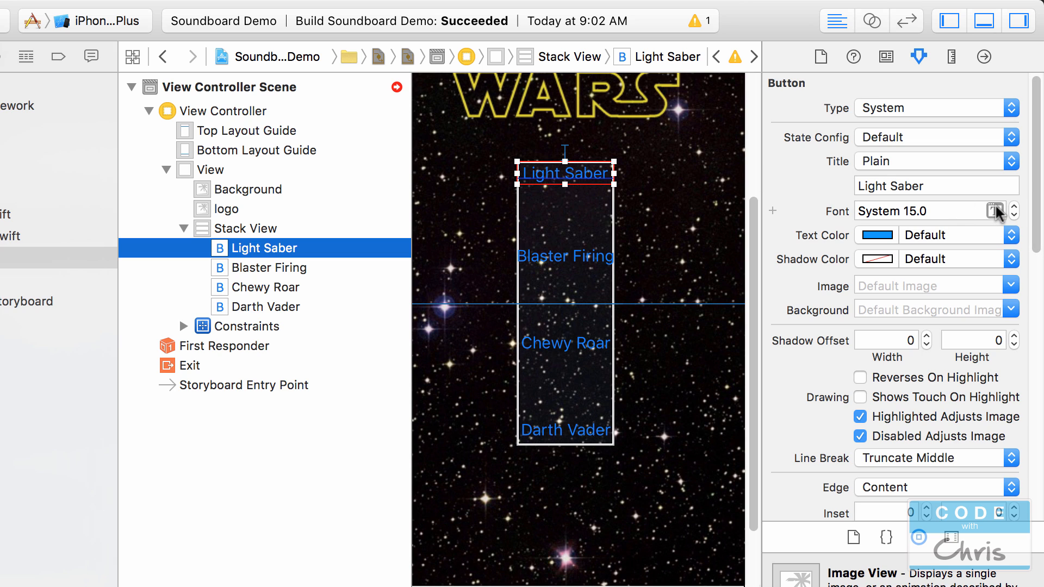
click(1006, 211)
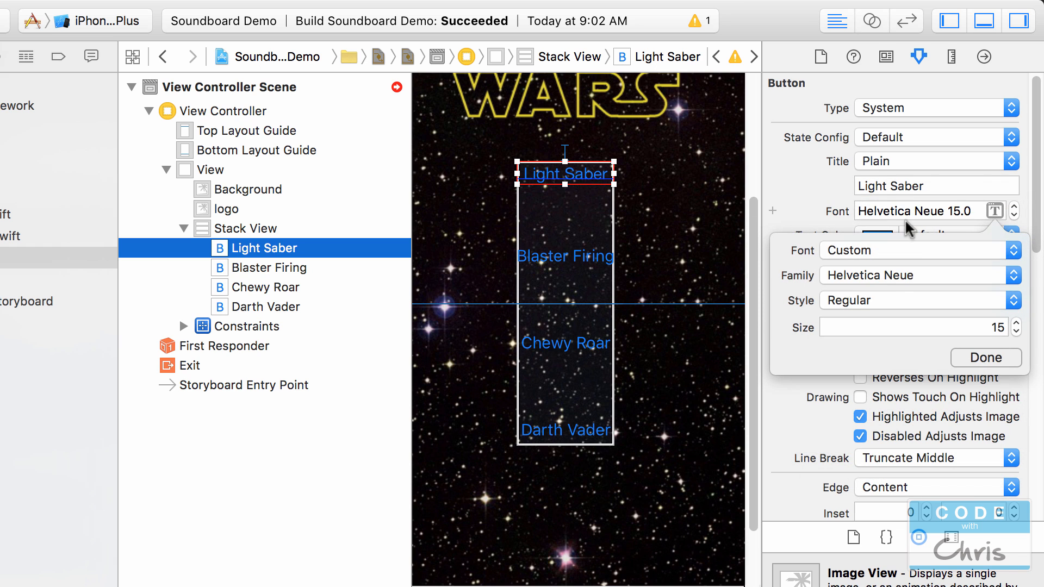
click(918, 275)
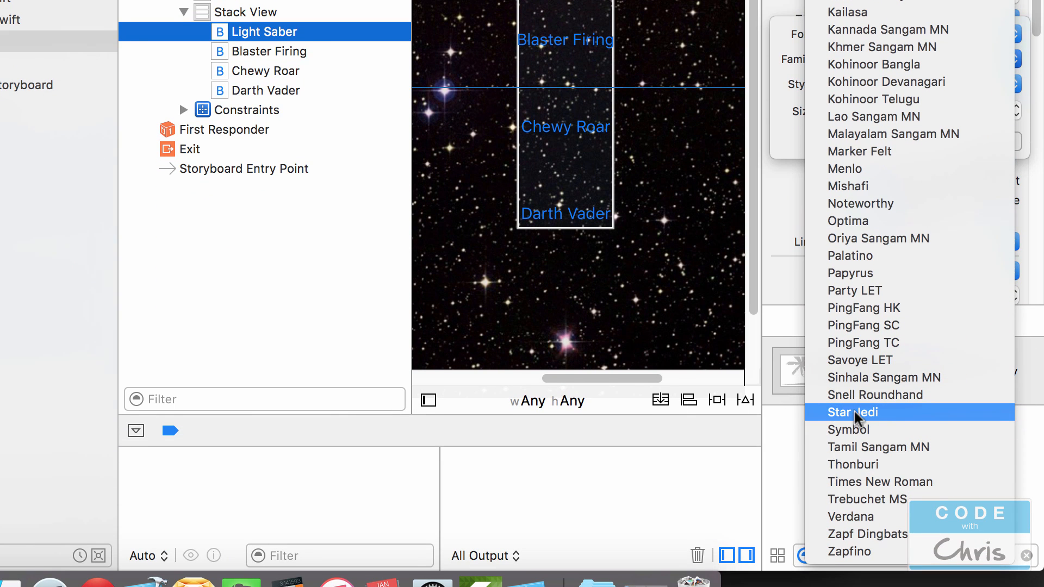
mouse_move(915, 420)
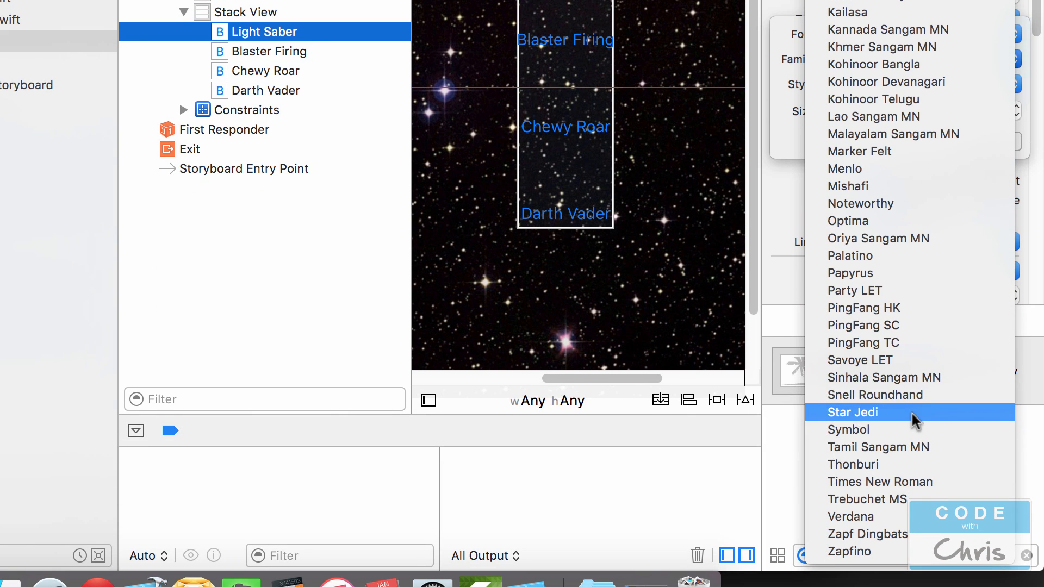
click(851, 411)
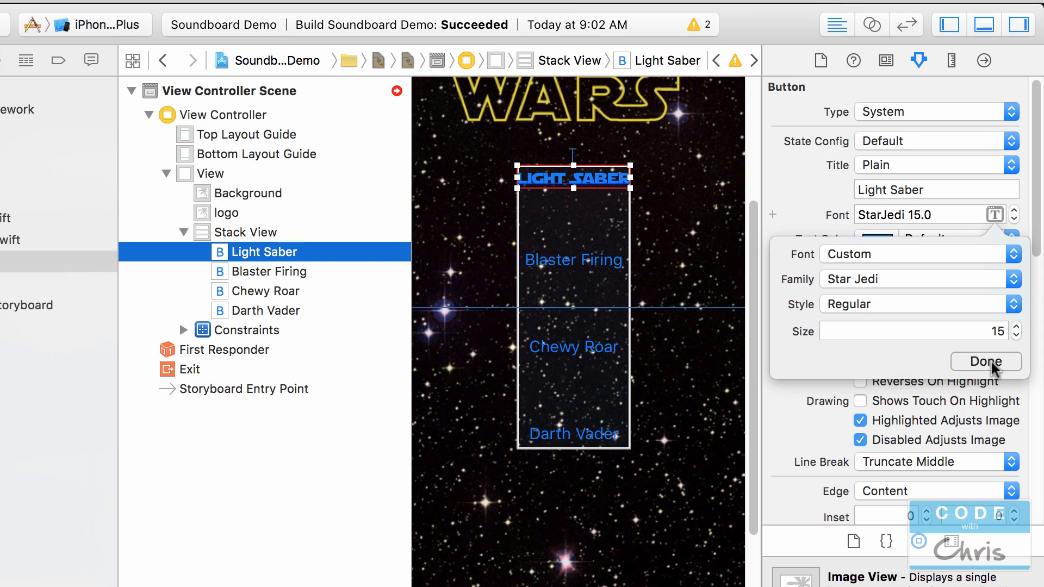
click(985, 361)
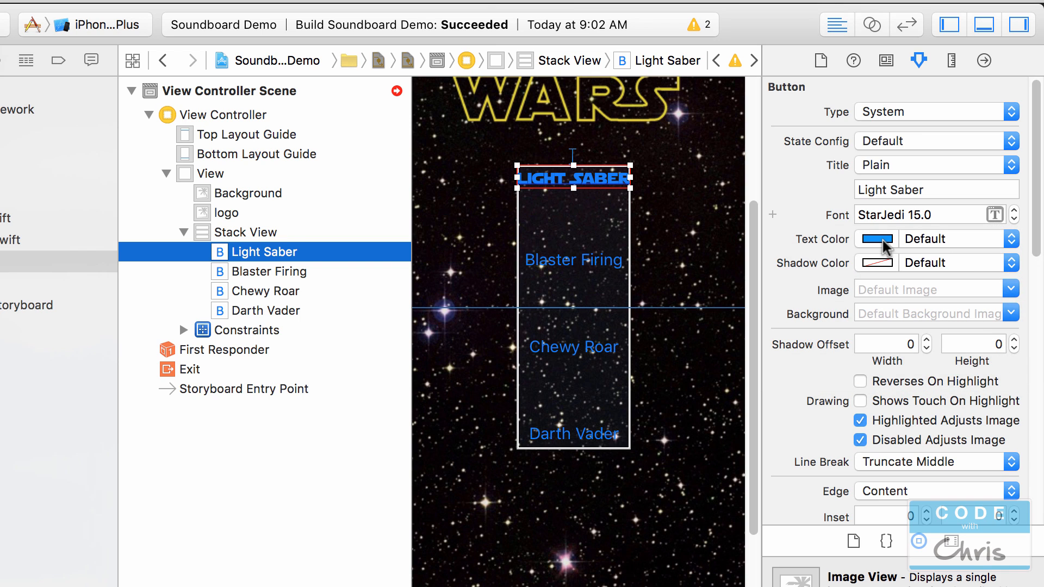
Step: Set the Light Saber button's title colour to White Color
click(876, 239)
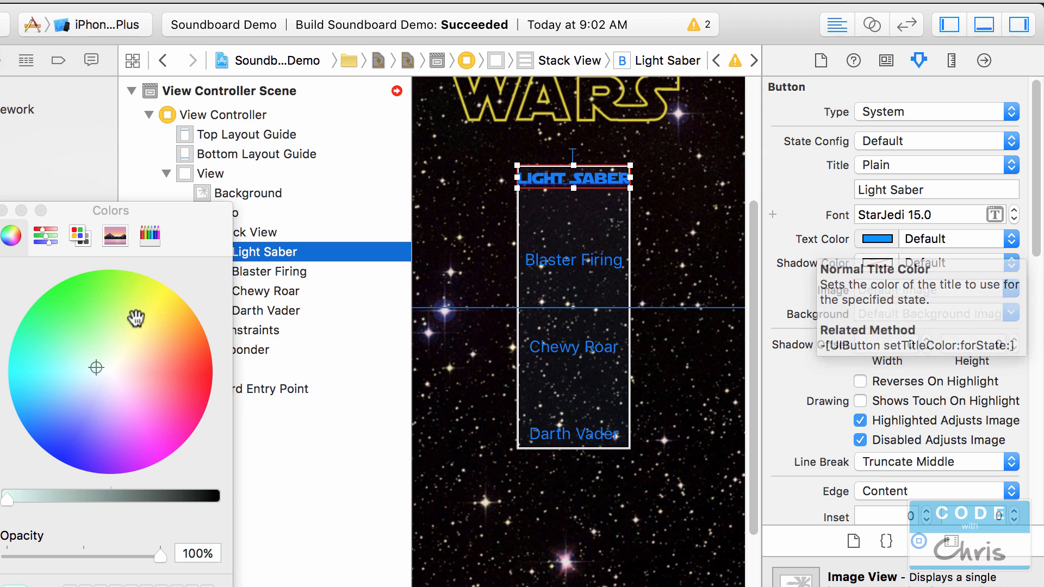
click(158, 286)
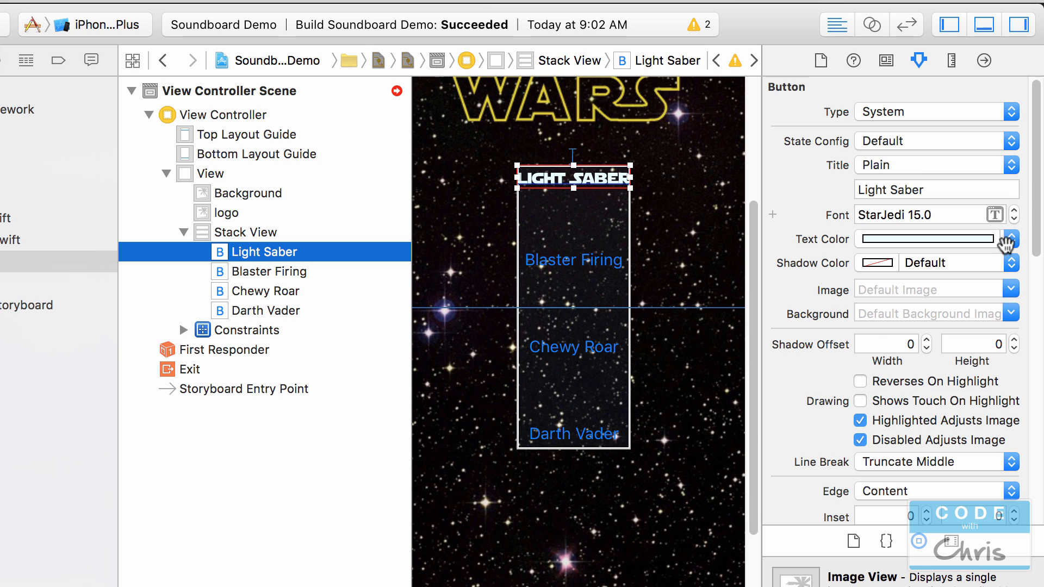
click(1011, 239)
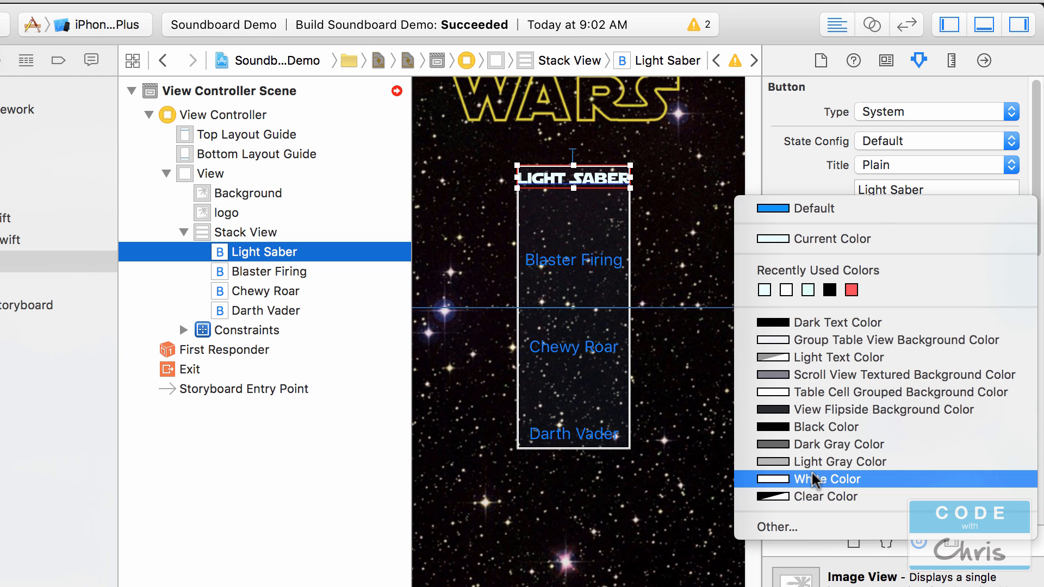
click(826, 478)
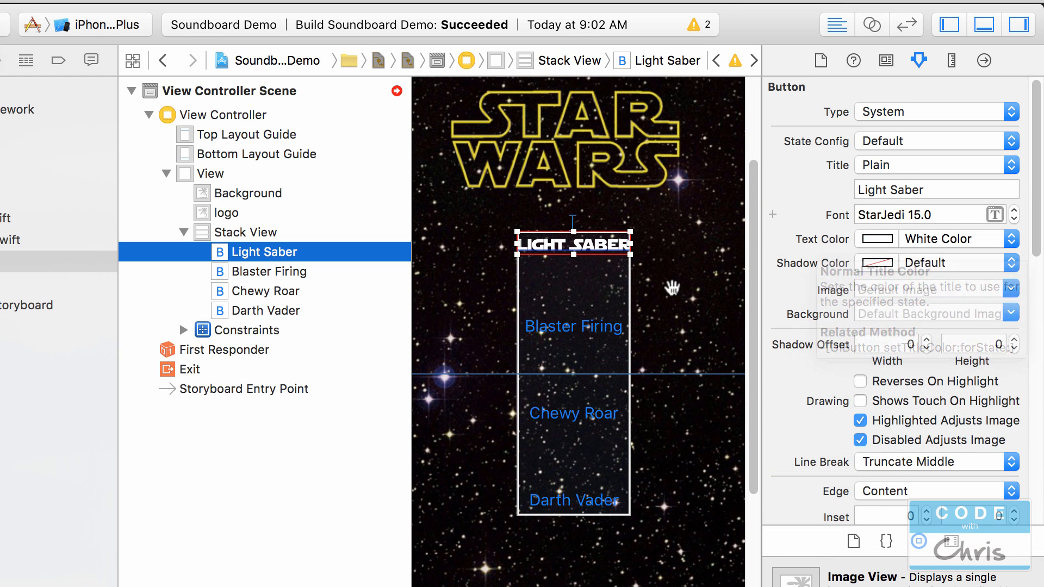
Step: Give the Blaster Firing, Chewy Roar and Darth Vader buttons the custom Star Jedi font
click(269, 270)
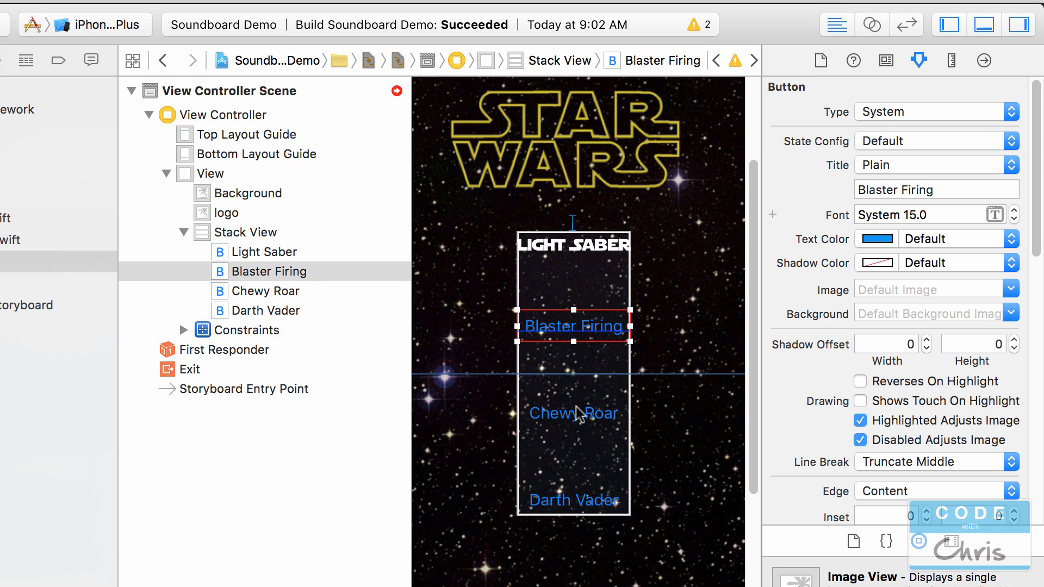
mouse_move(548, 331)
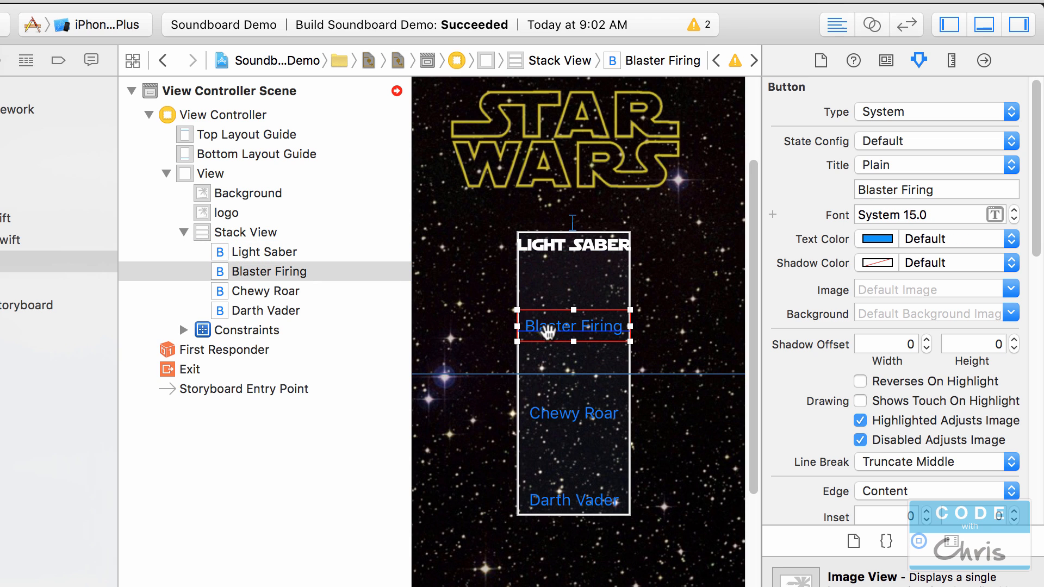
mouse_move(557, 420)
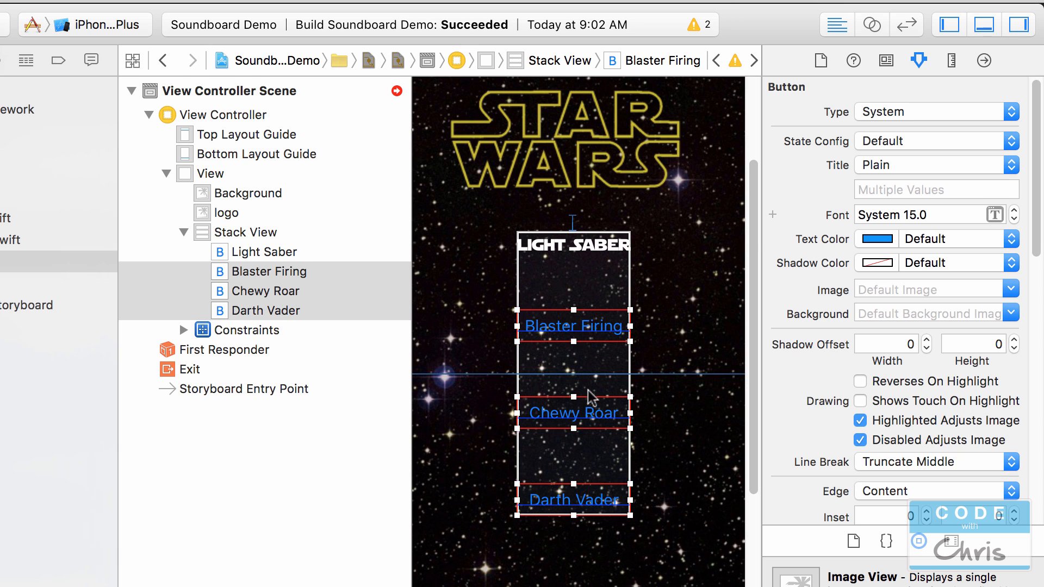
click(1010, 214)
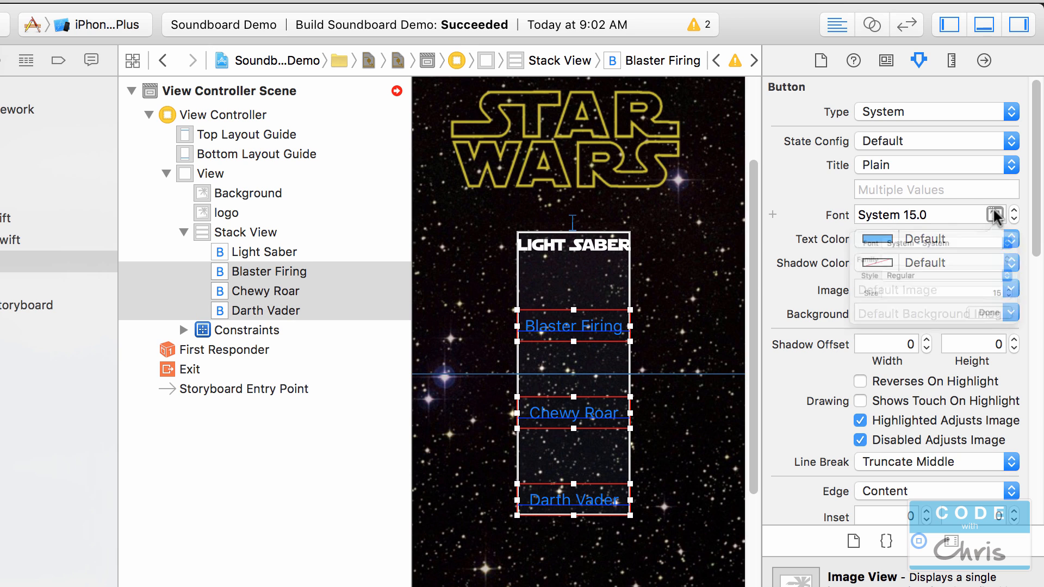
click(1001, 214)
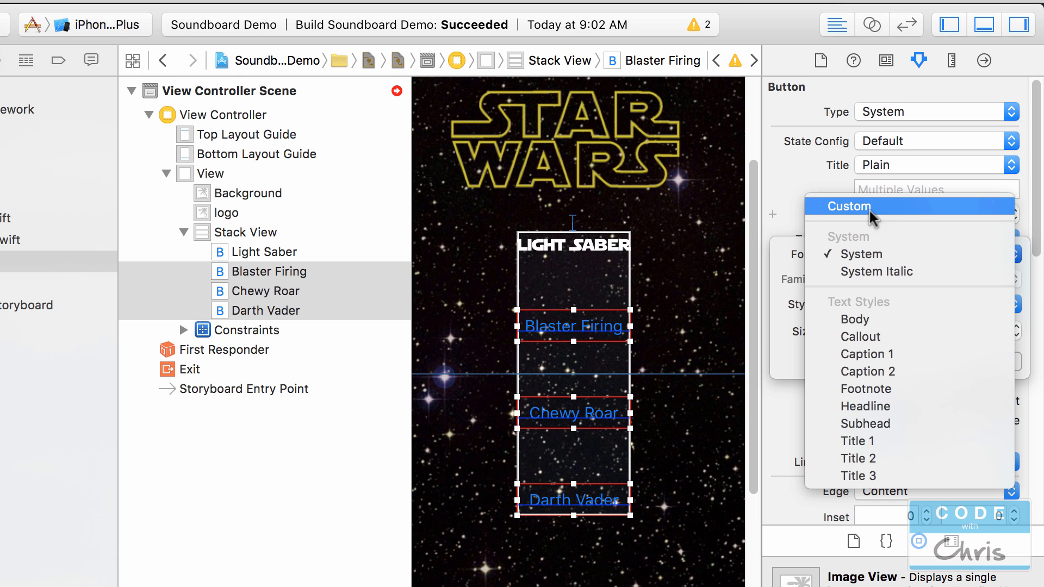
click(847, 206)
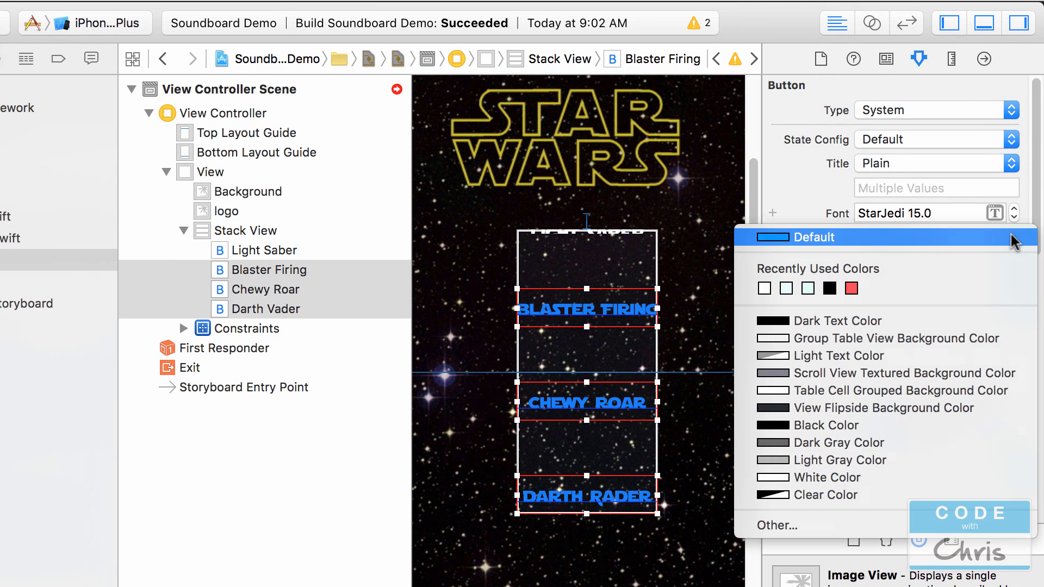
mouse_move(827, 477)
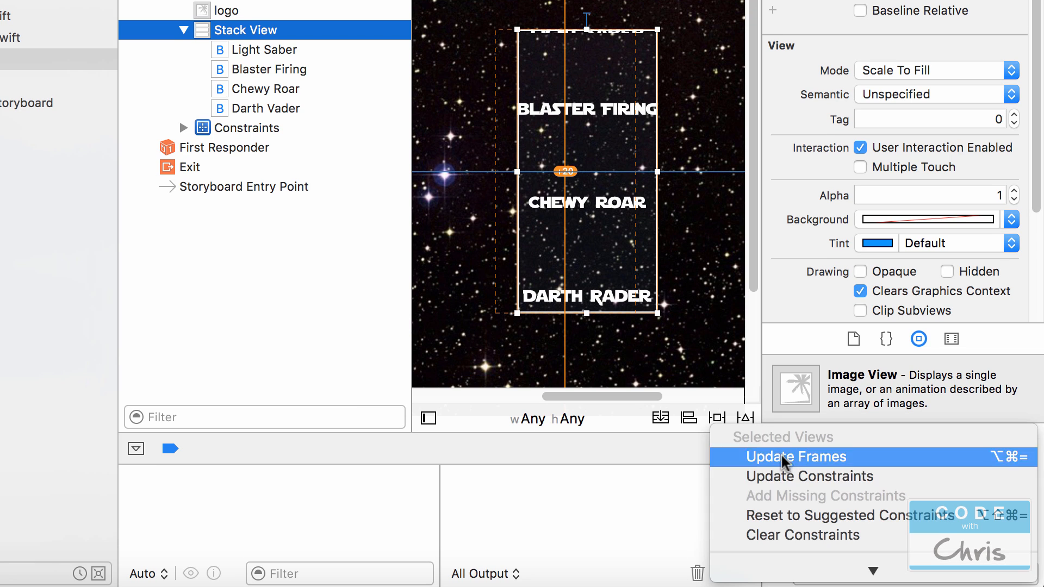
Step: Update the button stack's frames and run the app with Cmd+R
click(796, 456)
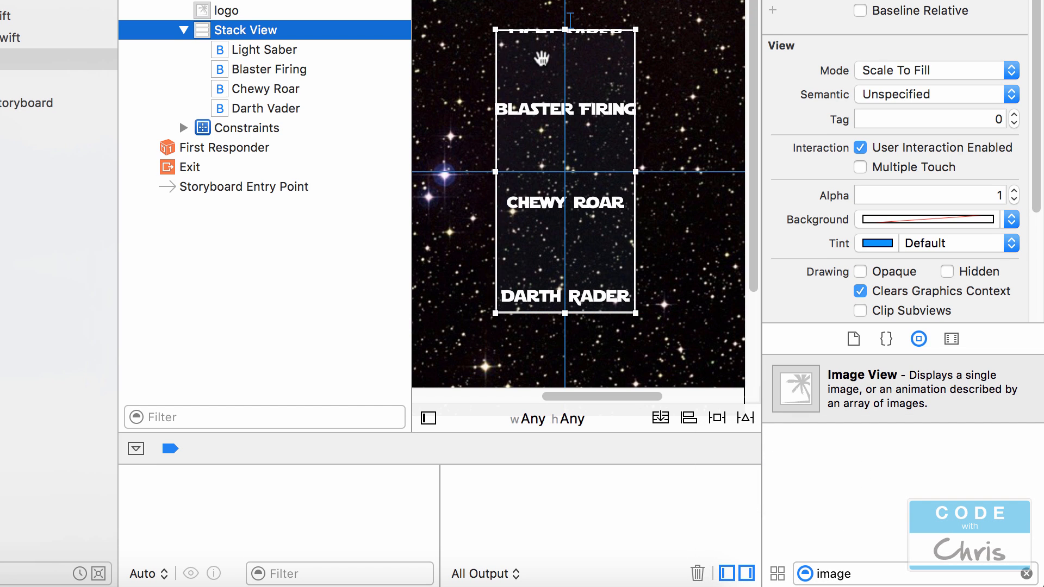
key(cmd+r)
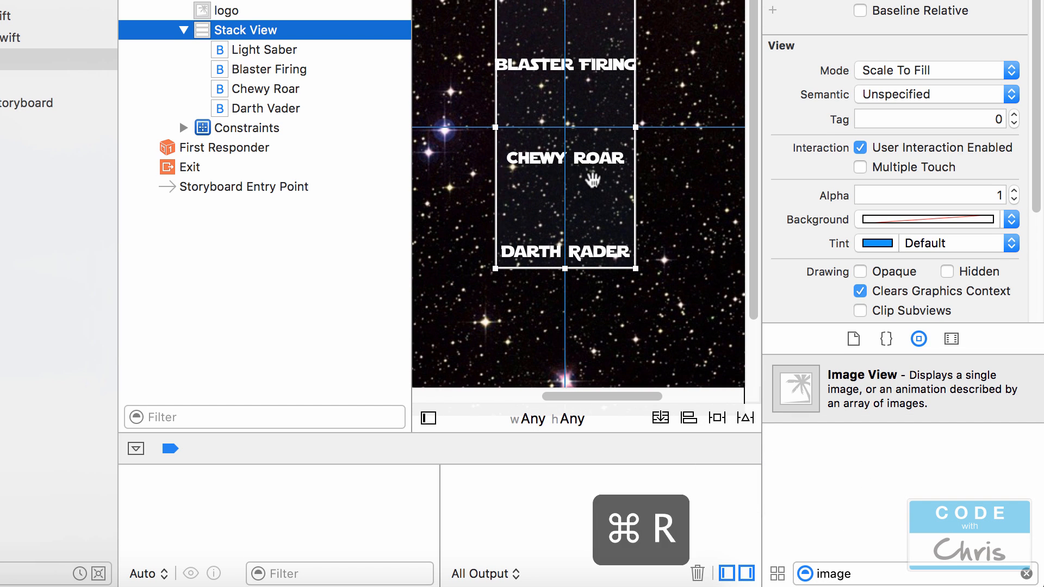
Step: Run the soundboard app in the iPhone 6s Plus simulator and inspect it
key(cmd+r)
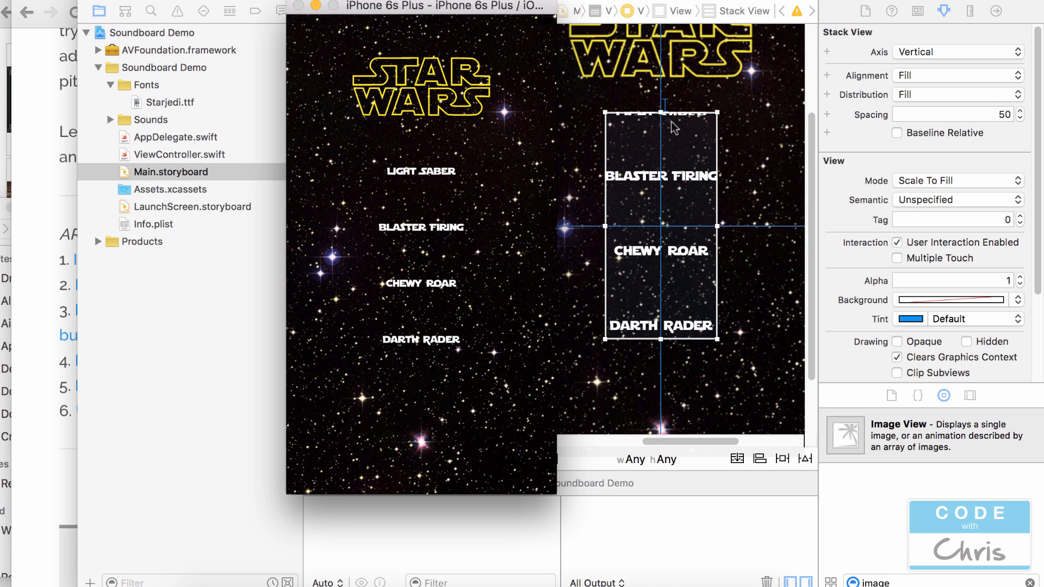
mouse_move(617, 91)
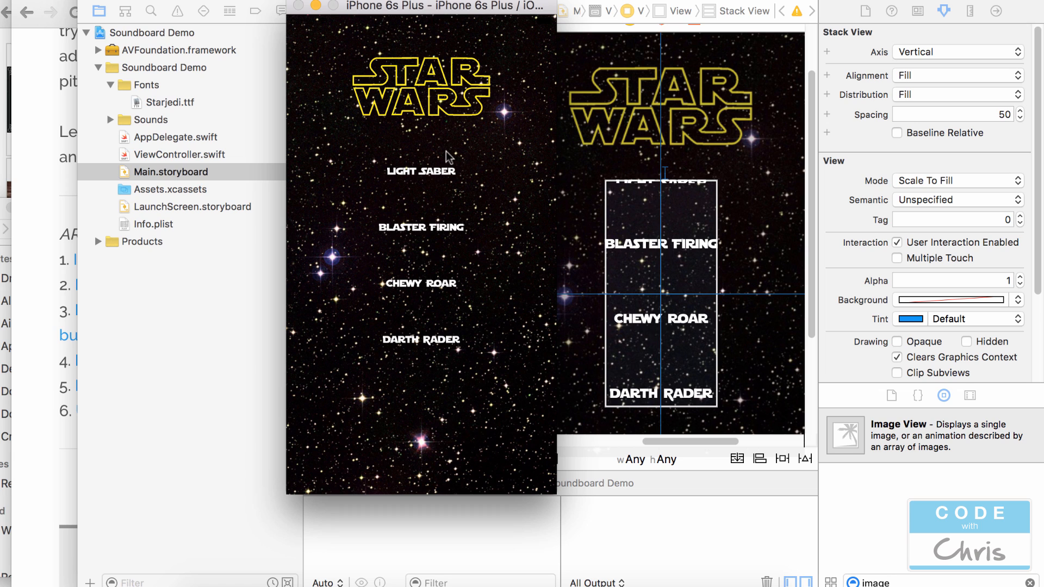
mouse_move(438, 235)
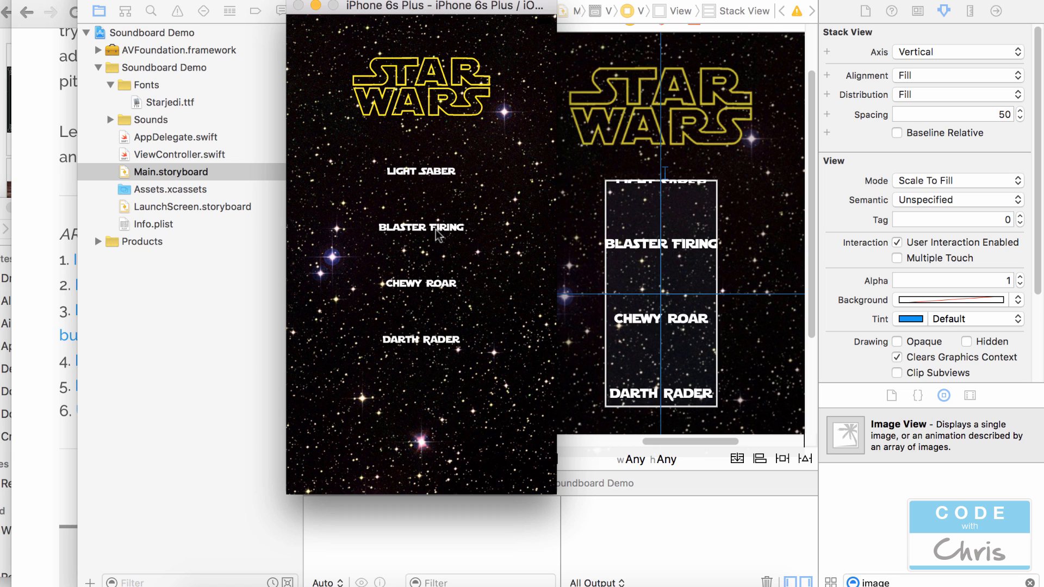
mouse_move(452, 352)
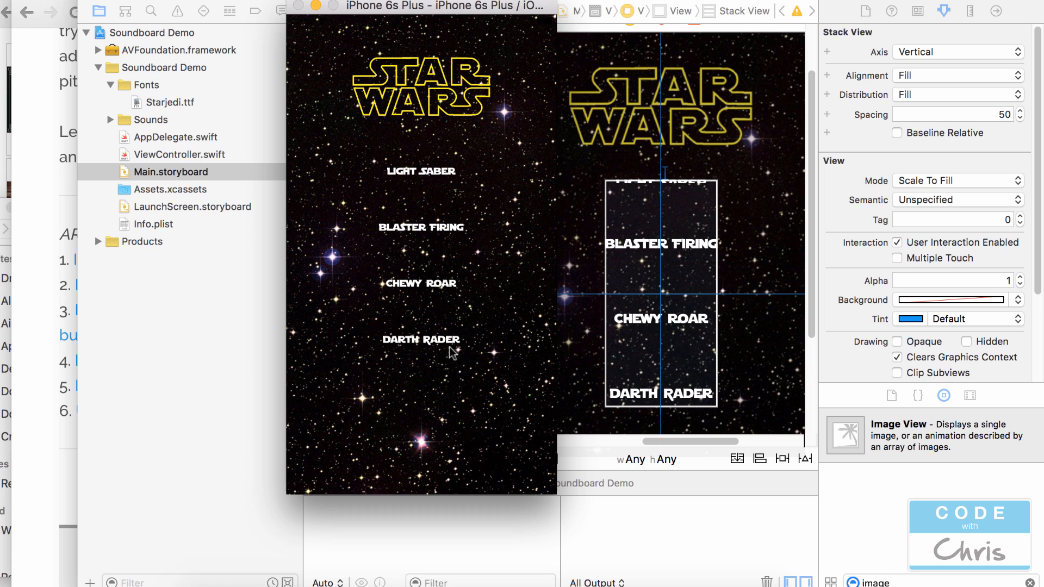
mouse_move(466, 327)
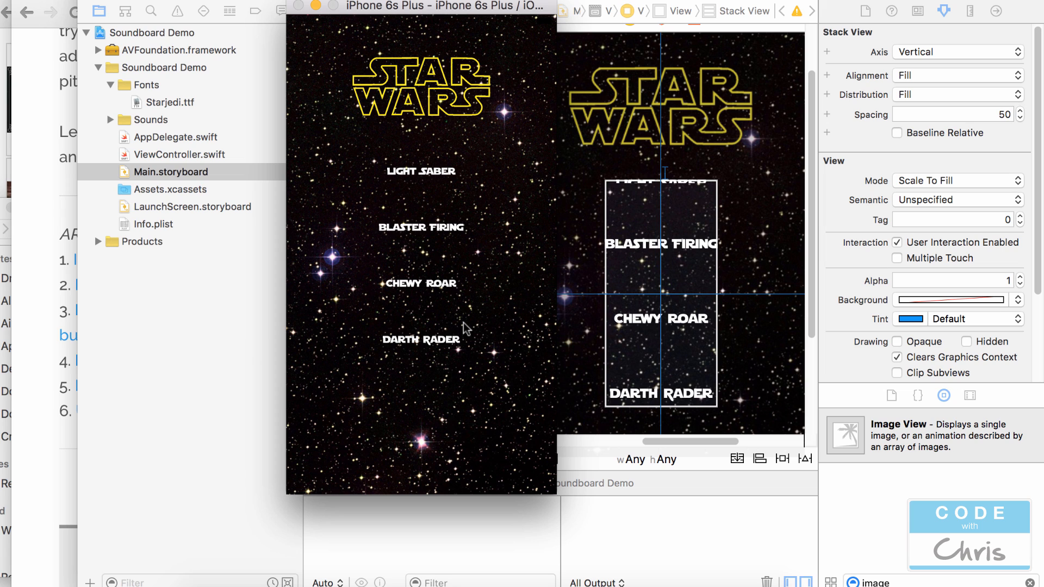
mouse_move(479, 324)
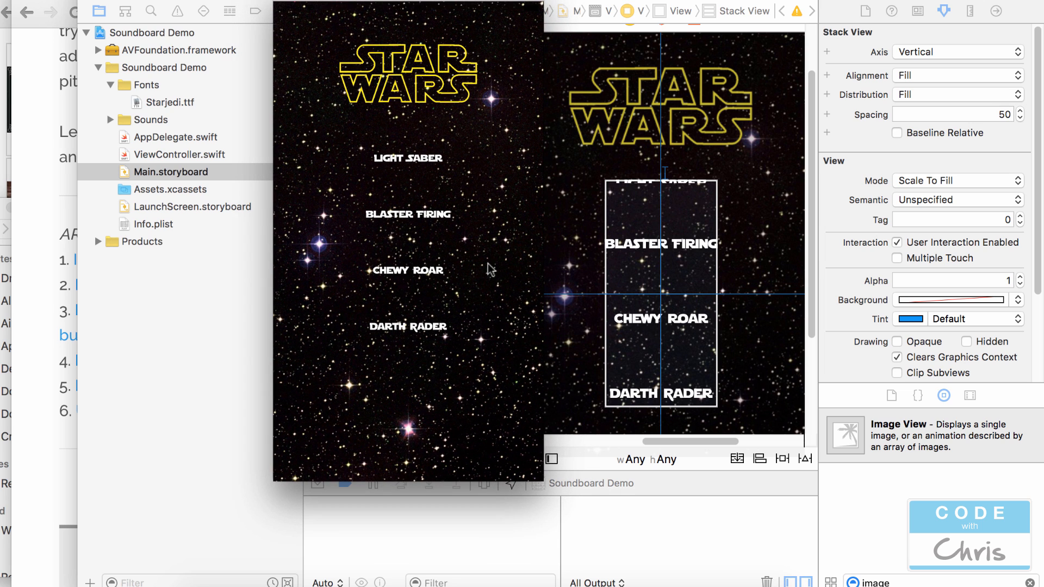
mouse_move(360, 106)
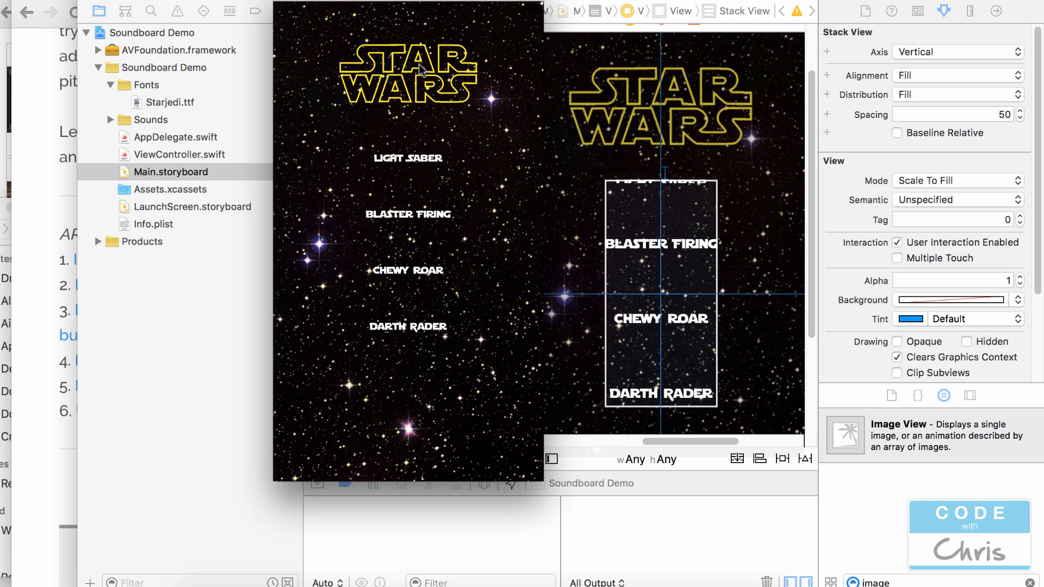
mouse_move(358, 167)
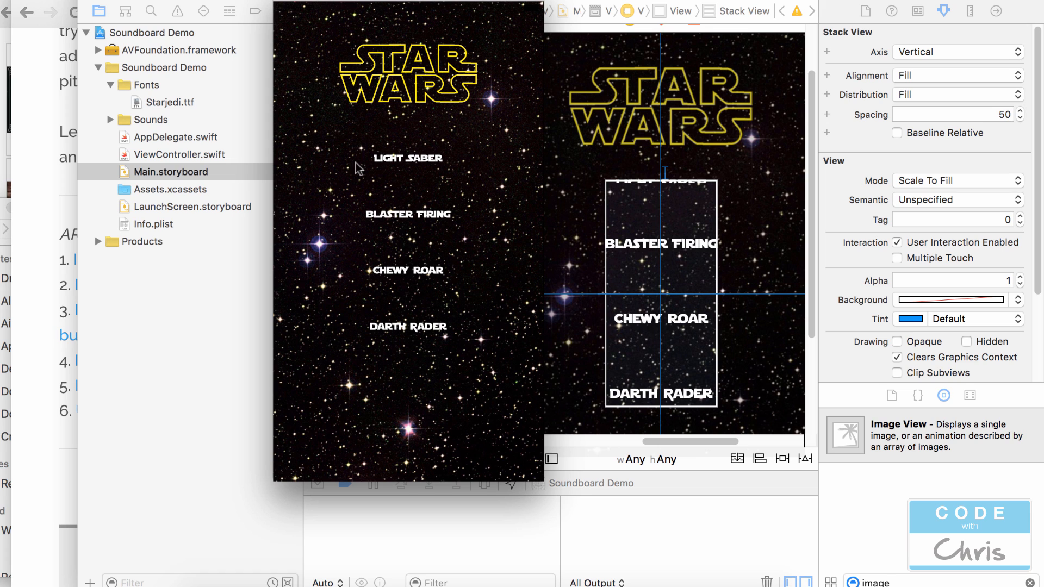
mouse_move(380, 393)
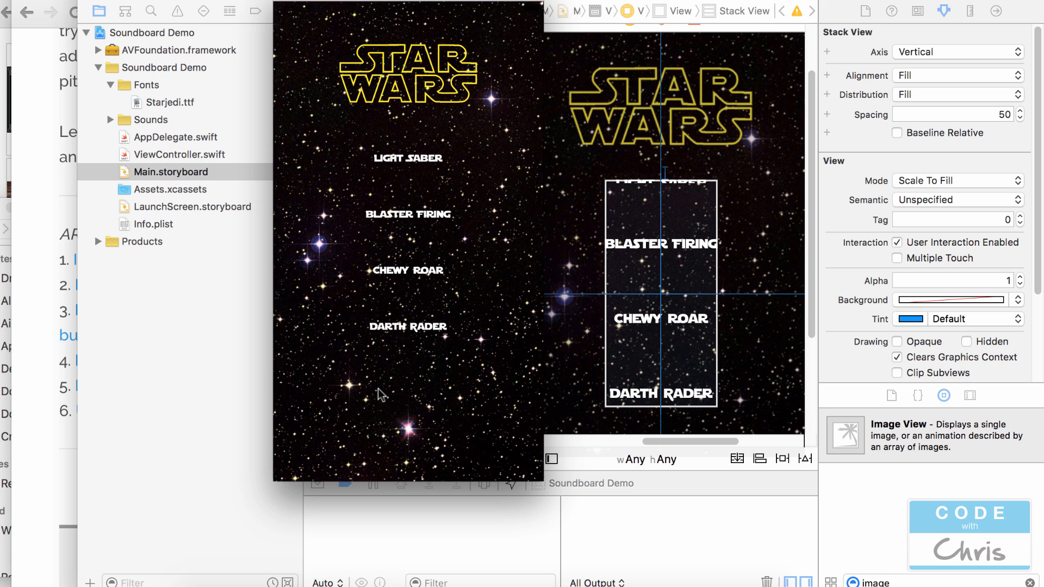
mouse_move(499, 103)
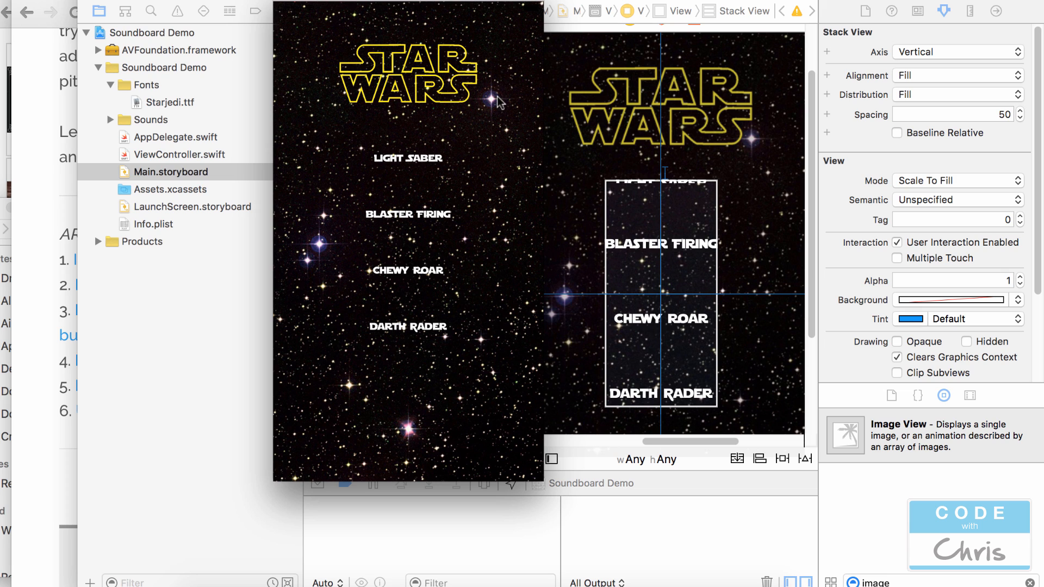
mouse_move(455, 545)
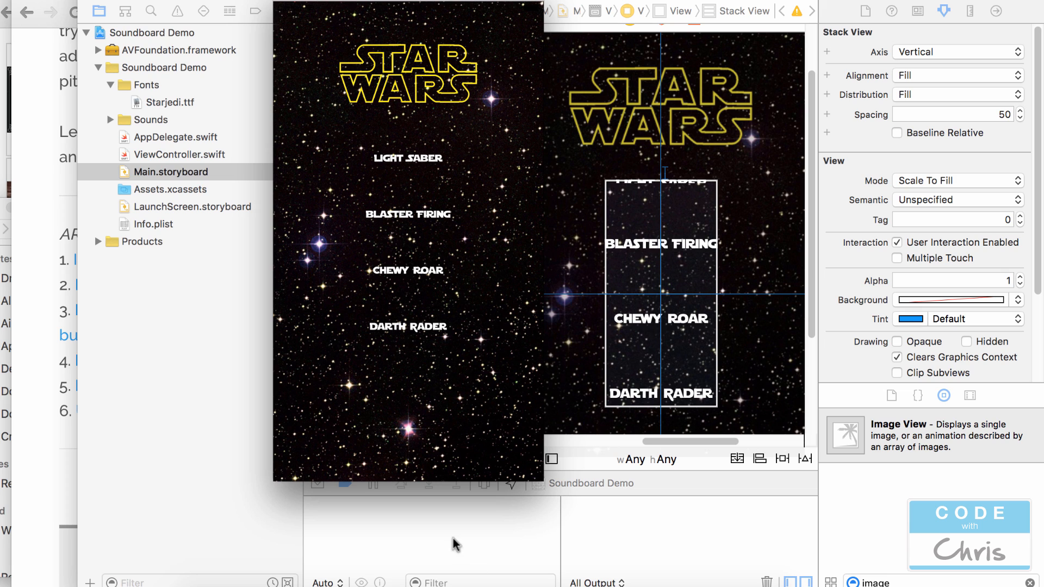
mouse_move(485, 104)
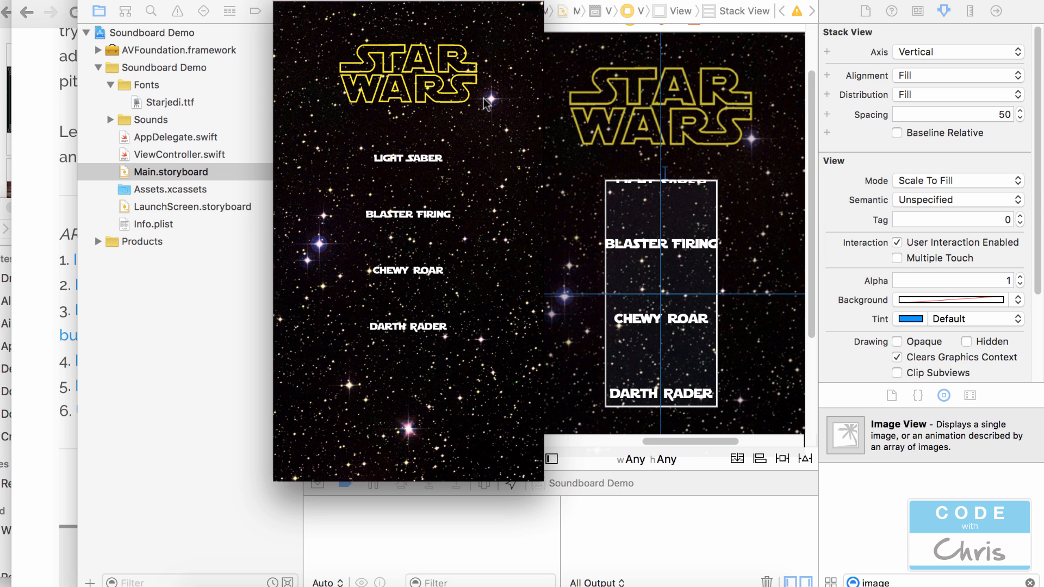
mouse_move(485, 18)
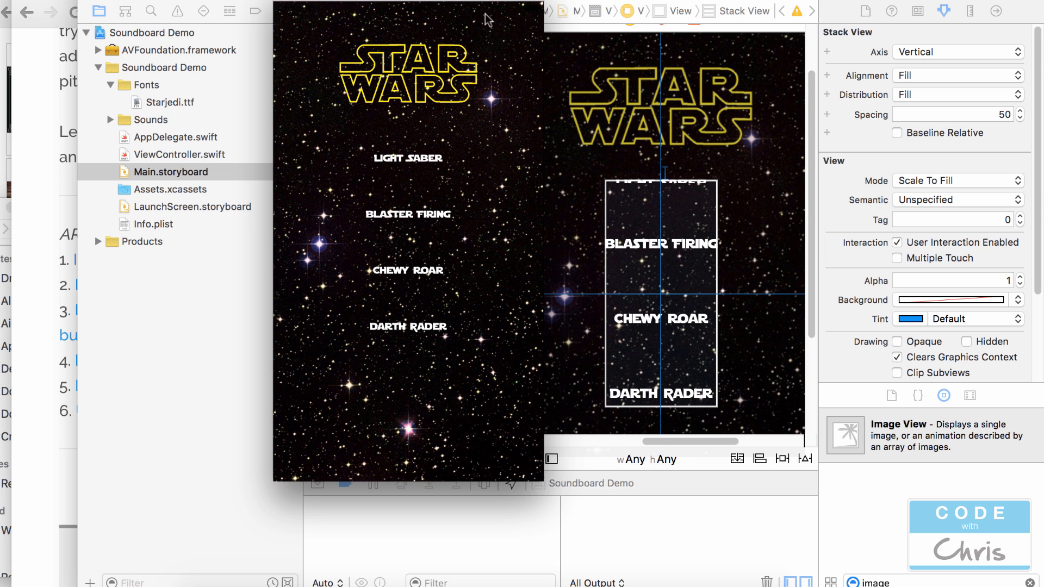